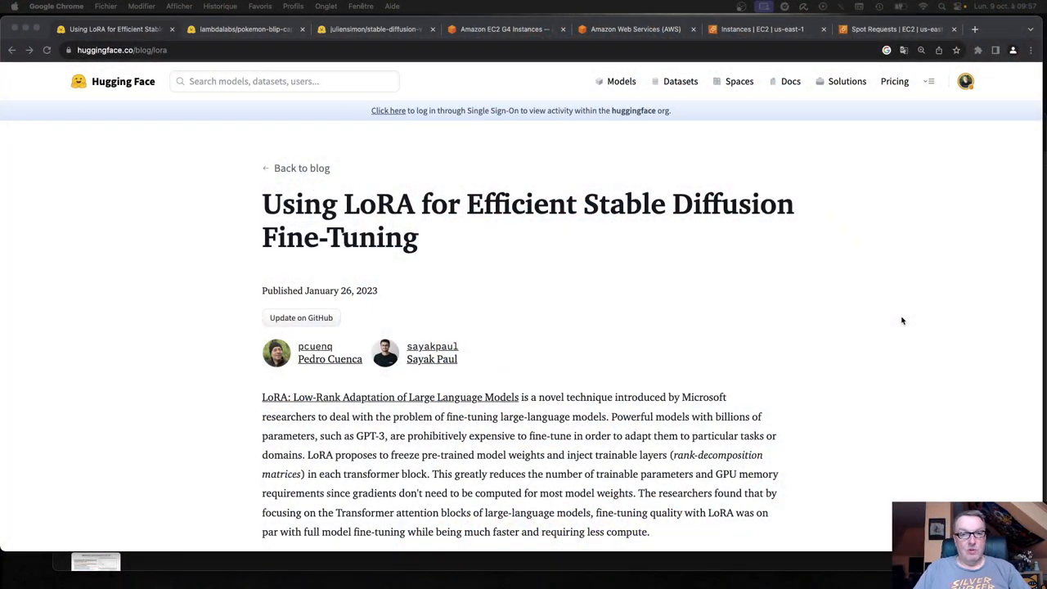
pyautogui.moveTo(796, 369)
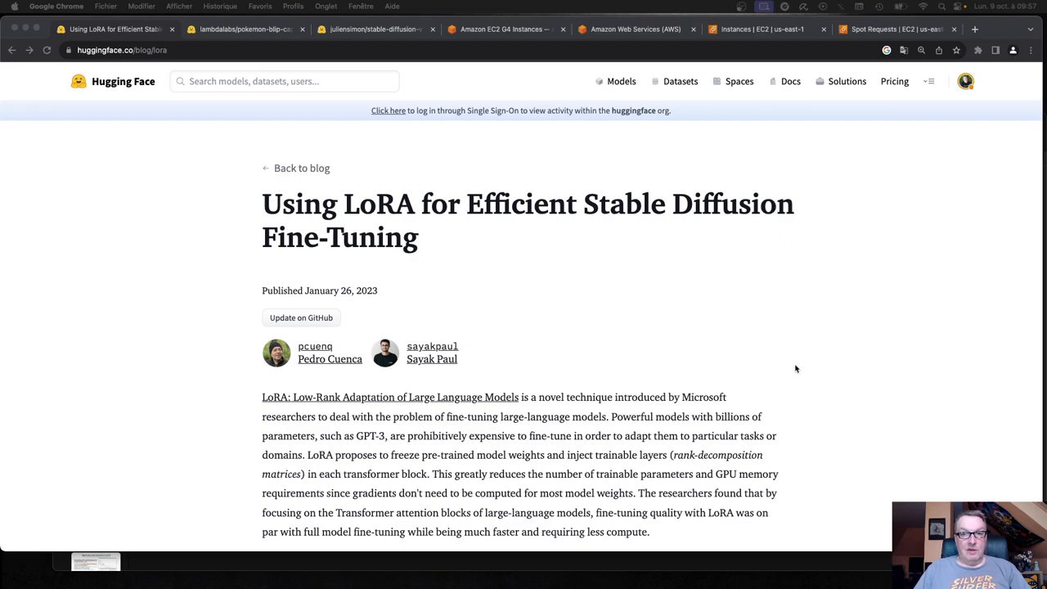
# Open script_sd.sh in vi, revealing the accelerate launch of train_text_to_image_lora.py on SD 1.5
pyautogui.scroll(-3)
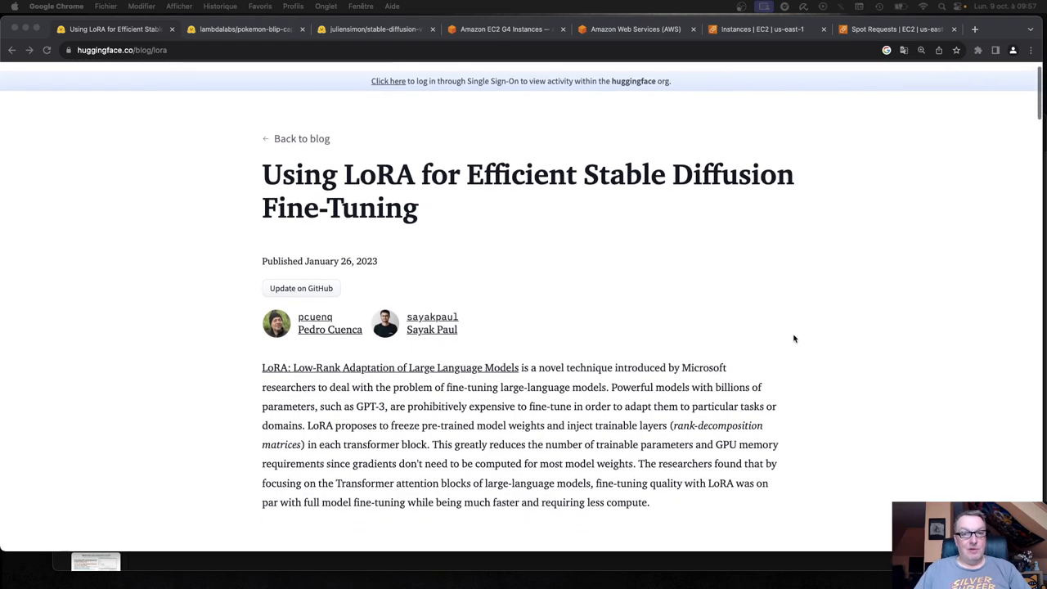
pyautogui.scroll(-3)
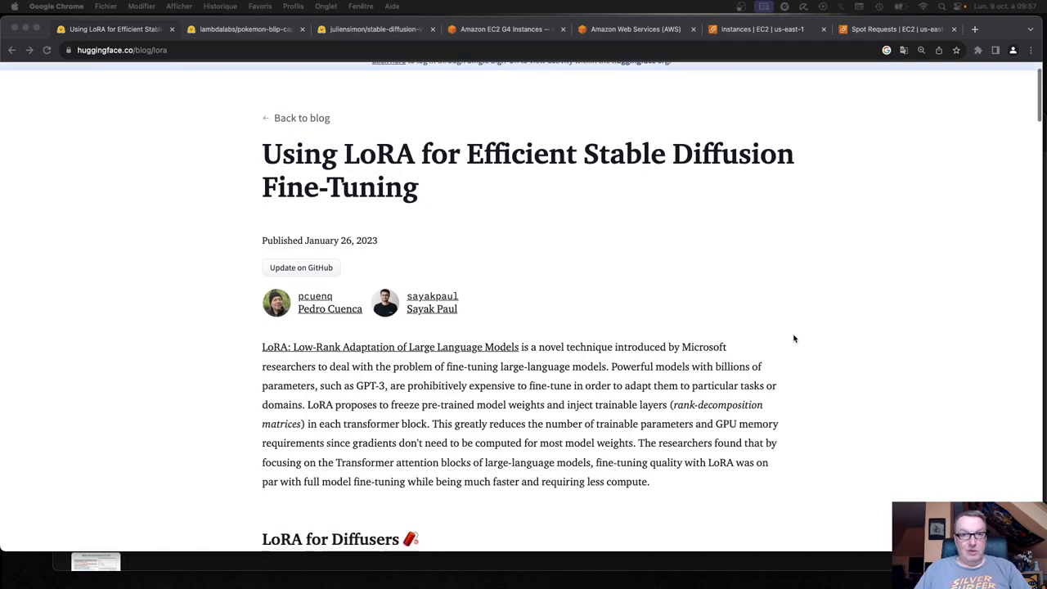
pyautogui.scroll(-3)
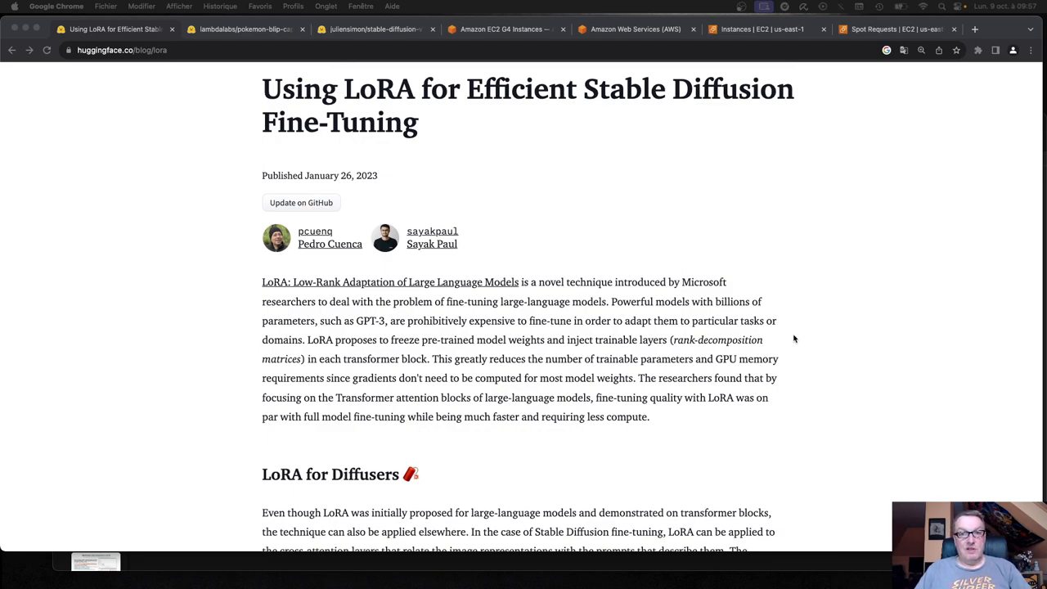
pyautogui.scroll(-3)
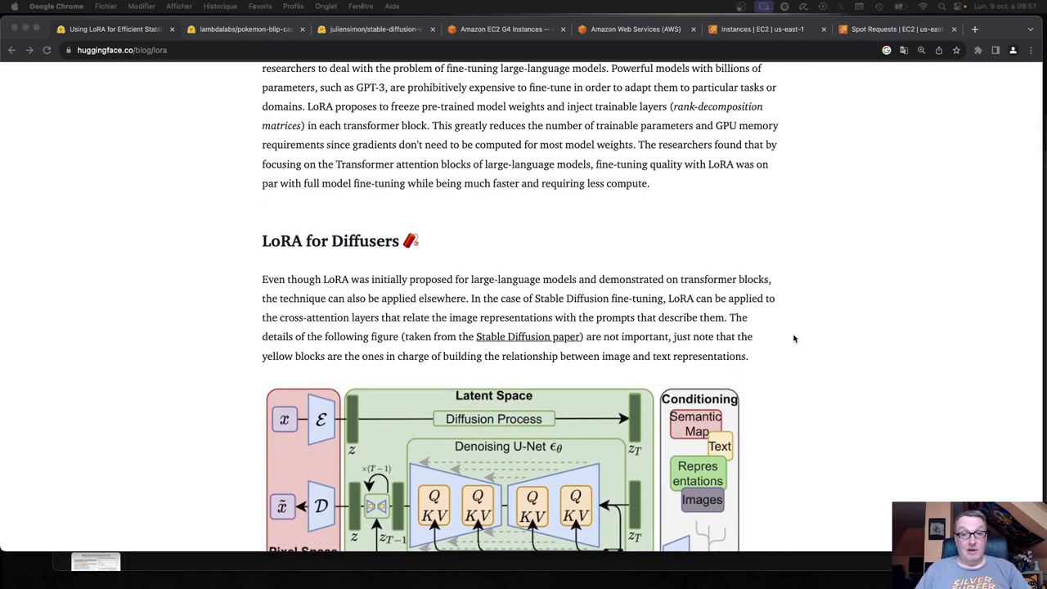
pyautogui.moveTo(788, 357)
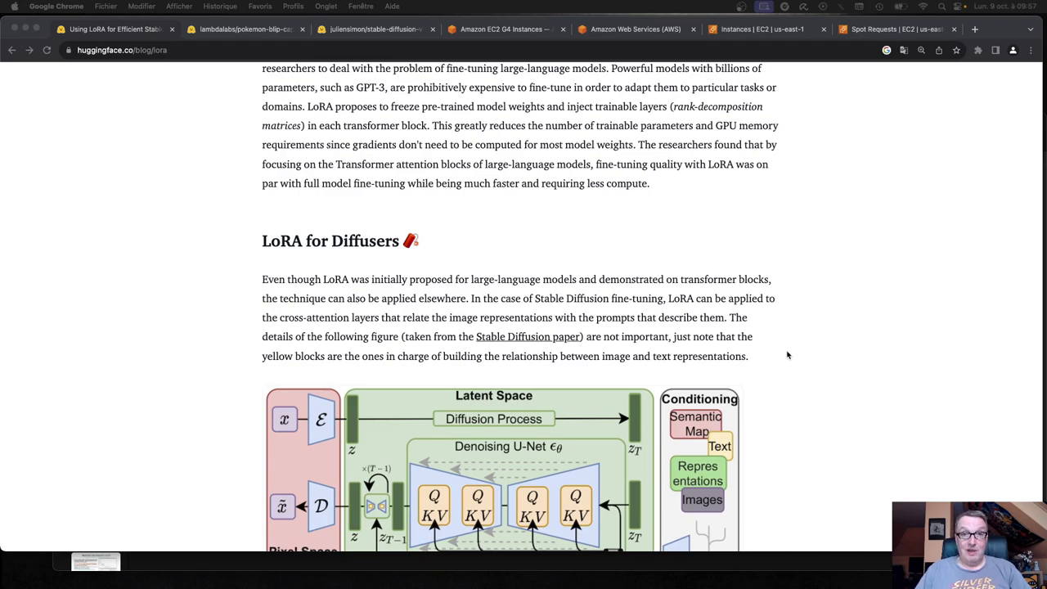
pyautogui.scroll(-3)
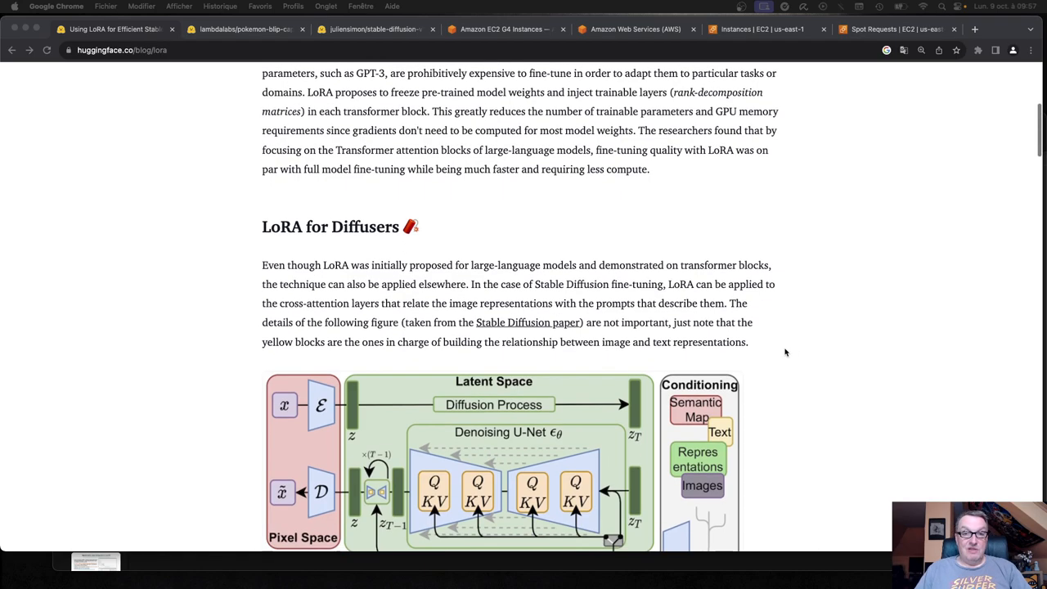
pyautogui.scroll(-3)
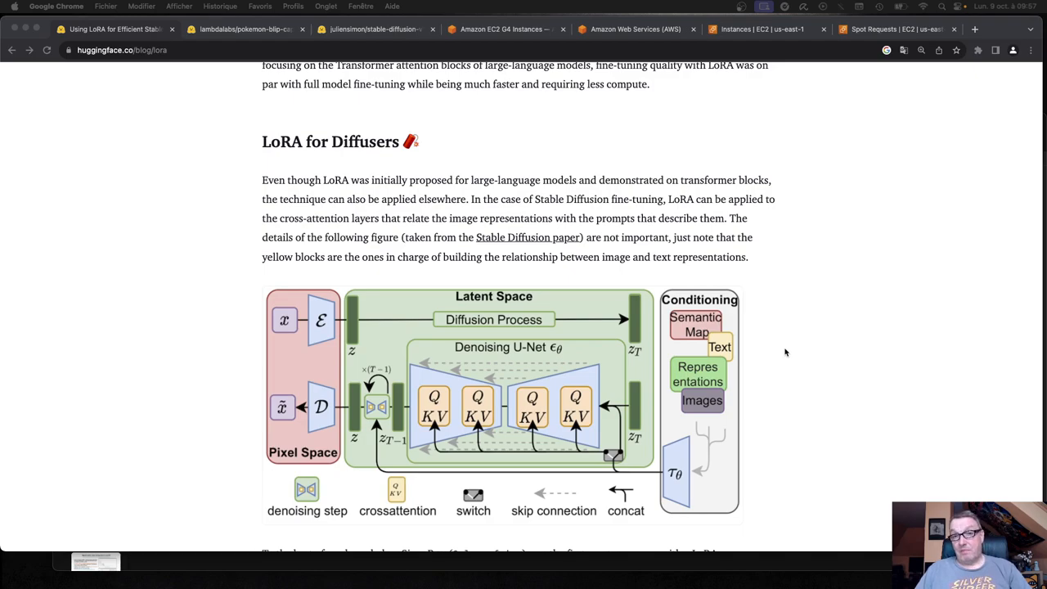
pyautogui.scroll(-3)
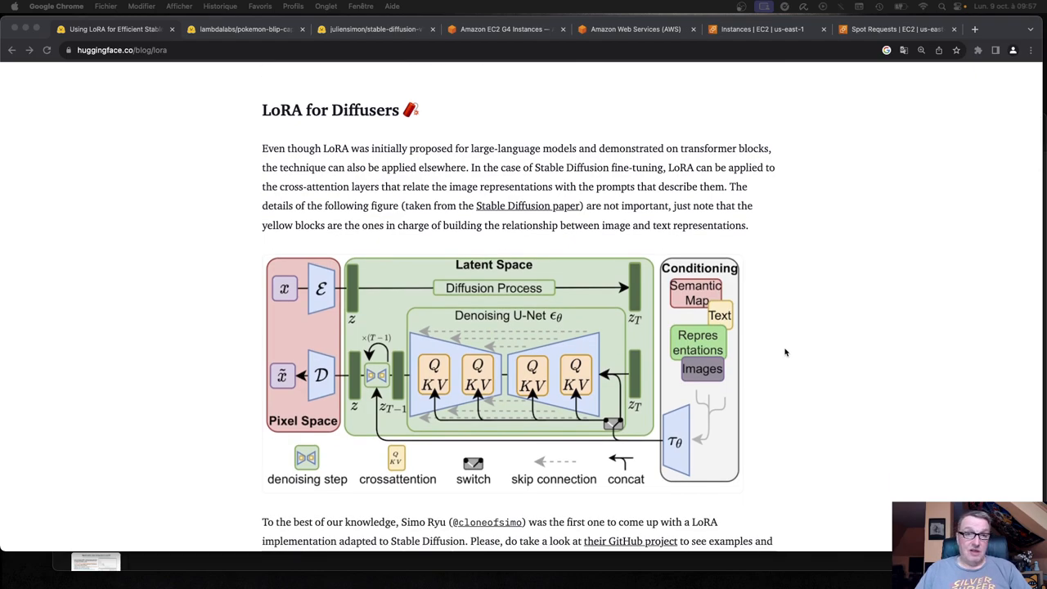
pyautogui.scroll(-3)
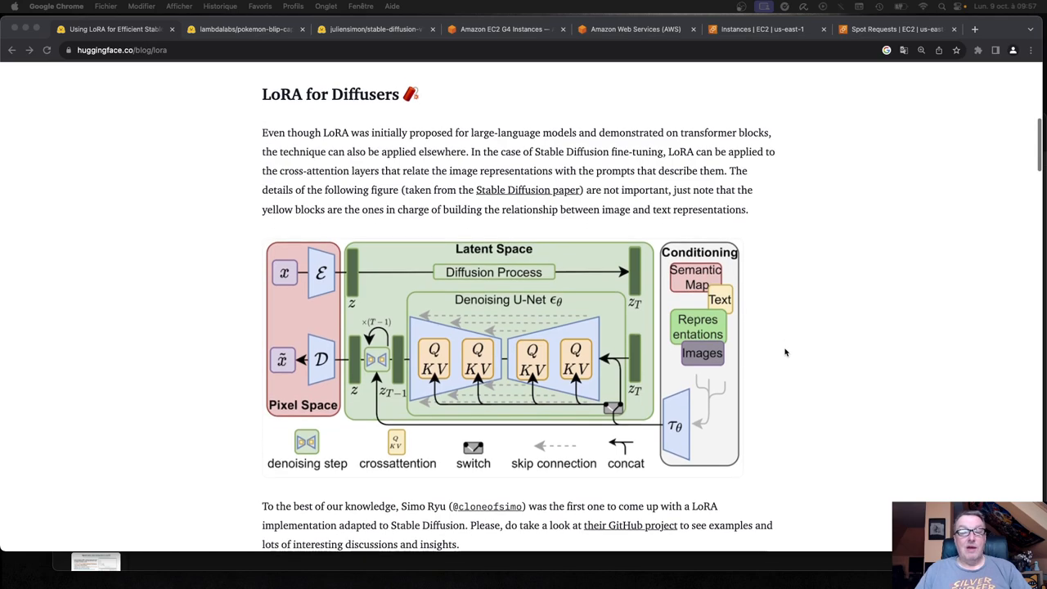
pyautogui.scroll(-3)
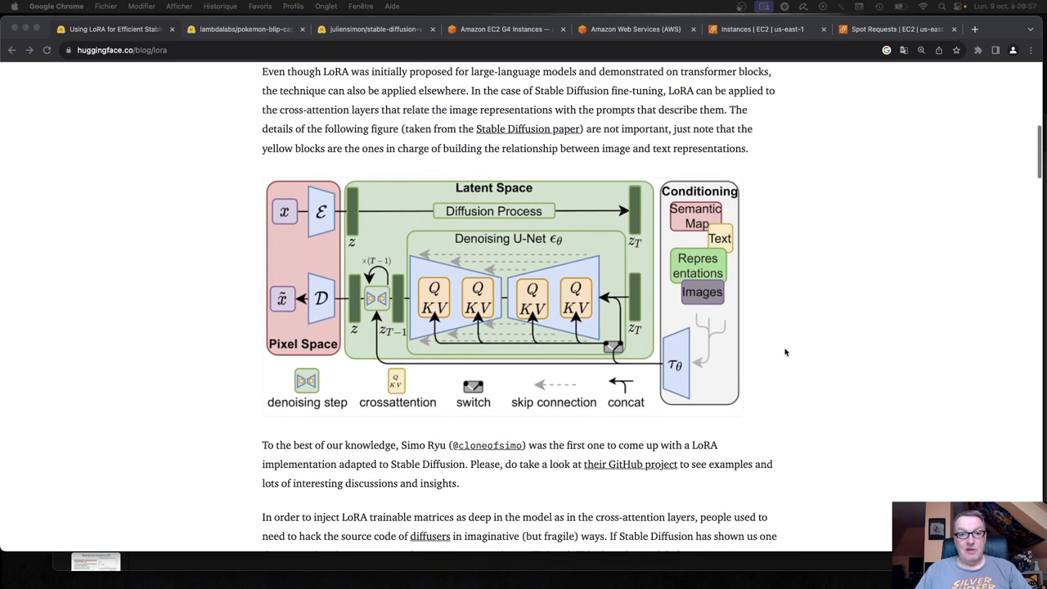
pyautogui.scroll(-3)
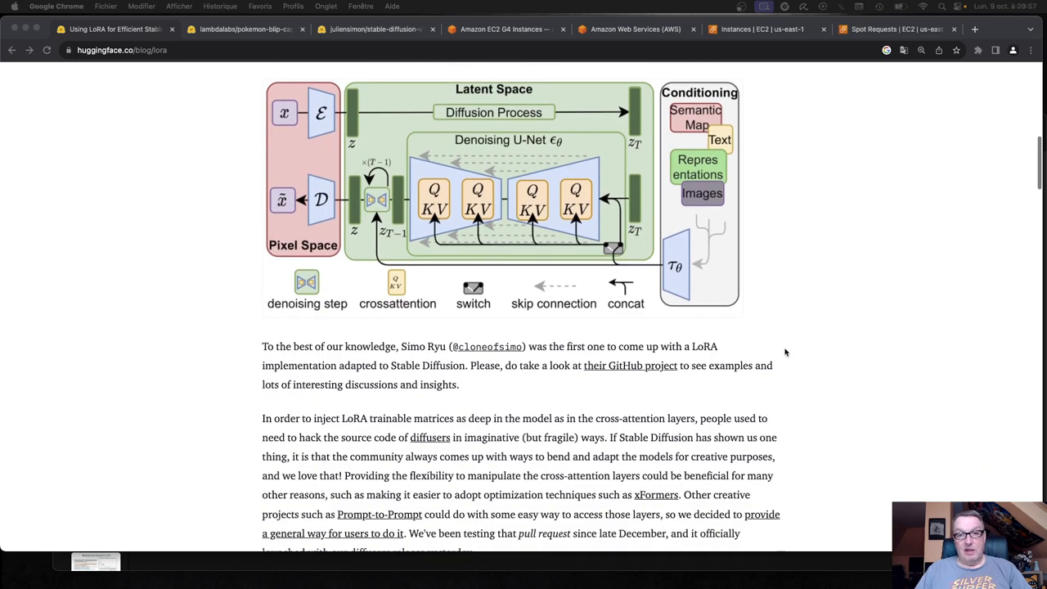
pyautogui.scroll(-3)
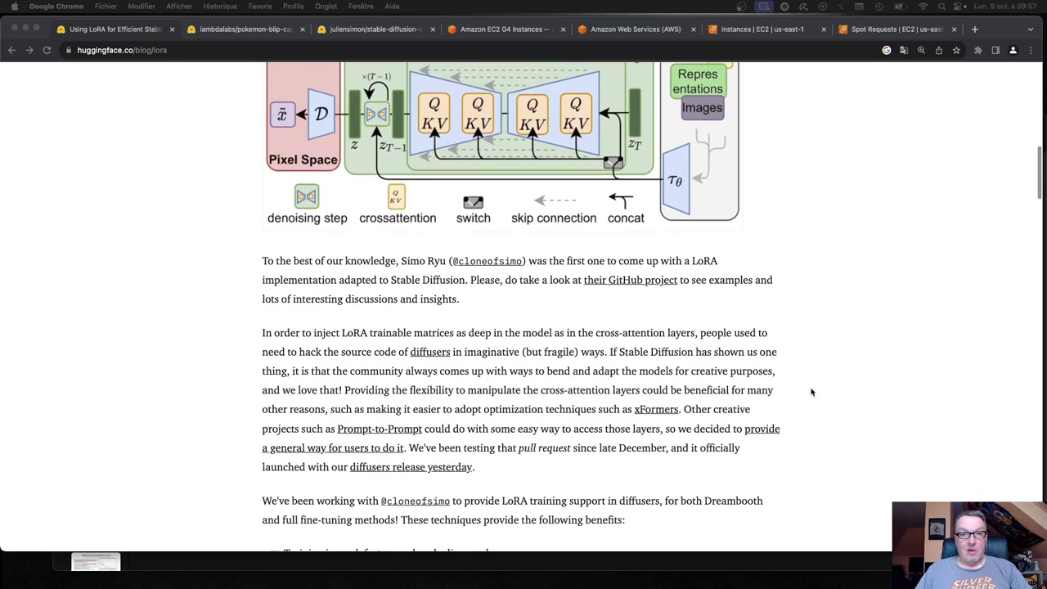
pyautogui.scroll(-3)
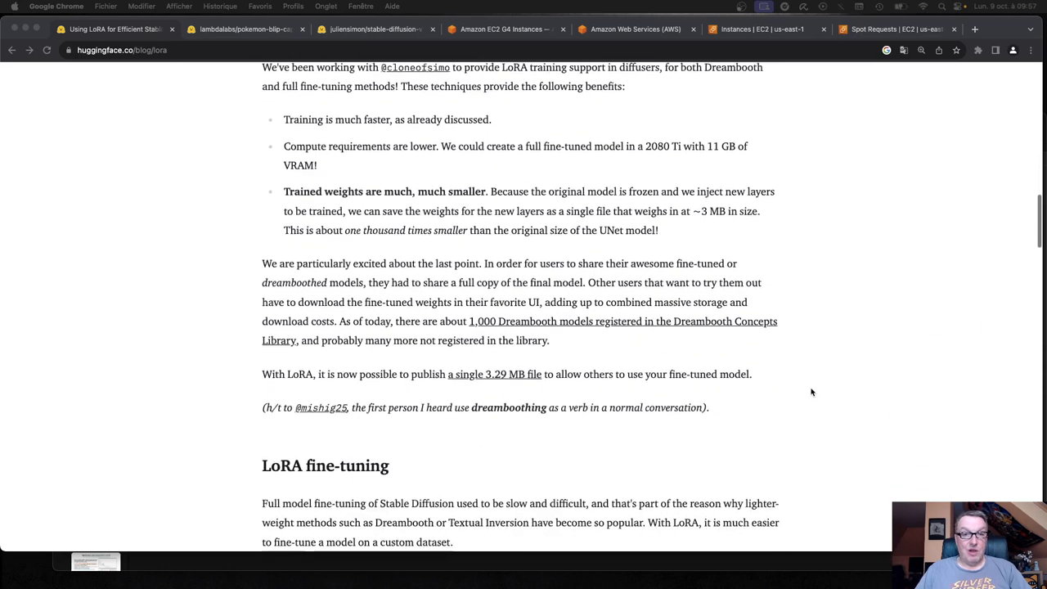
pyautogui.scroll(-3)
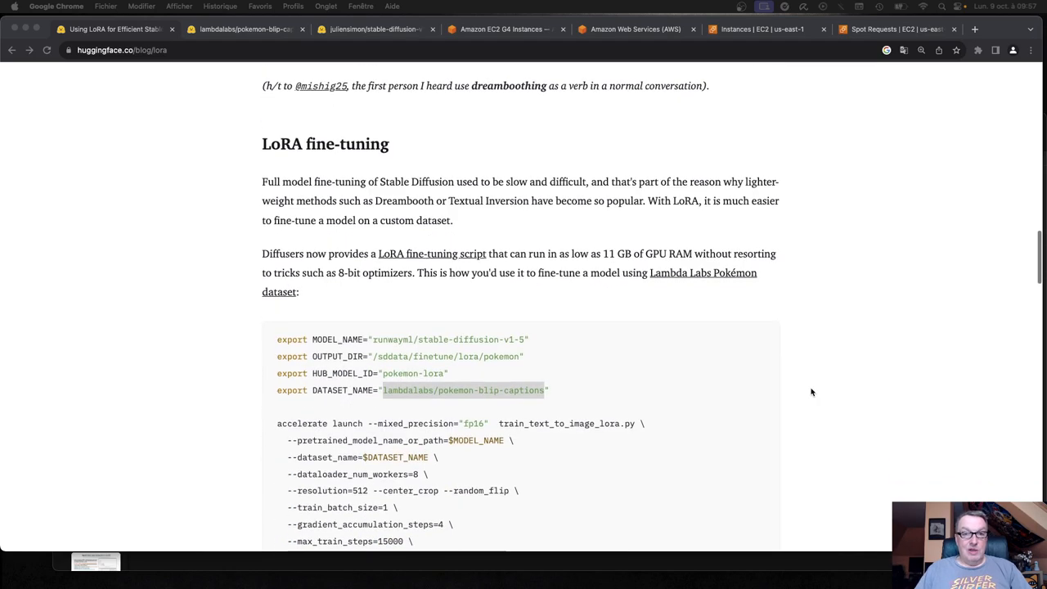
pyautogui.scroll(-3)
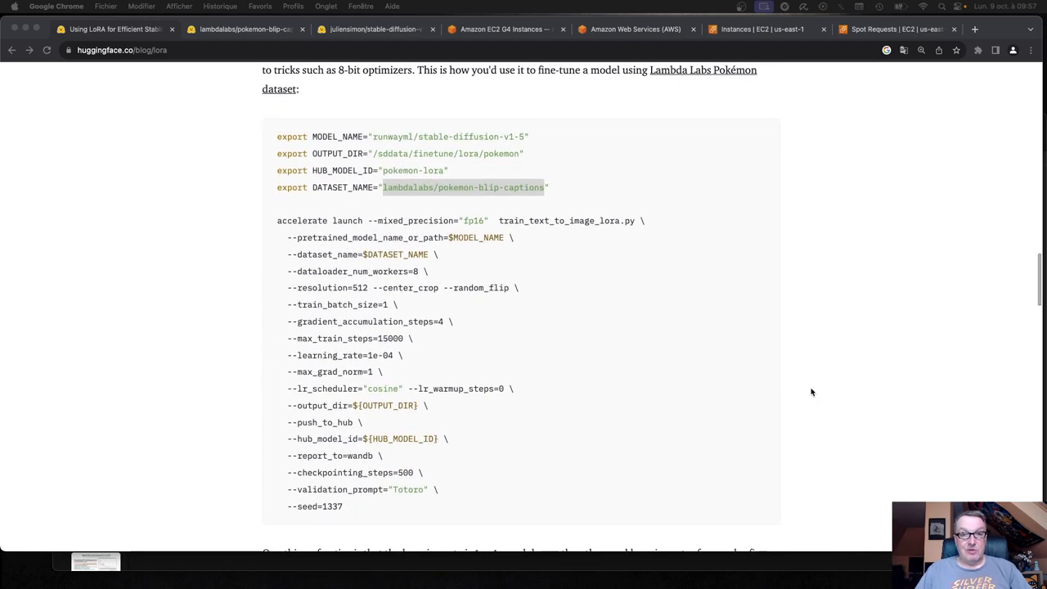
pyautogui.scroll(-3)
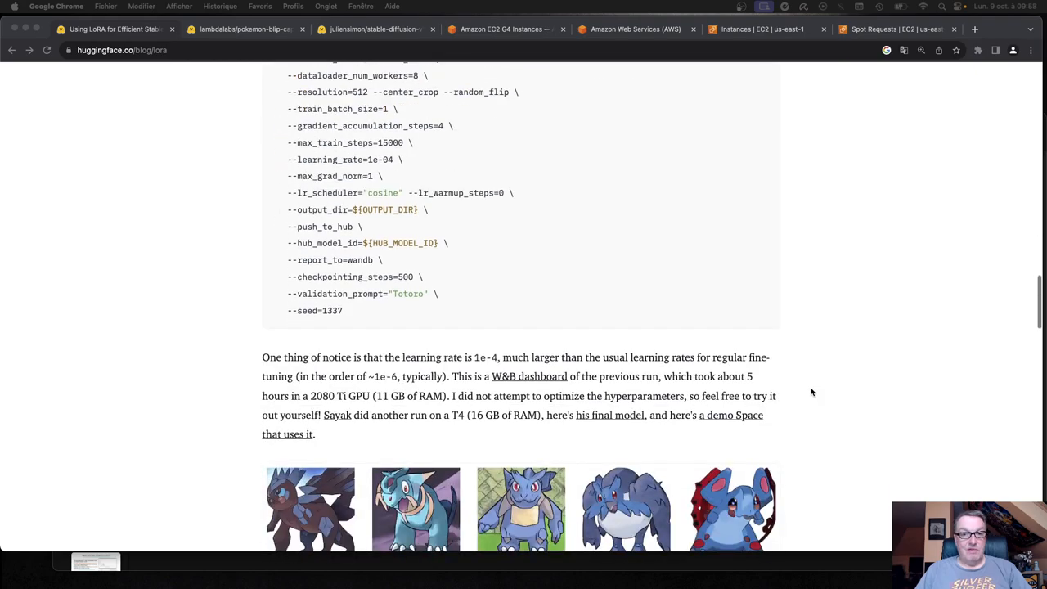
pyautogui.scroll(-3)
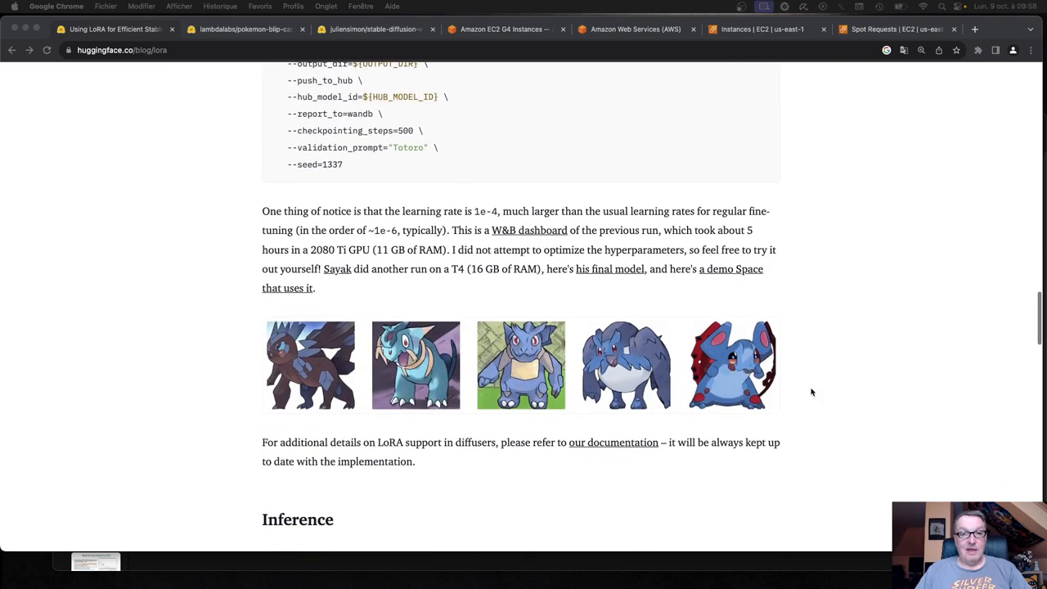
pyautogui.scroll(-3)
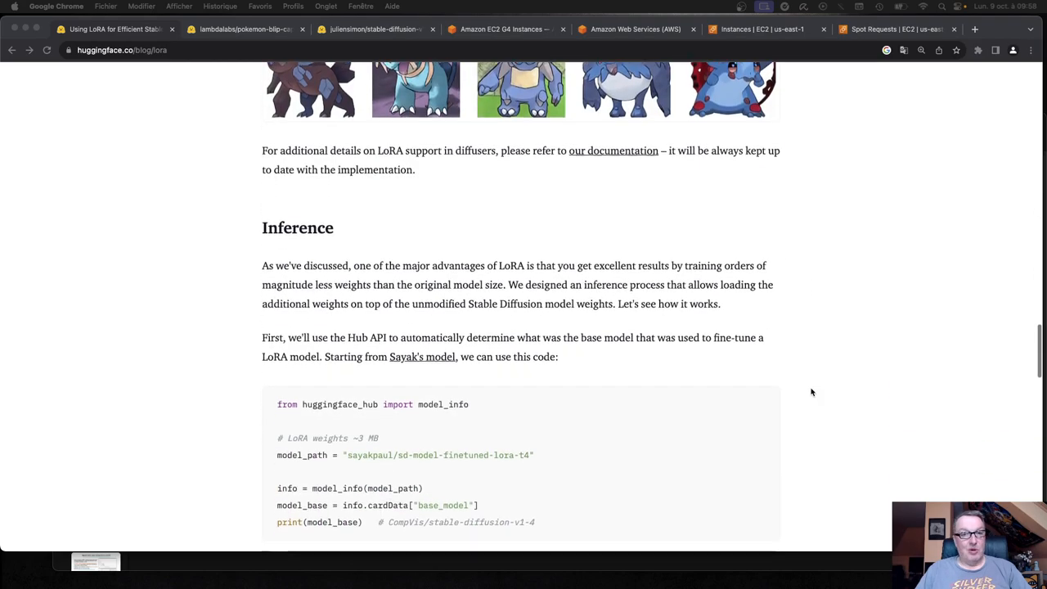
pyautogui.scroll(-3)
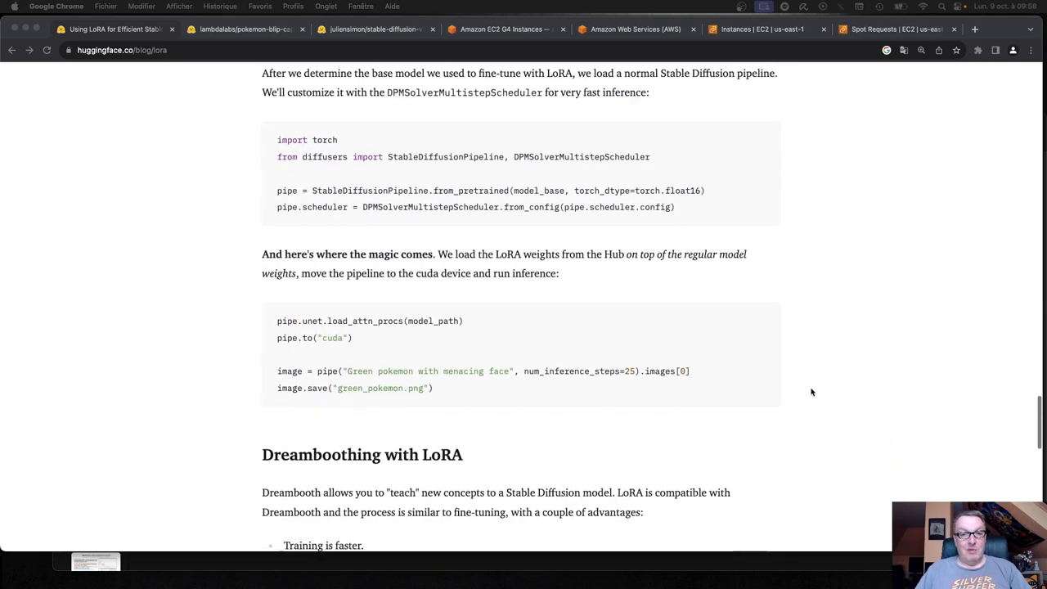
pyautogui.scroll(-3)
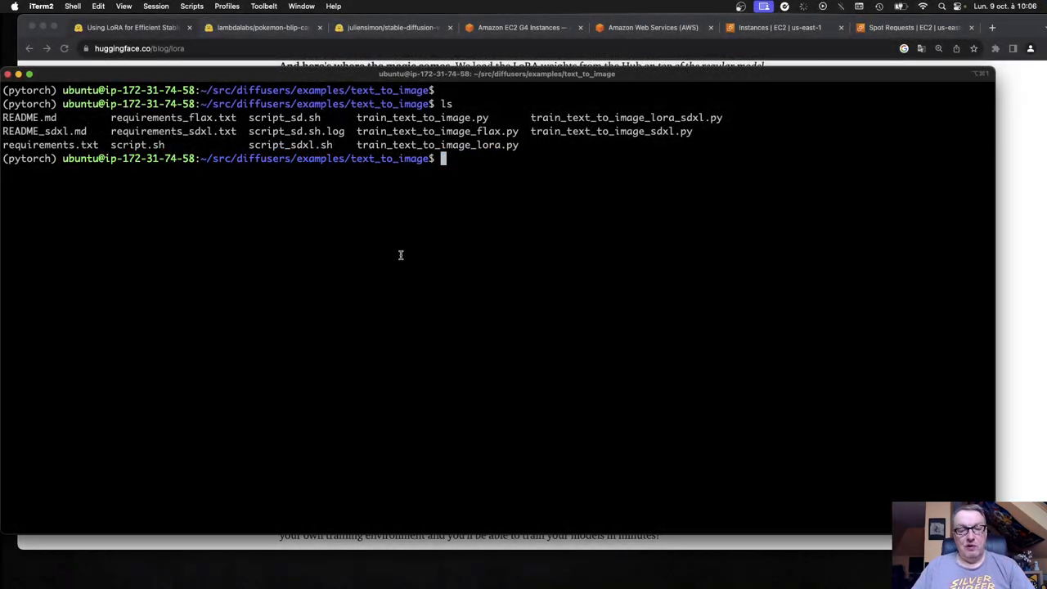
pyautogui.moveTo(513, 324)
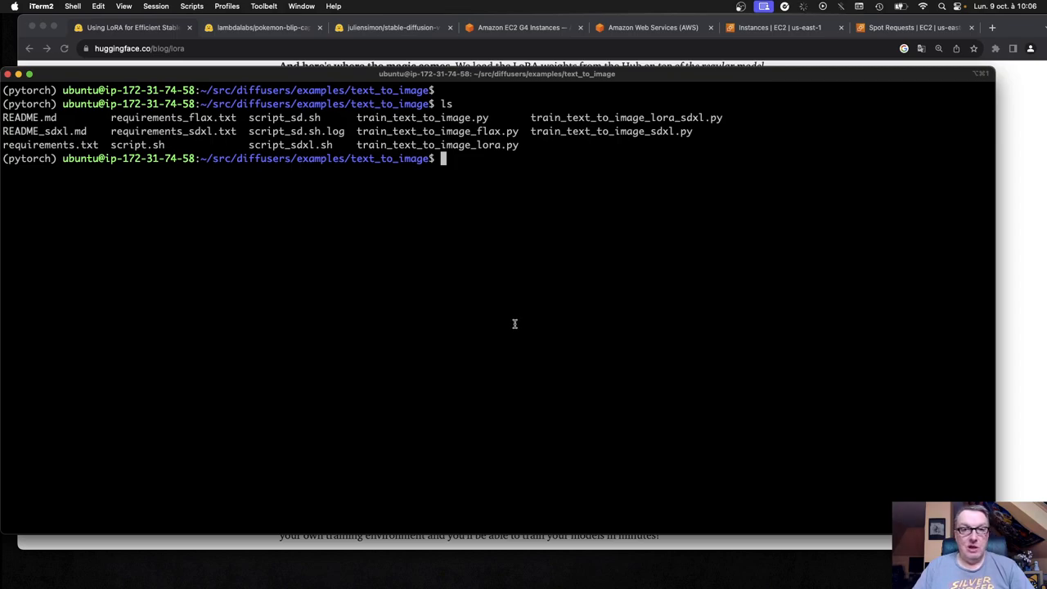
pyautogui.moveTo(296, 157)
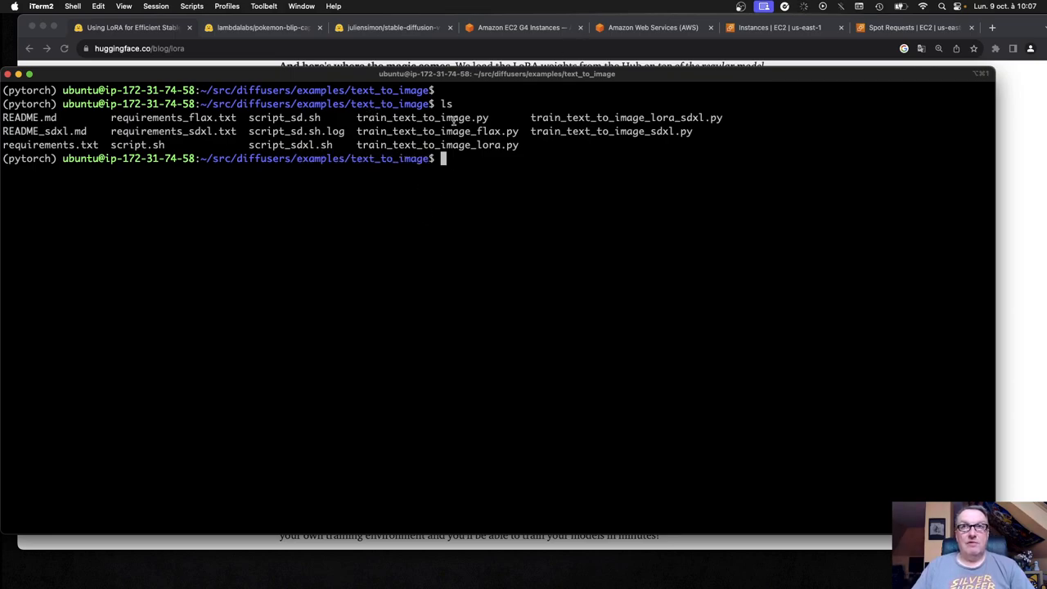
pyautogui.moveTo(436, 236)
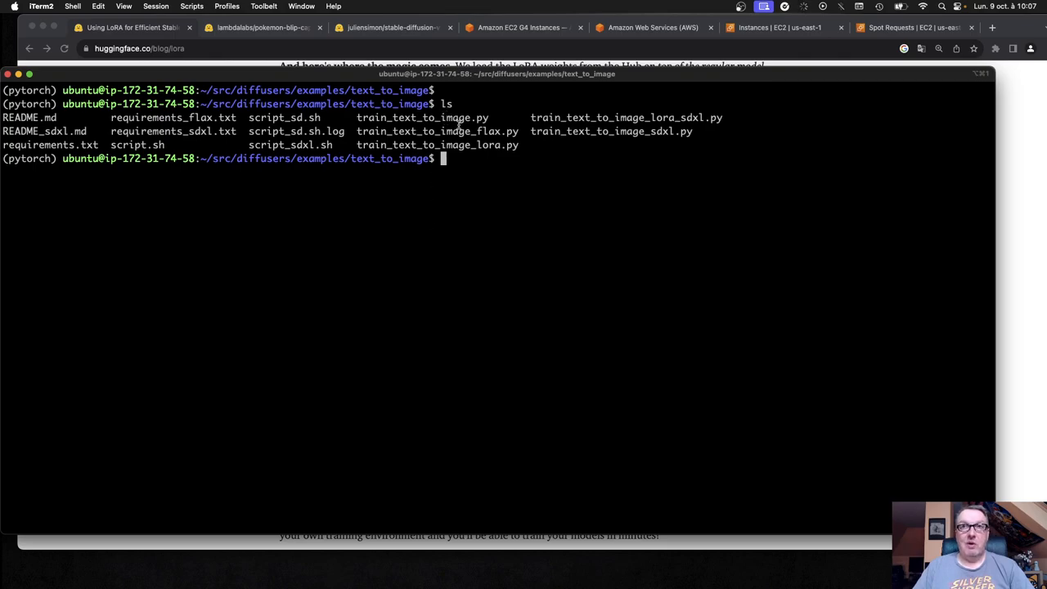
pyautogui.doubleClick(425, 118)
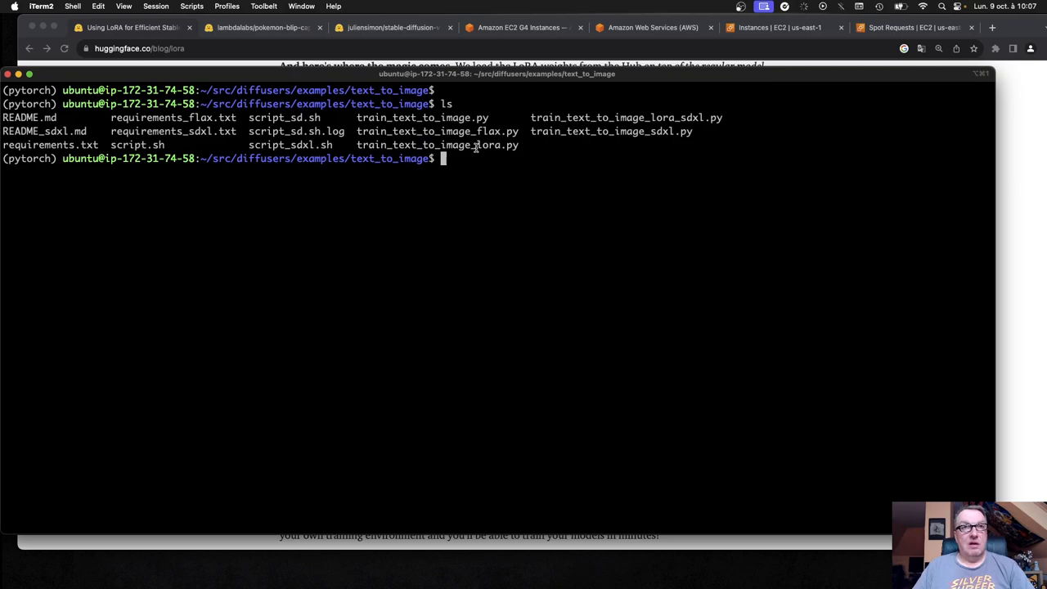
pyautogui.moveTo(484, 144)
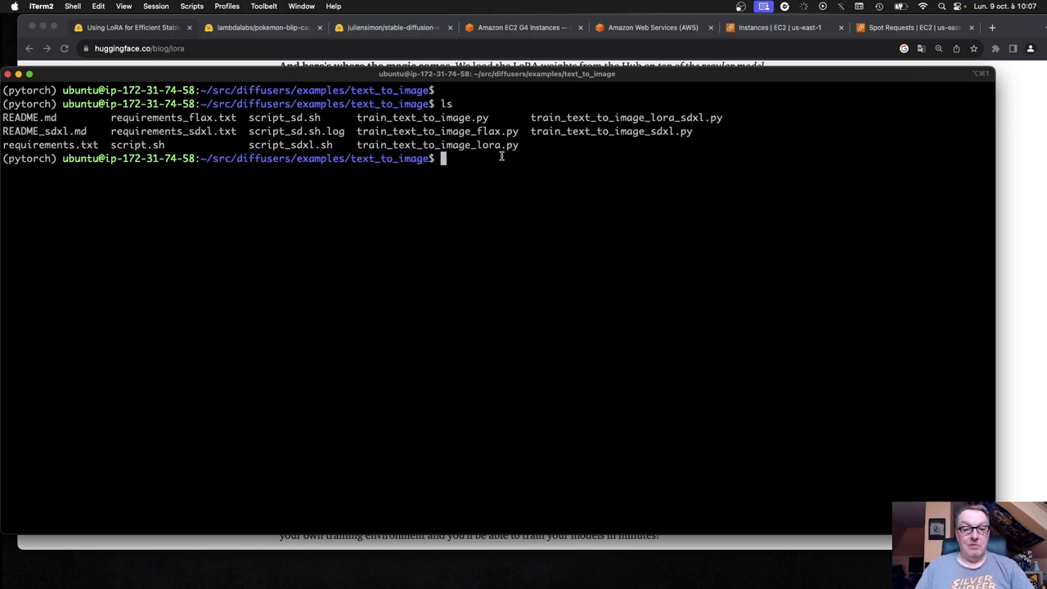
pyautogui.write('vi')
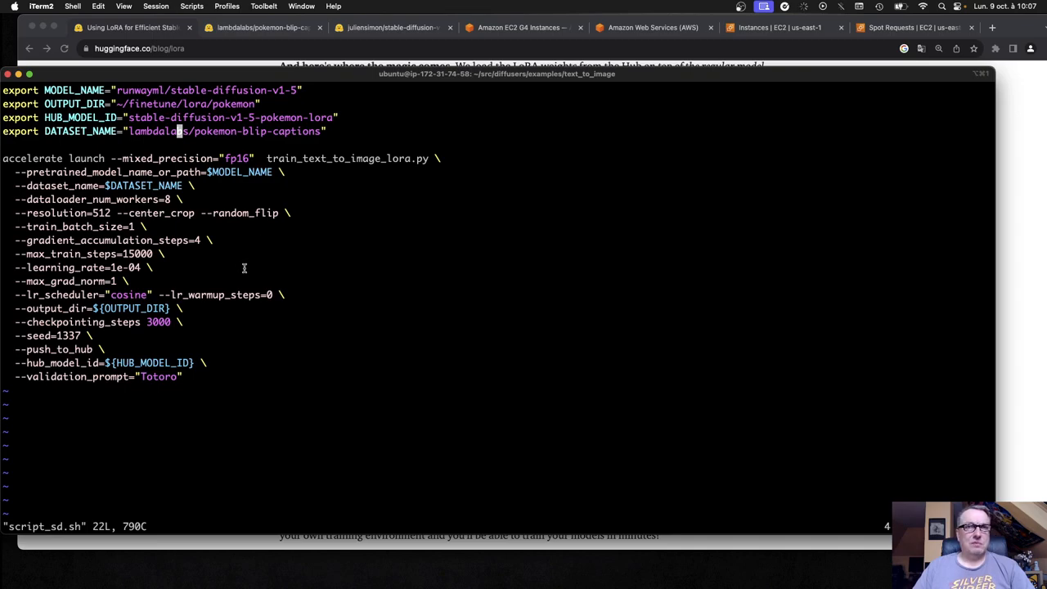
pyautogui.moveTo(258, 327)
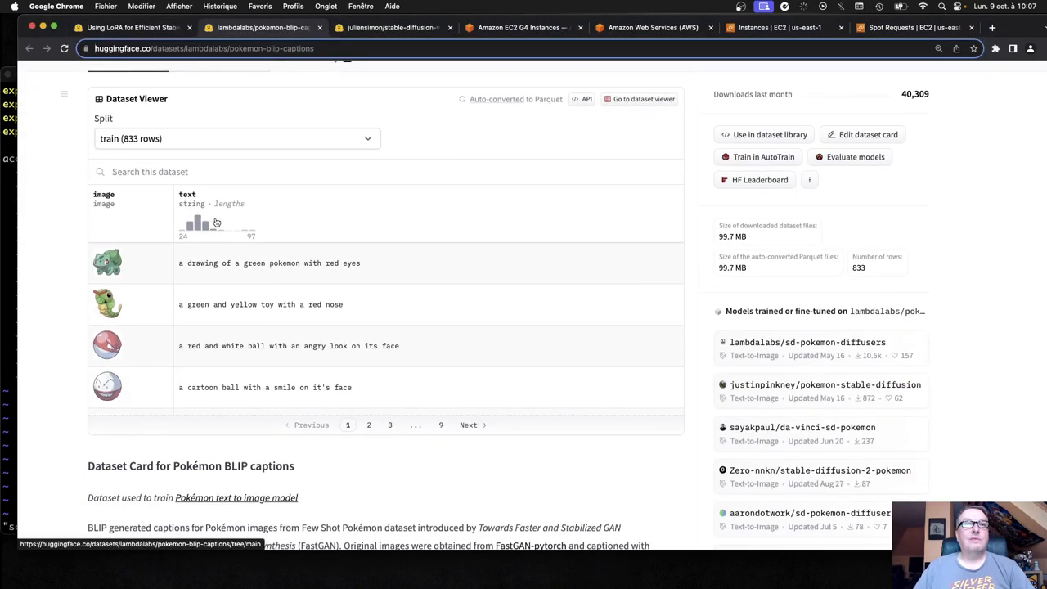
pyautogui.click(237, 137)
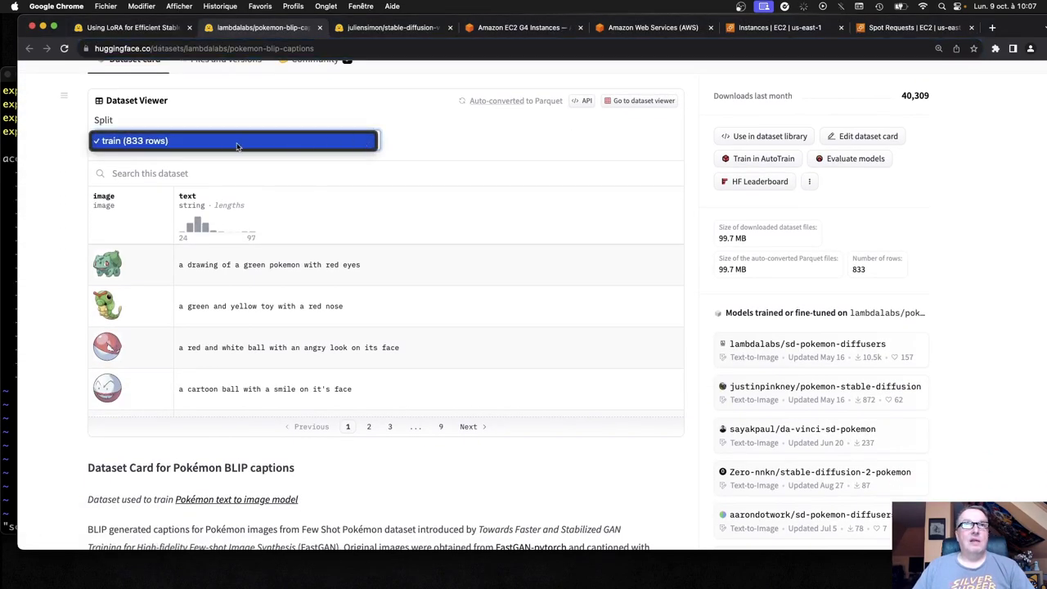
pyautogui.moveTo(52, 288)
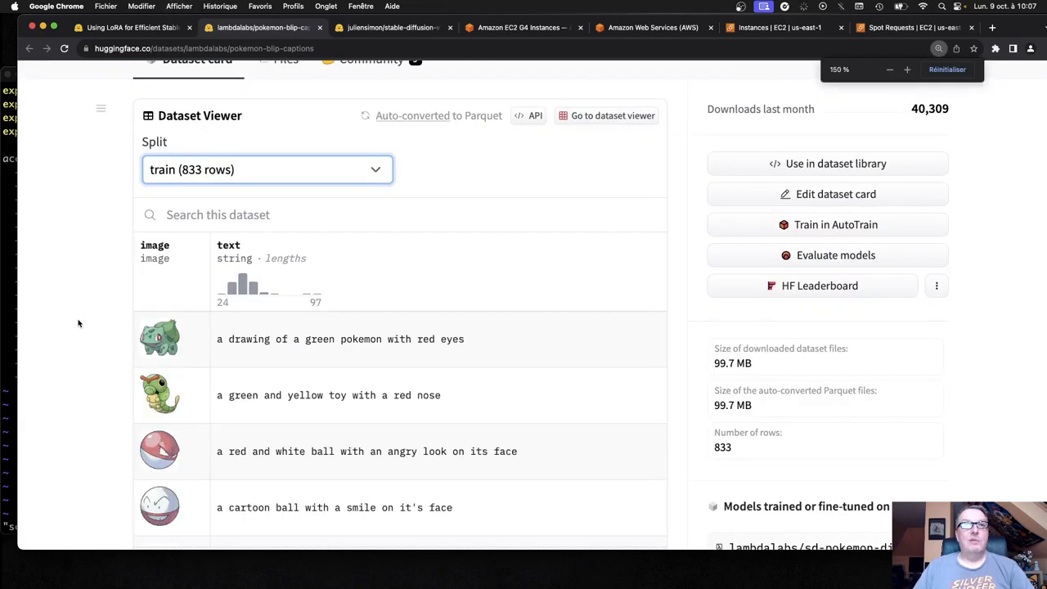
pyautogui.scroll(-3)
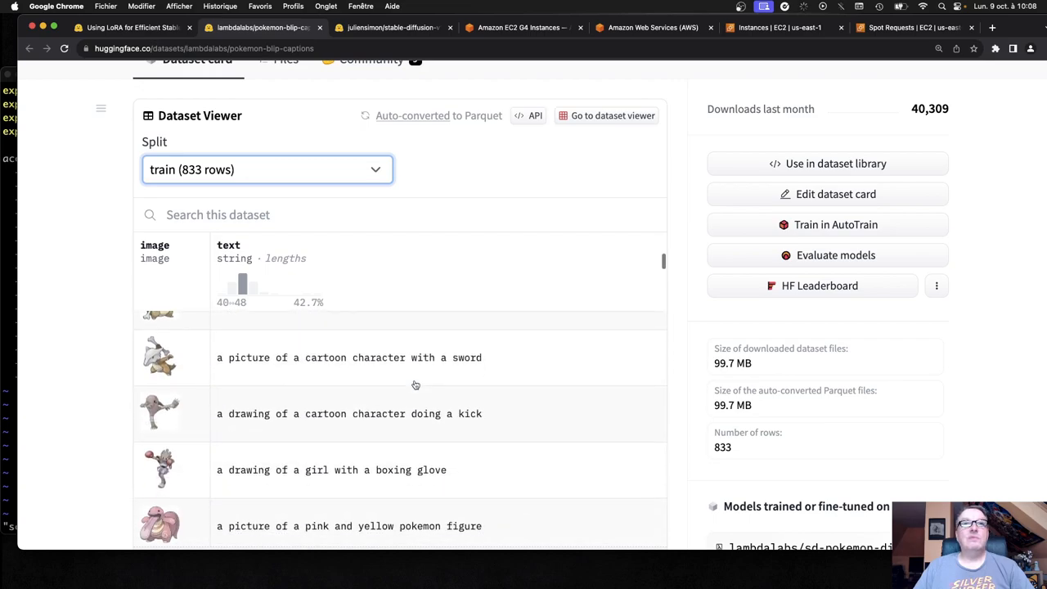
pyautogui.scroll(-3)
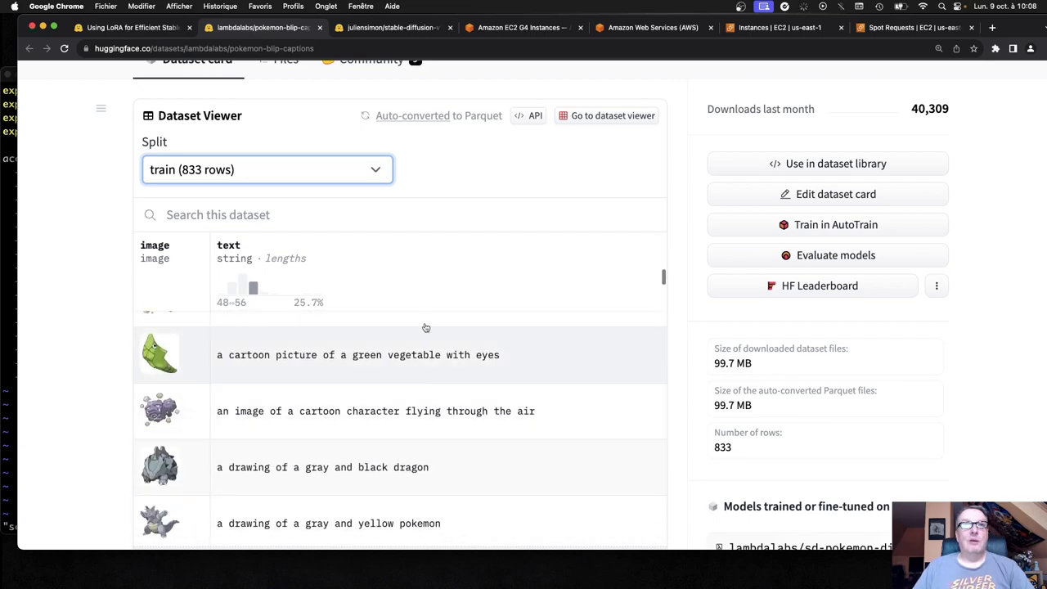
pyautogui.scroll(-3)
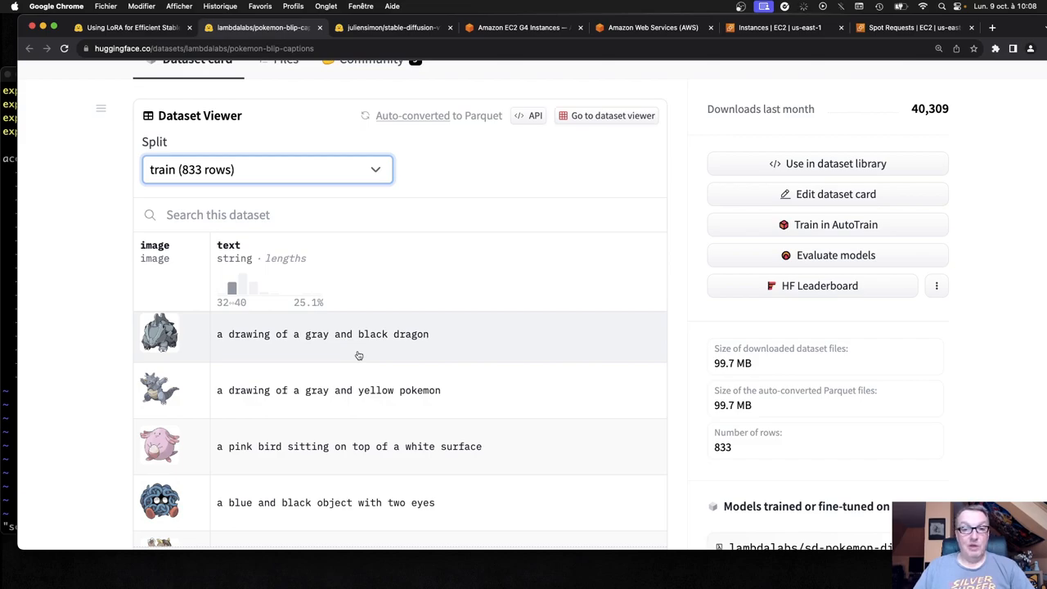
pyautogui.moveTo(343, 334)
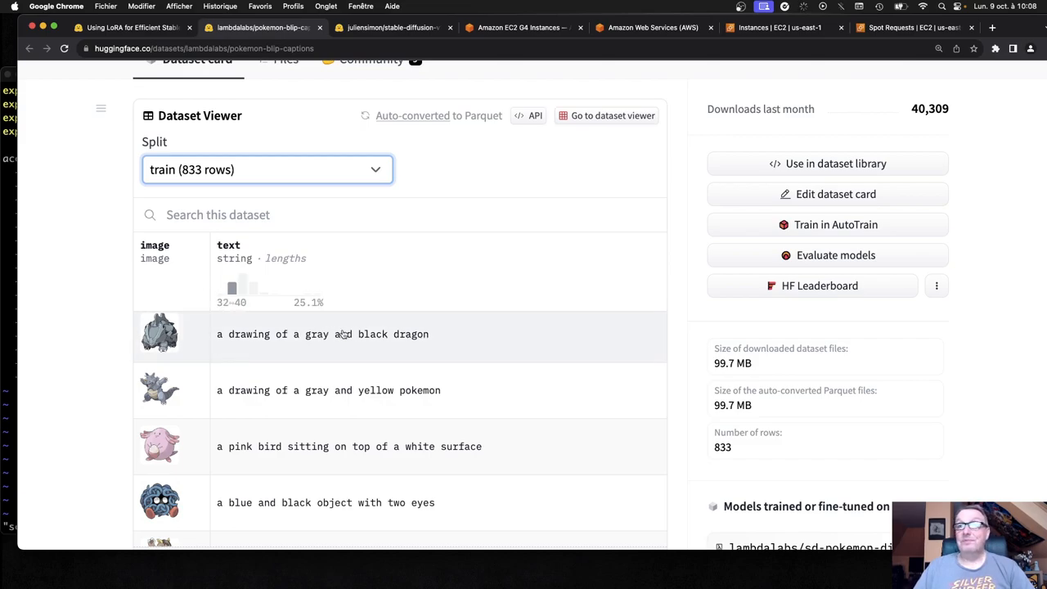
pyautogui.moveTo(384, 334)
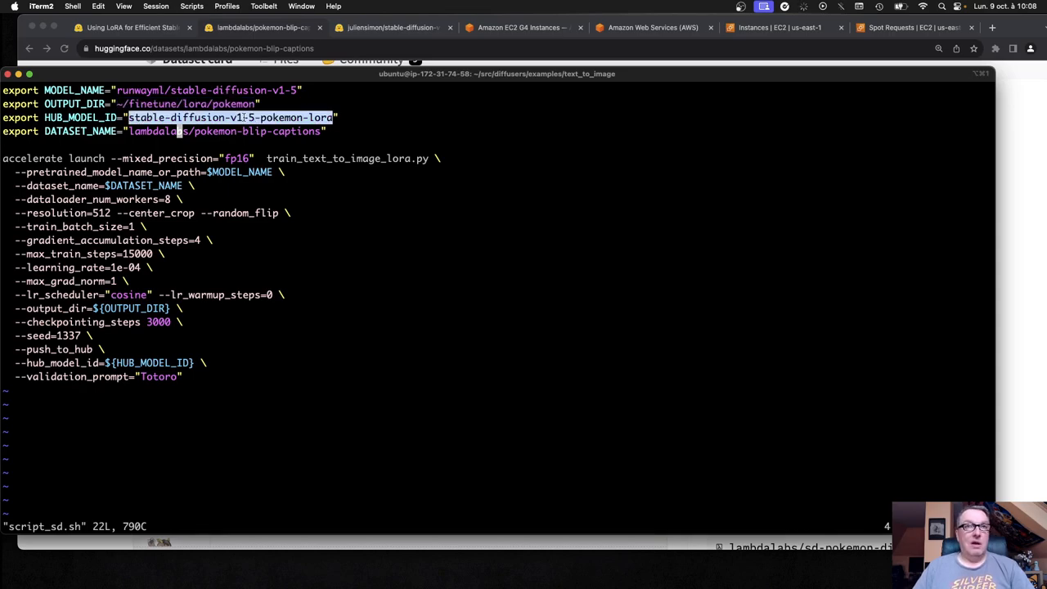
pyautogui.moveTo(317, 152)
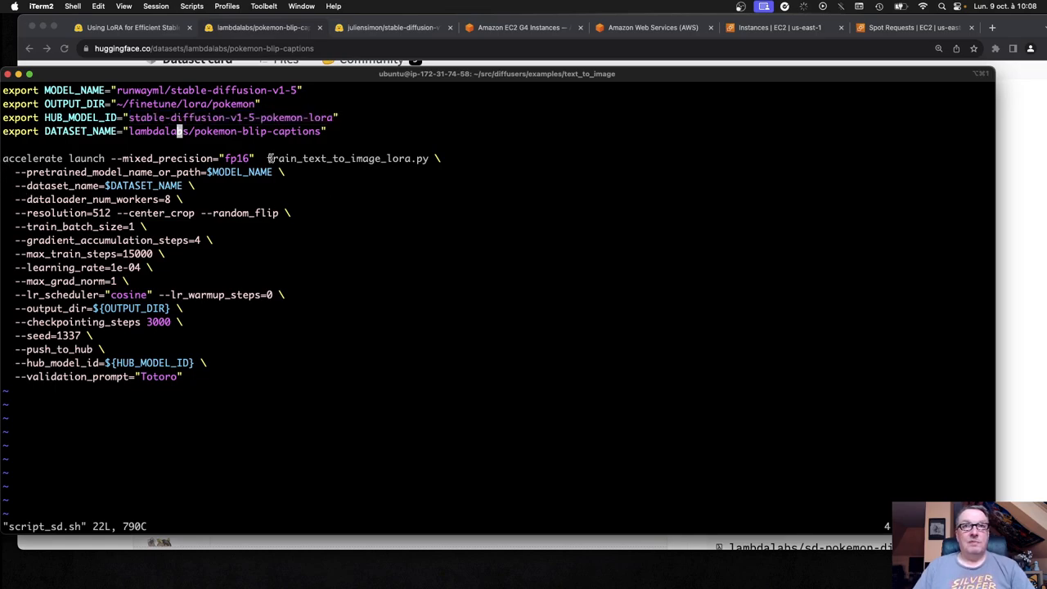
# Highlight train_text_to_image_lora.py in the script, then quit vi with :q leaving it unchanged
pyautogui.doubleClick(347, 157)
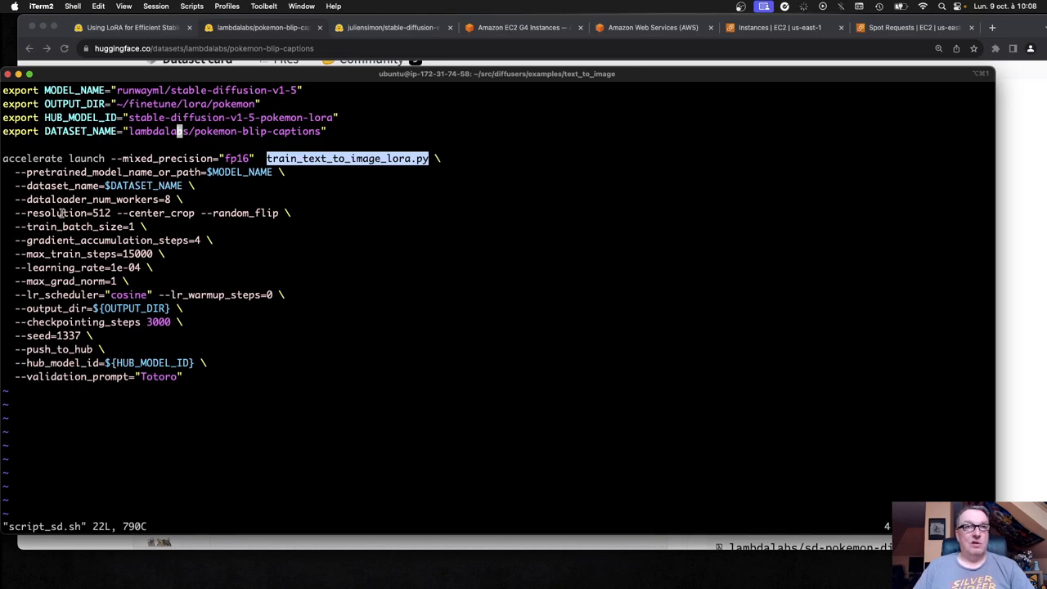
pyautogui.moveTo(97, 239)
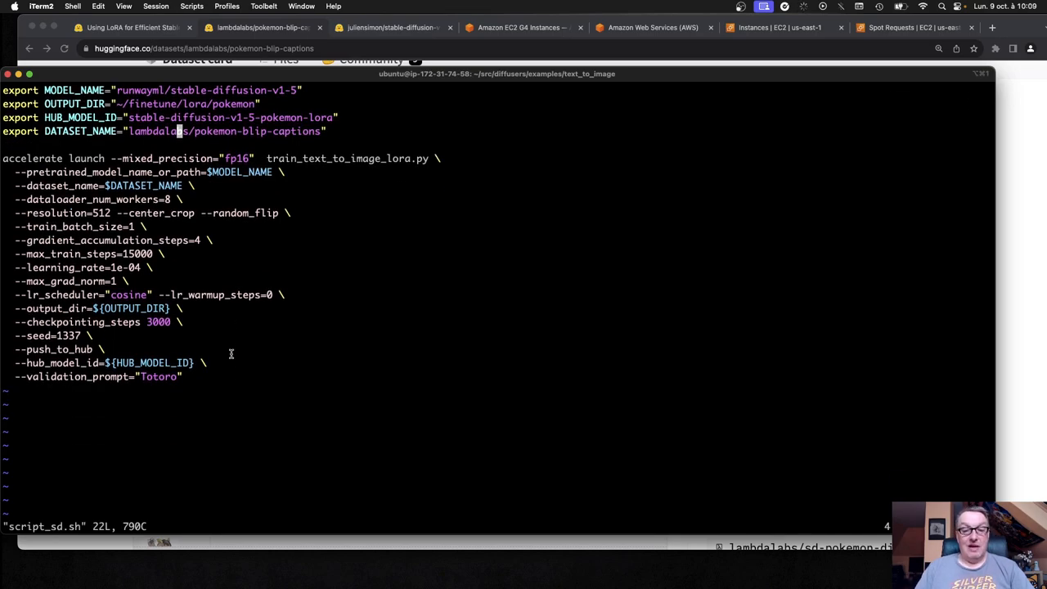
pyautogui.write(':q')
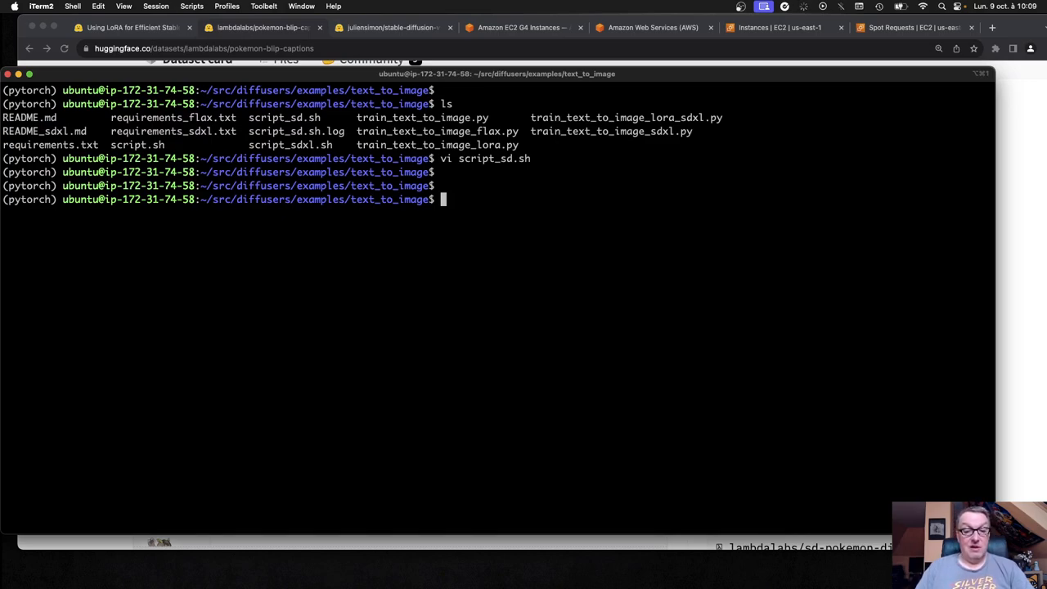
# Run nvidia-smi, showing one idle Tesla T4 with 15360MiB memory and no processes
pyautogui.write('nvi')
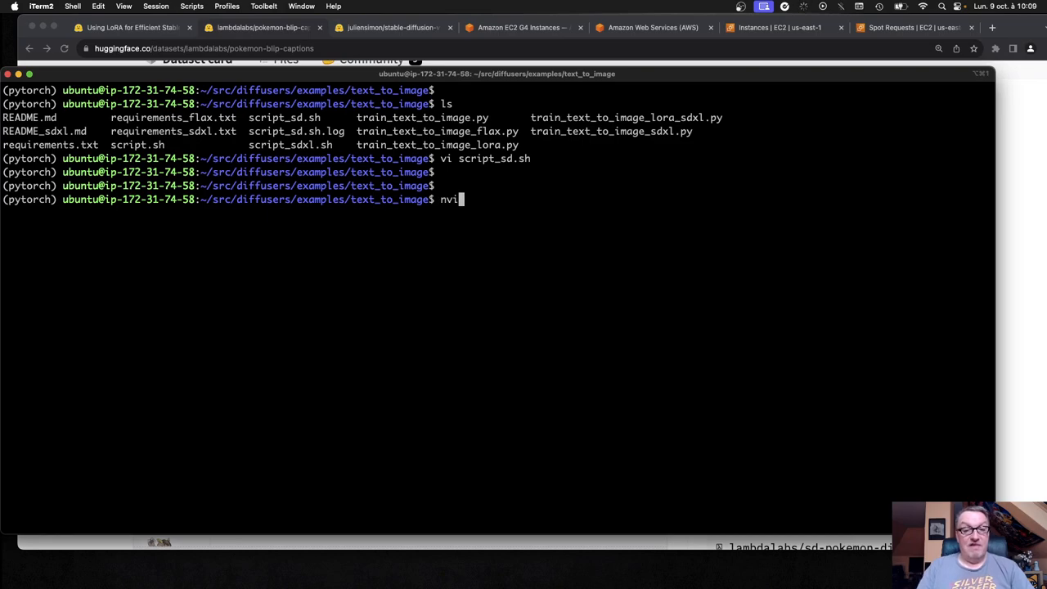
pyautogui.write('dia-smi')
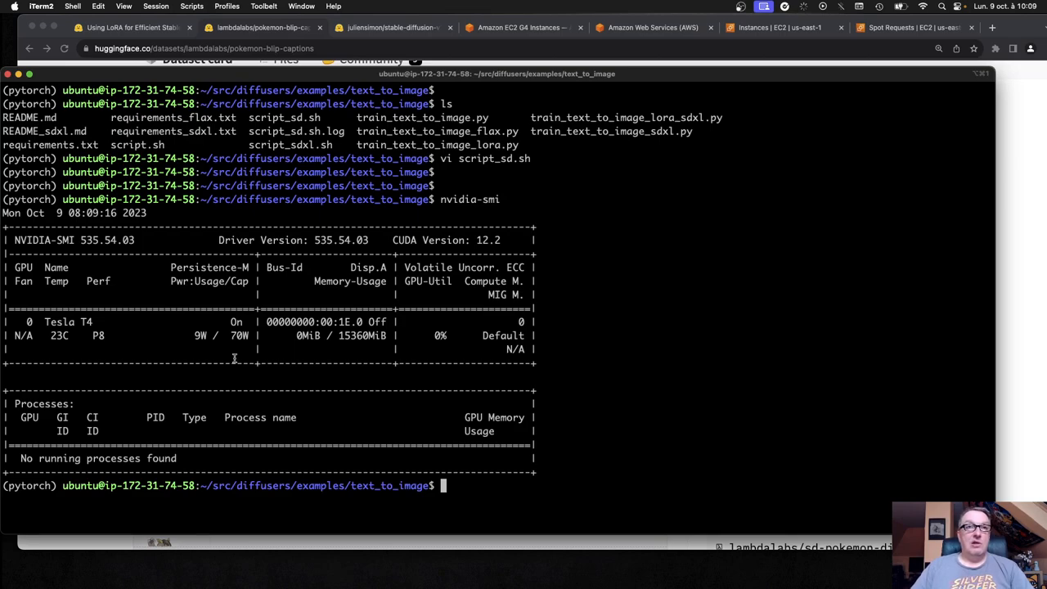
pyautogui.moveTo(271, 396)
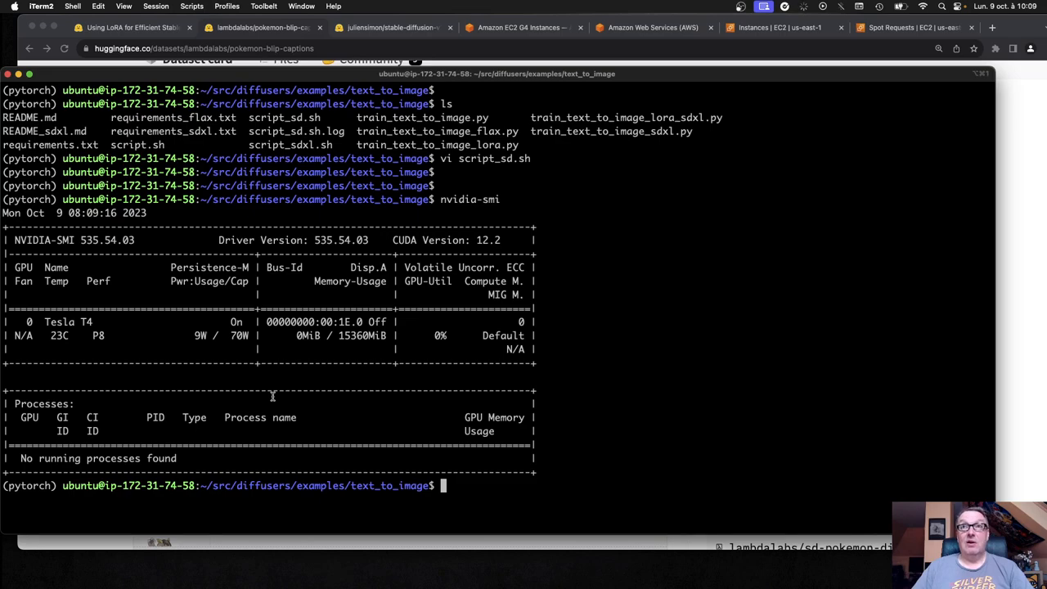
# Browse the Amazon EC2 G4 Instances page down to the g4dn pricing table and highlight g4dn.xlarge
pyautogui.click(520, 26)
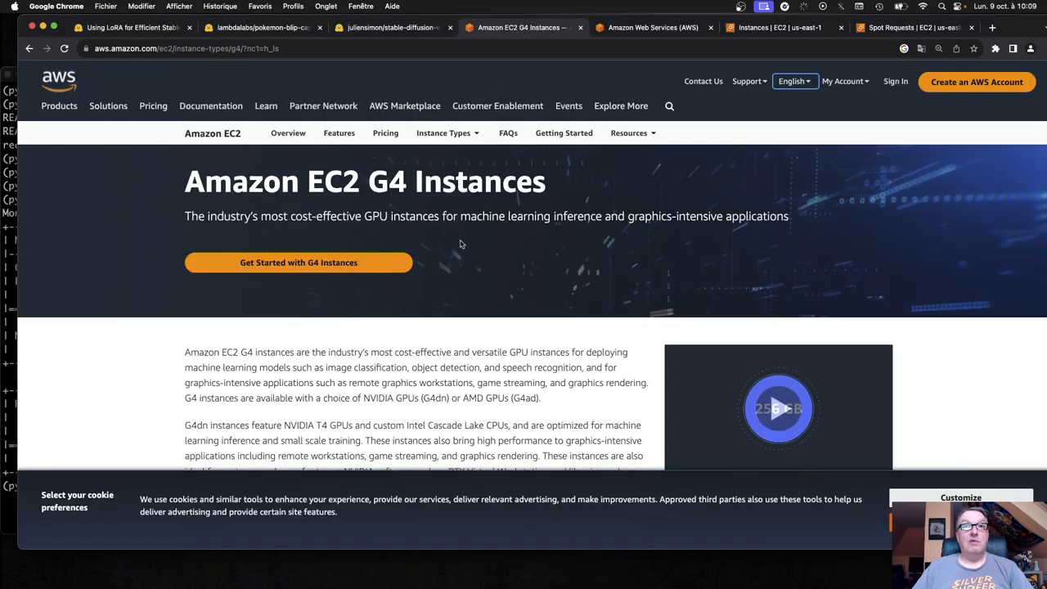
pyautogui.scroll(-3)
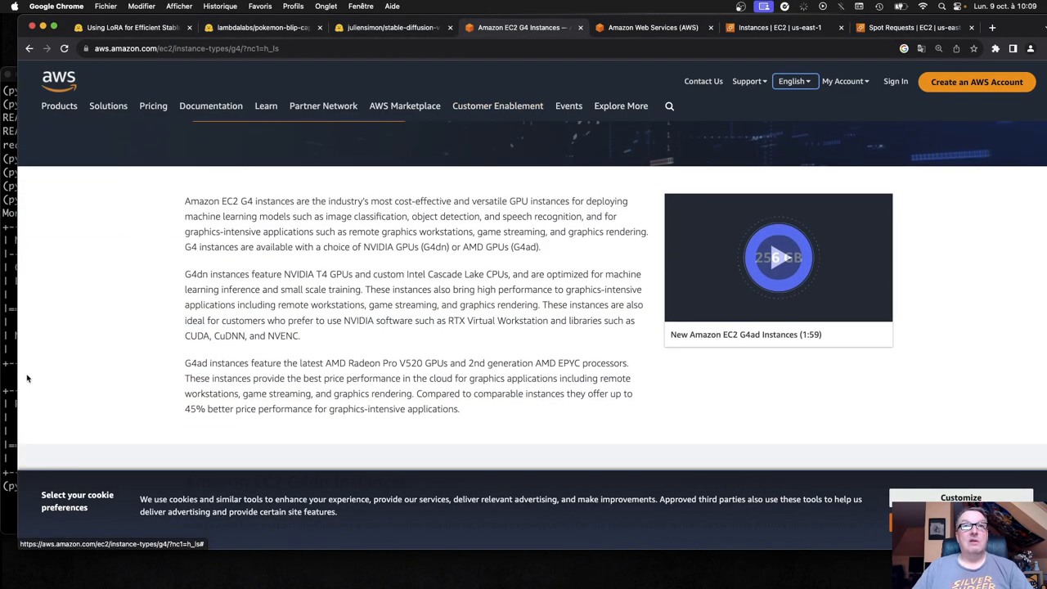
pyautogui.scroll(-3)
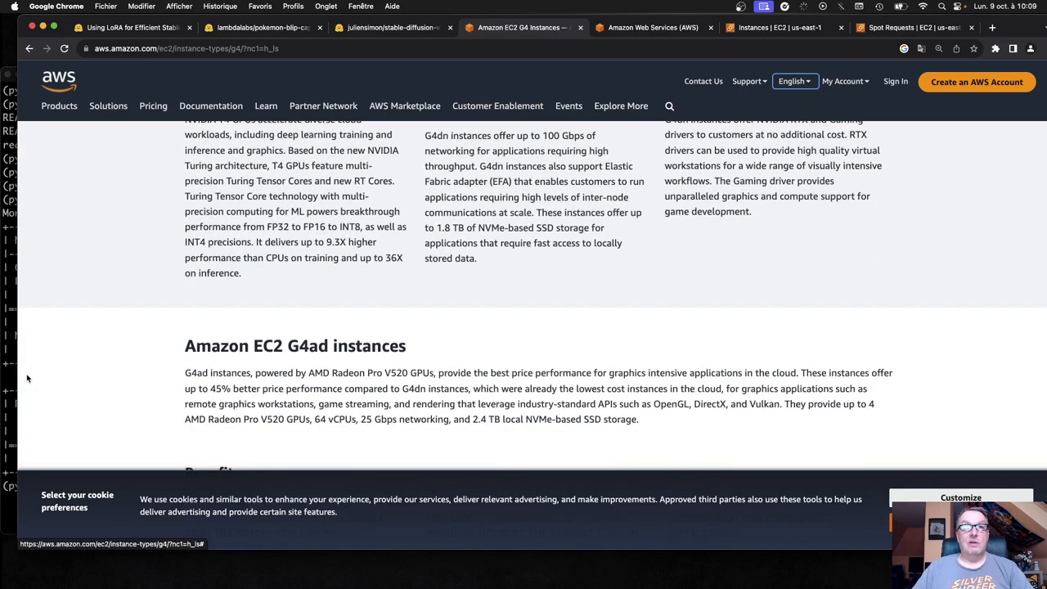
pyautogui.scroll(-3)
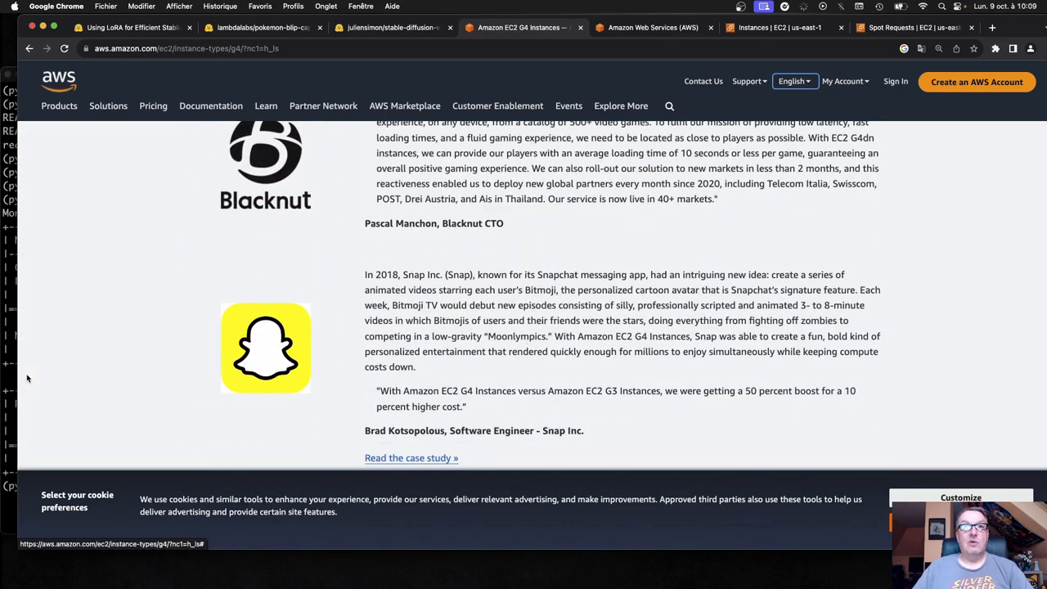
pyautogui.scroll(-3)
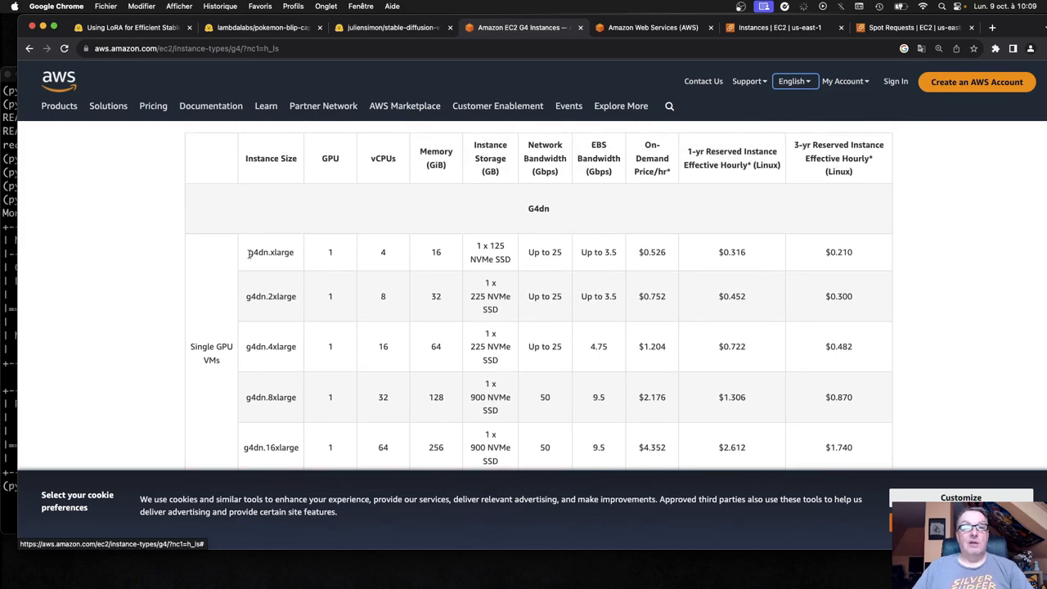
pyautogui.doubleClick(272, 252)
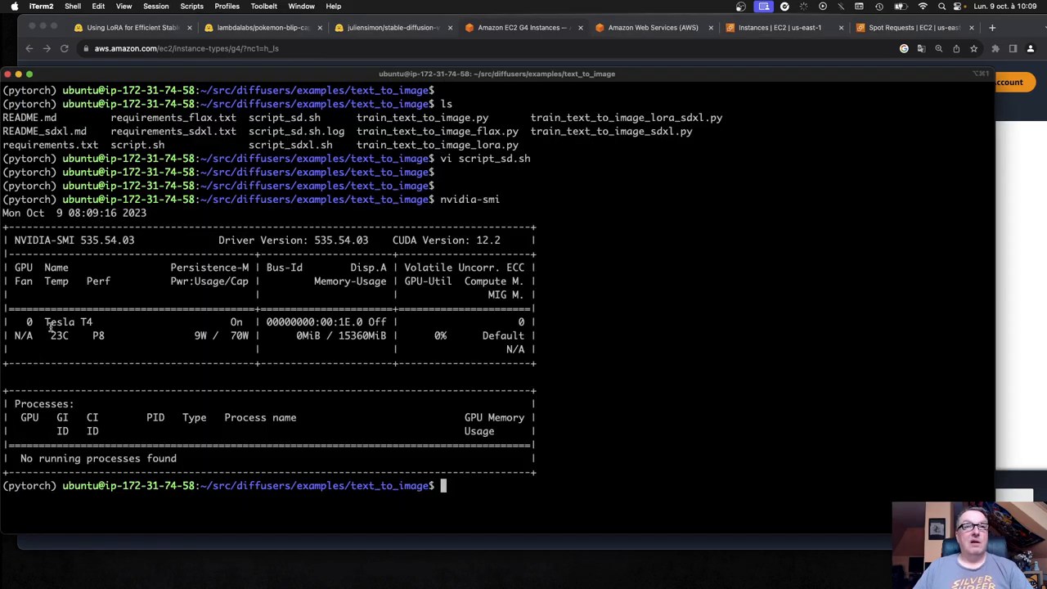
pyautogui.doubleClick(73, 321)
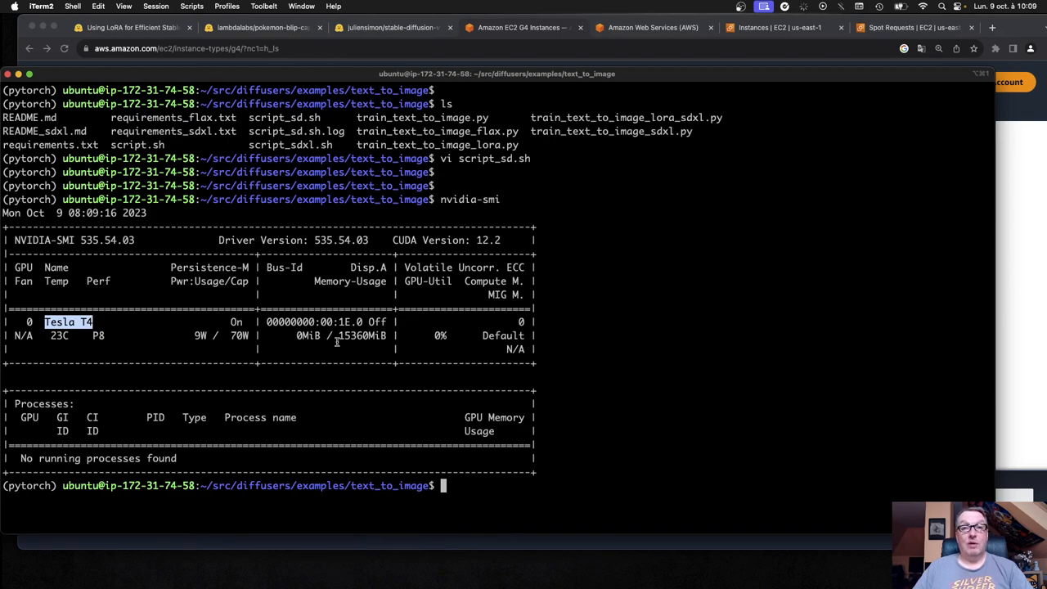
pyautogui.doubleClick(360, 336)
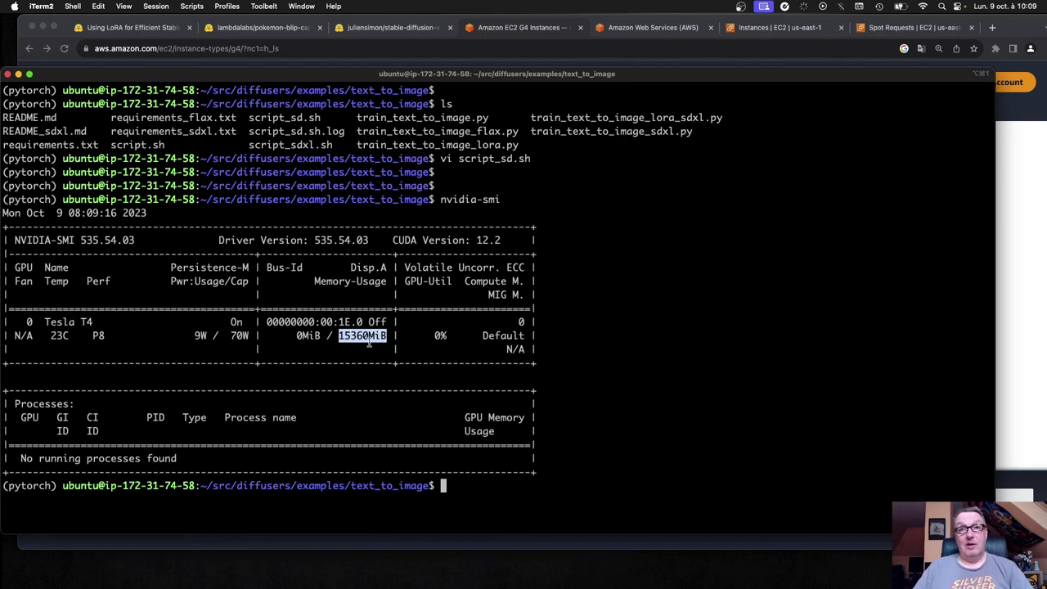
pyautogui.moveTo(1011, 256)
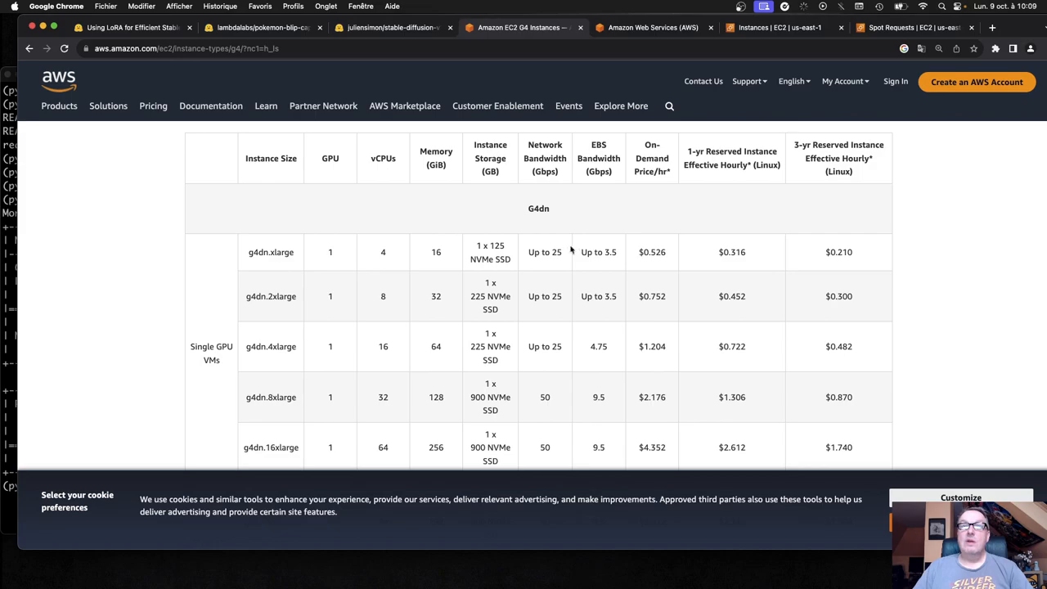
pyautogui.moveTo(468, 256)
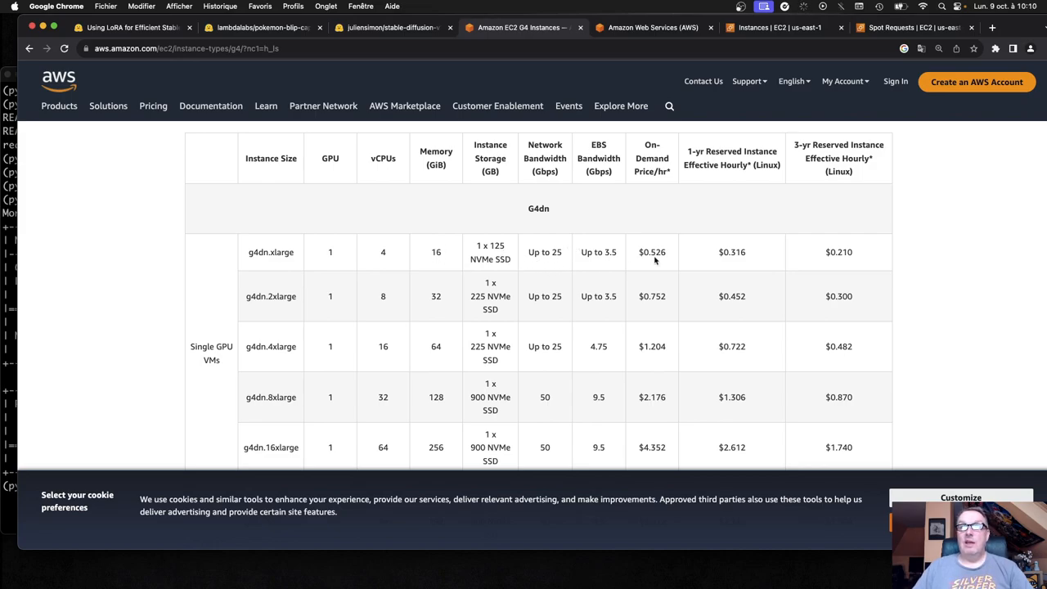
pyautogui.doubleClick(652, 252)
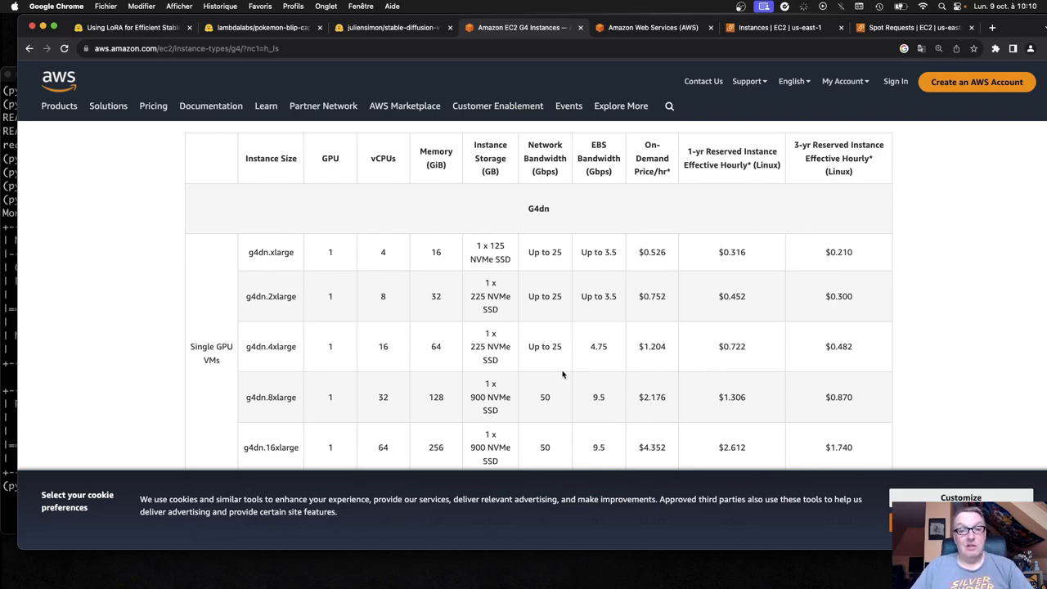
pyautogui.moveTo(134, 370)
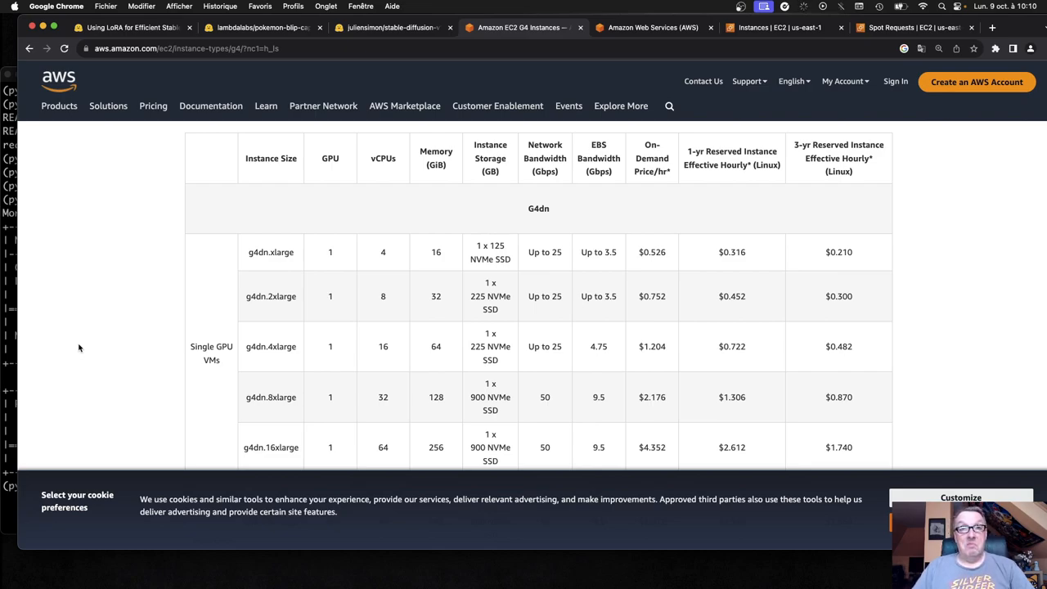
pyautogui.moveTo(131, 380)
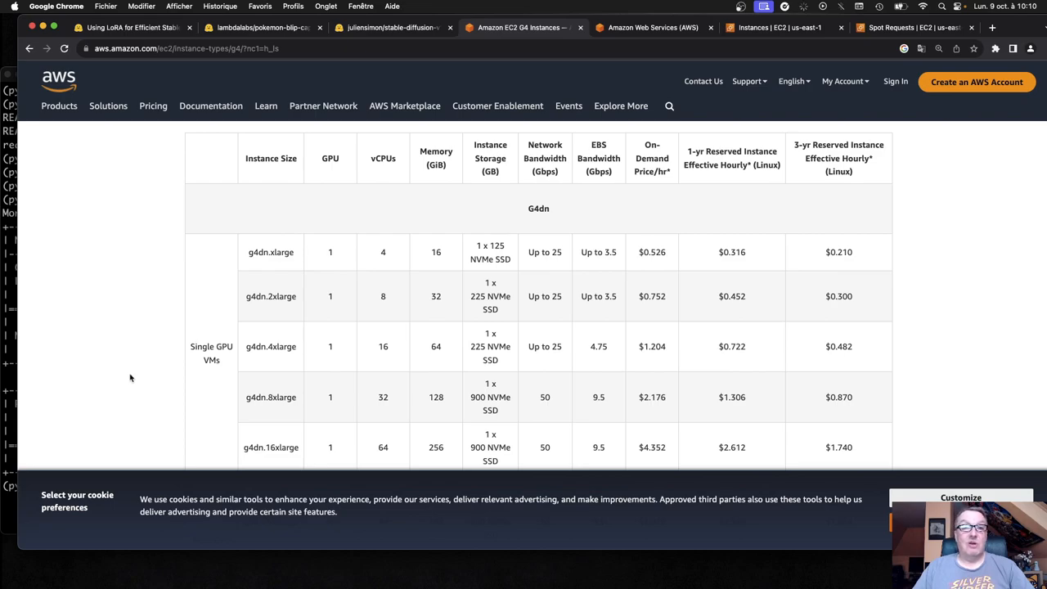
pyautogui.moveTo(284, 272)
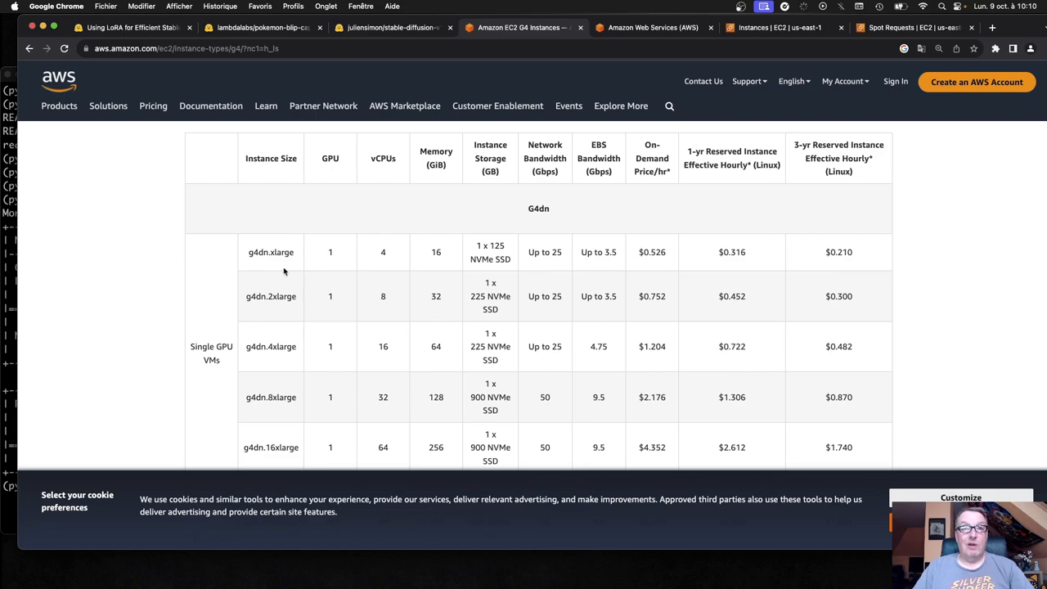
pyautogui.moveTo(247, 347)
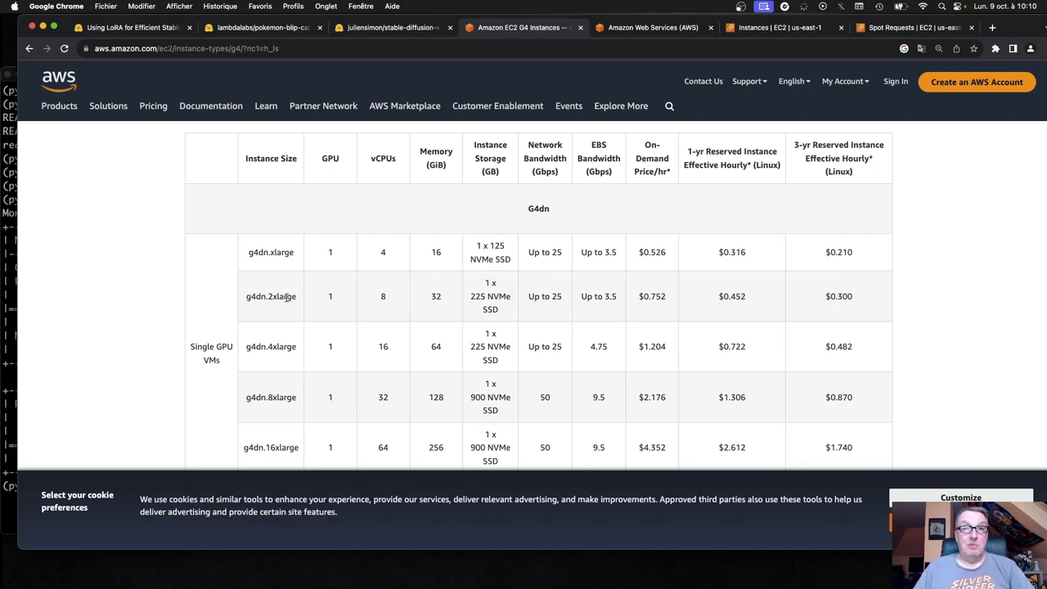
pyautogui.moveTo(295, 345)
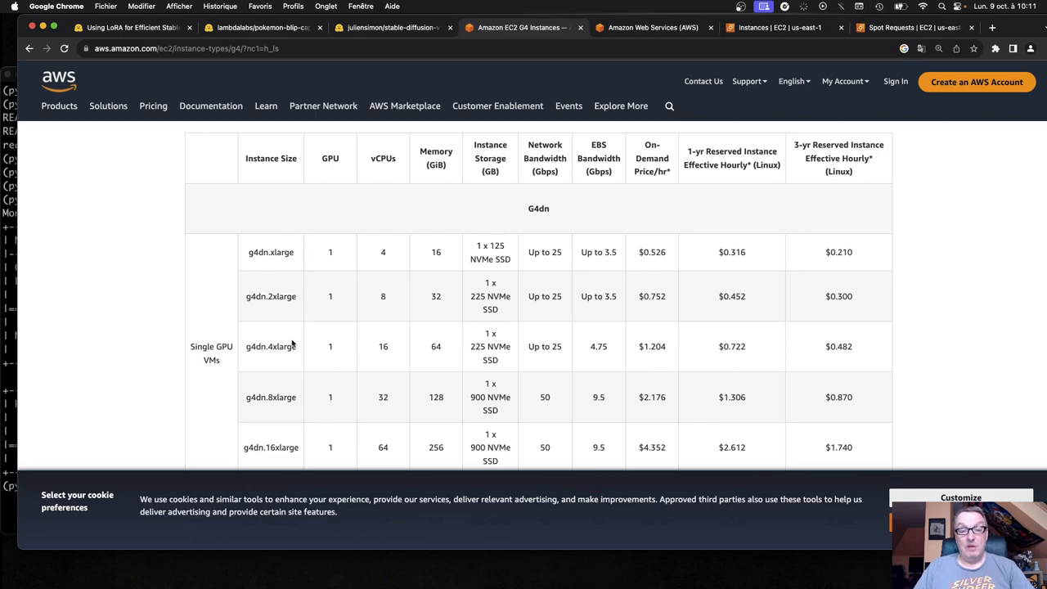
pyautogui.moveTo(334, 294)
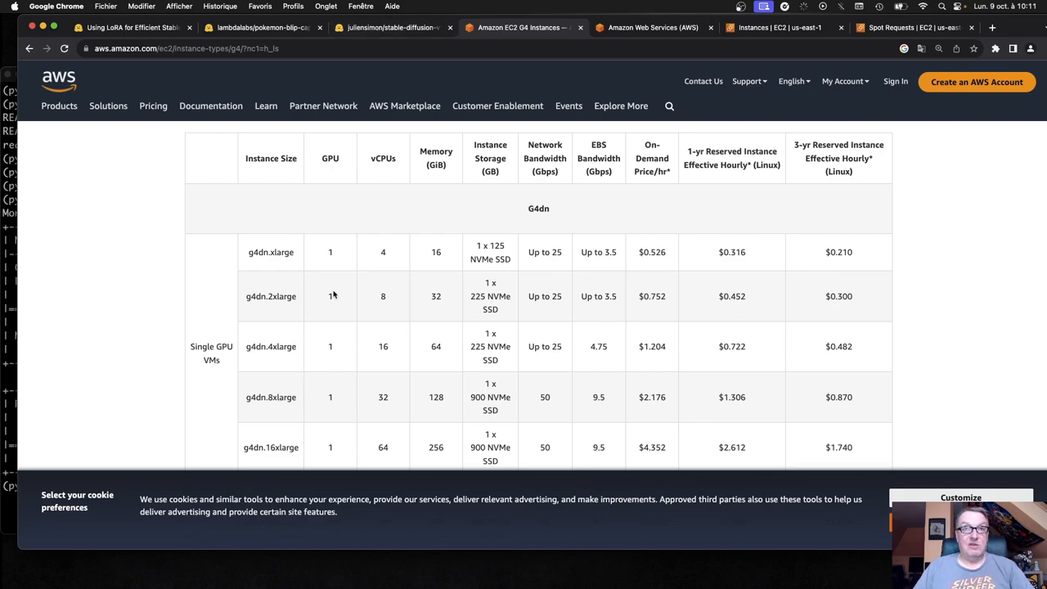
pyautogui.moveTo(317, 360)
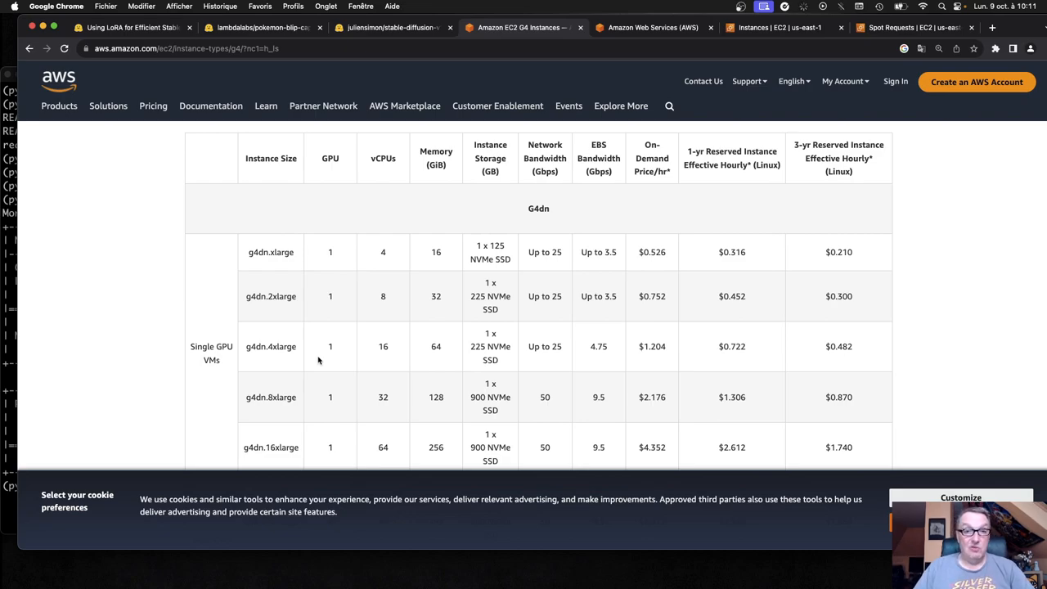
pyautogui.moveTo(167, 170)
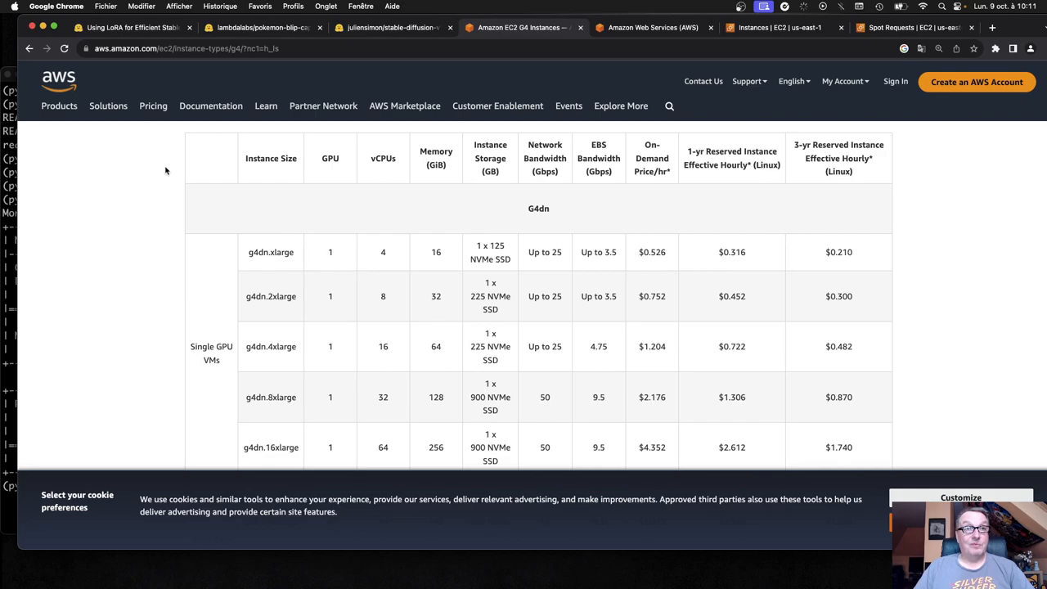
pyautogui.moveTo(272, 252)
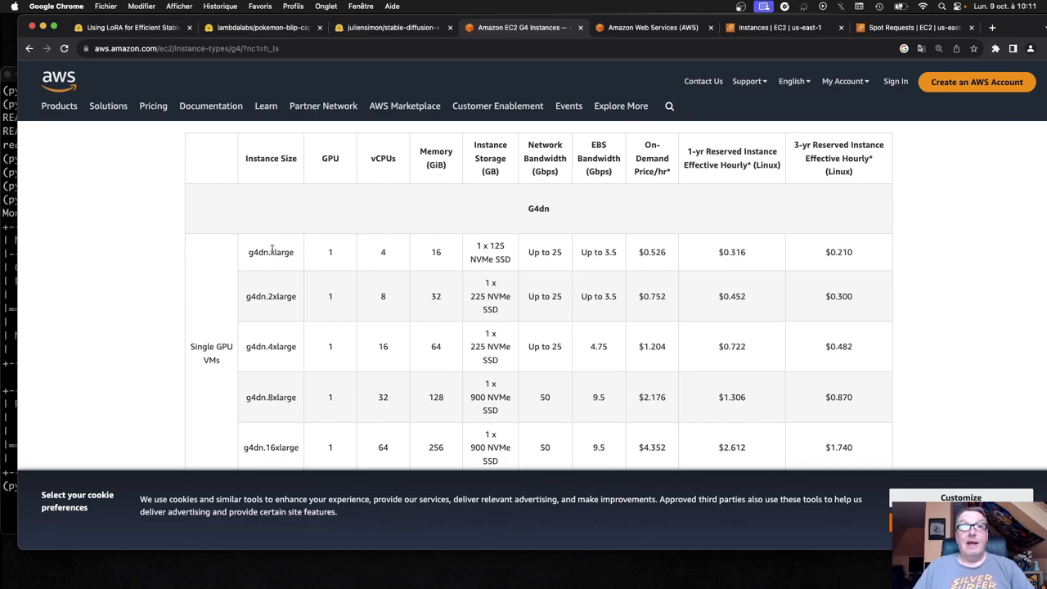
pyautogui.doubleClick(272, 252)
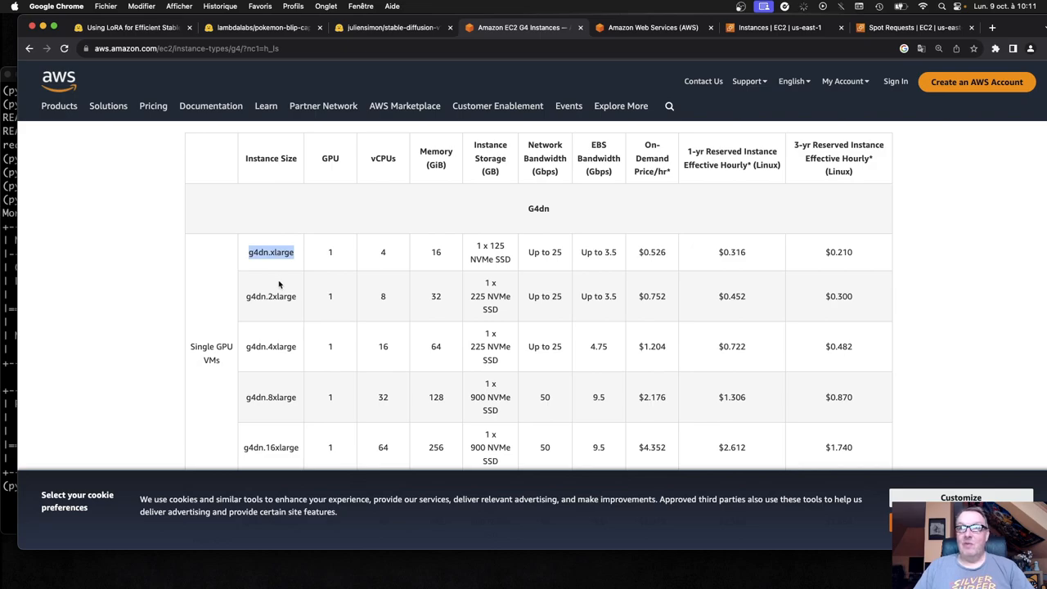
pyautogui.scroll(-3)
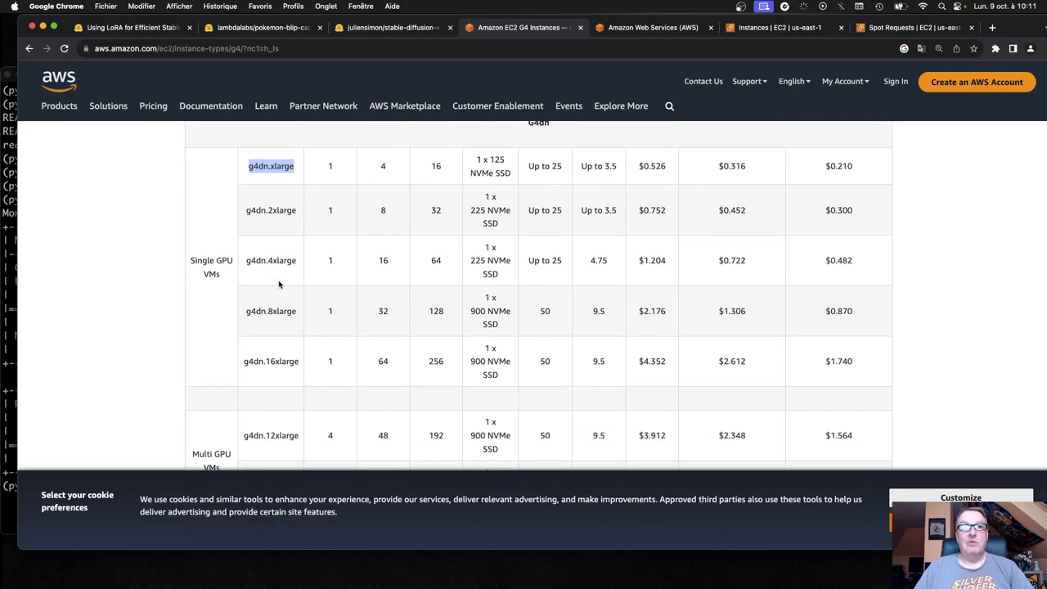
pyautogui.scroll(-3)
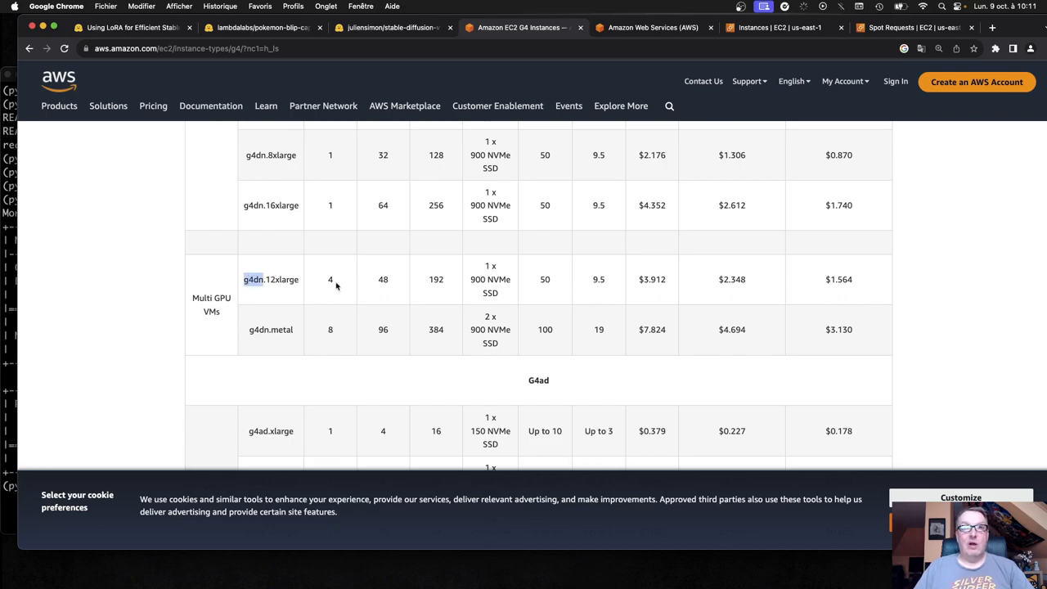
pyautogui.doubleClick(330, 278)
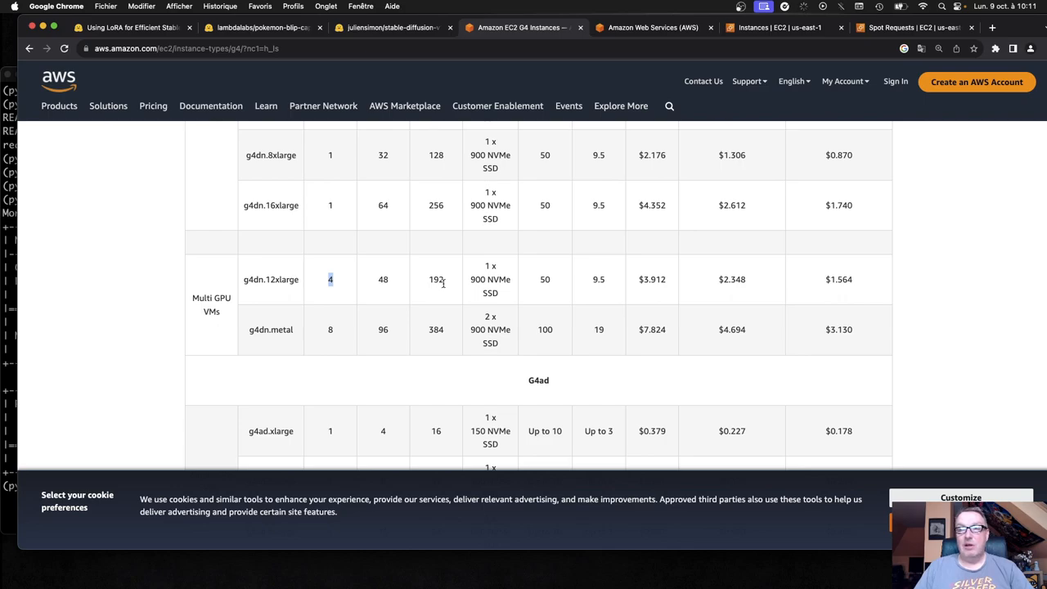
pyautogui.doubleClick(651, 278)
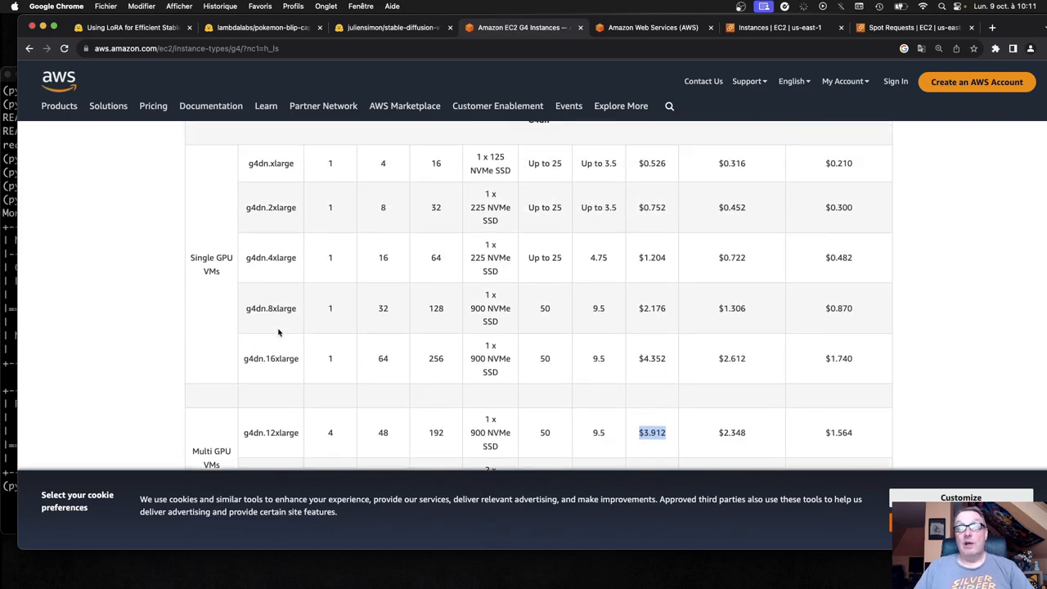
pyautogui.scroll(3)
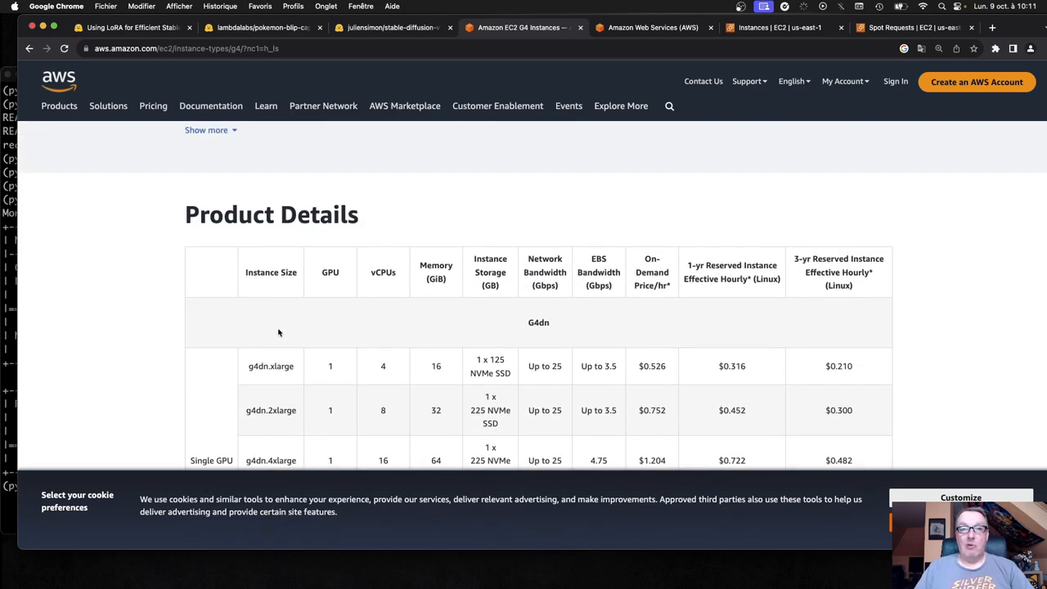
pyautogui.doubleClick(272, 367)
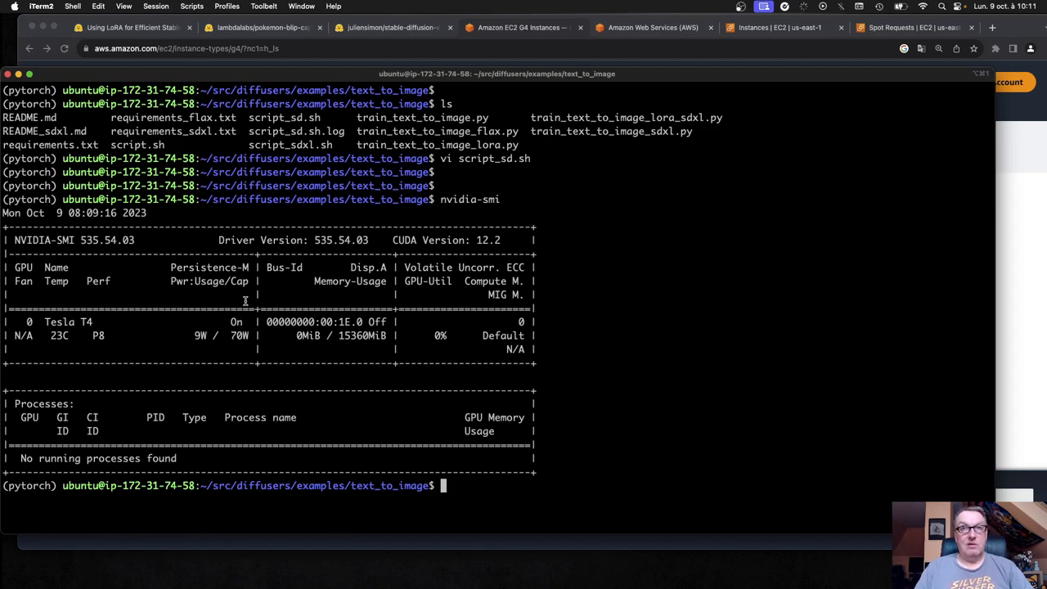
# Run sh script_sd.sh to start the Stable Diffusion LoRA training on the EC2 instance
pyautogui.doubleClick(284, 118)
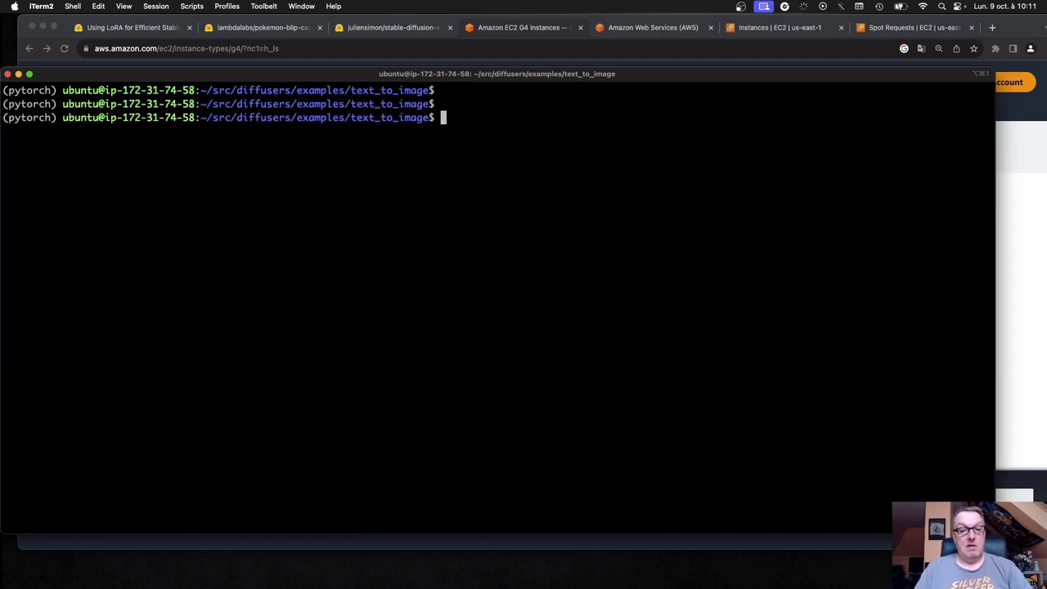
pyautogui.write('sh script_sd.sh')
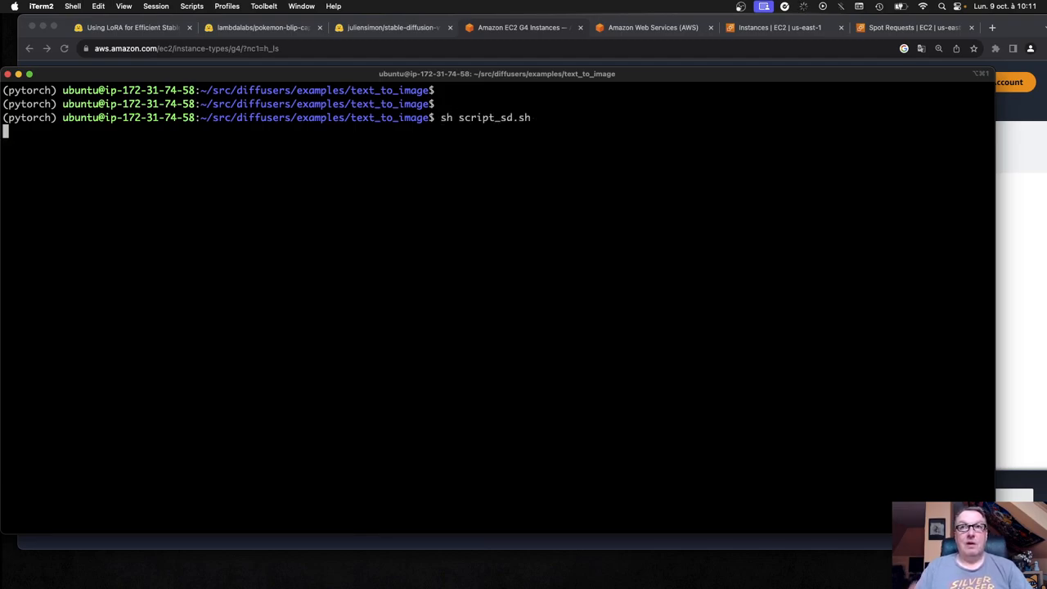
pyautogui.press('Return')
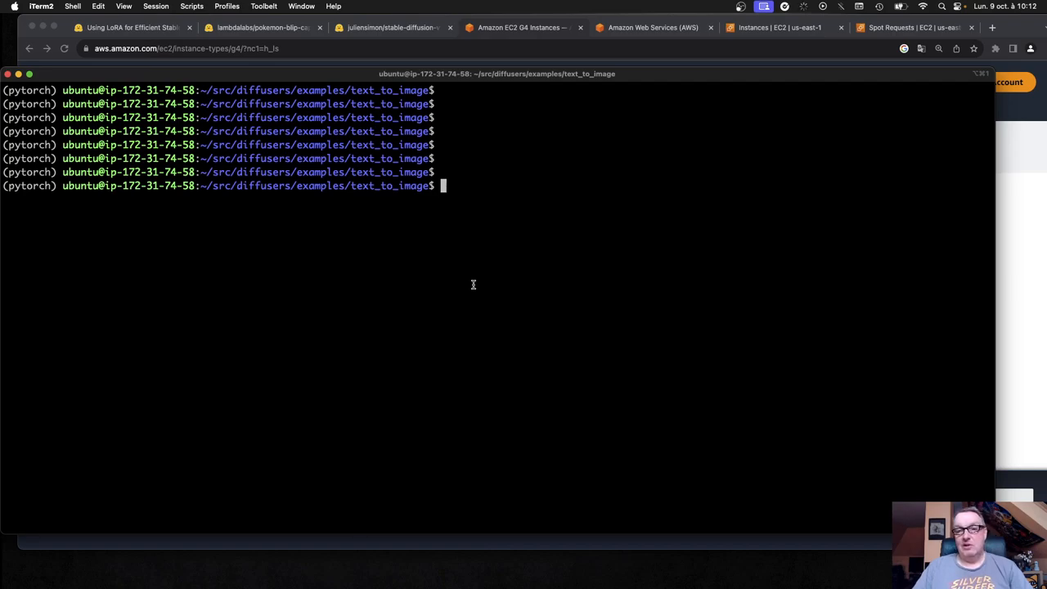
# Show the one-week g4dn.xlarge Spot pricing history near $0.16 versus $0.526 on-demand
pyautogui.click(517, 26)
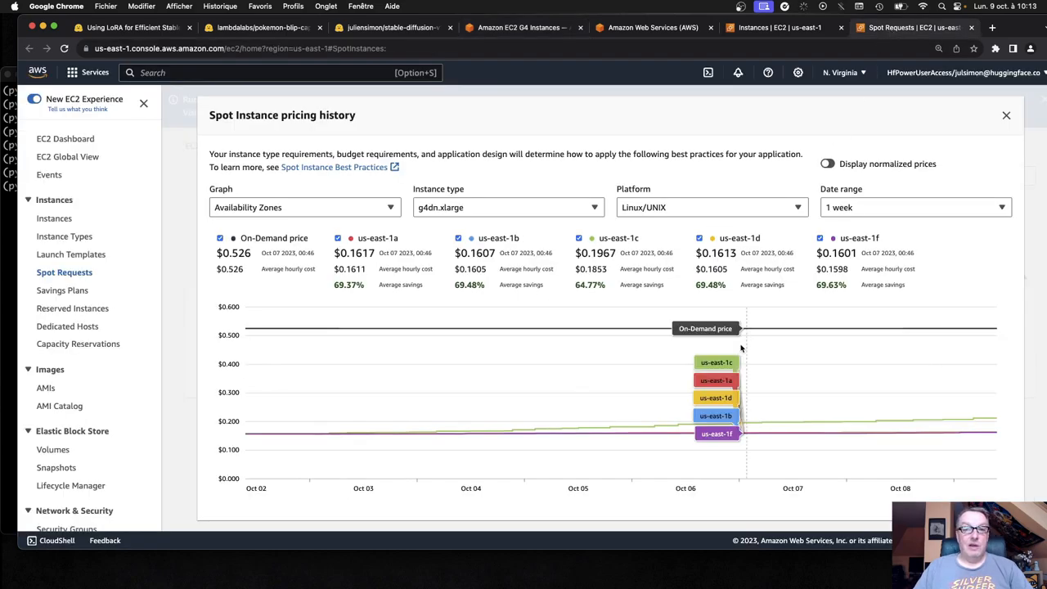
pyautogui.moveTo(736, 328)
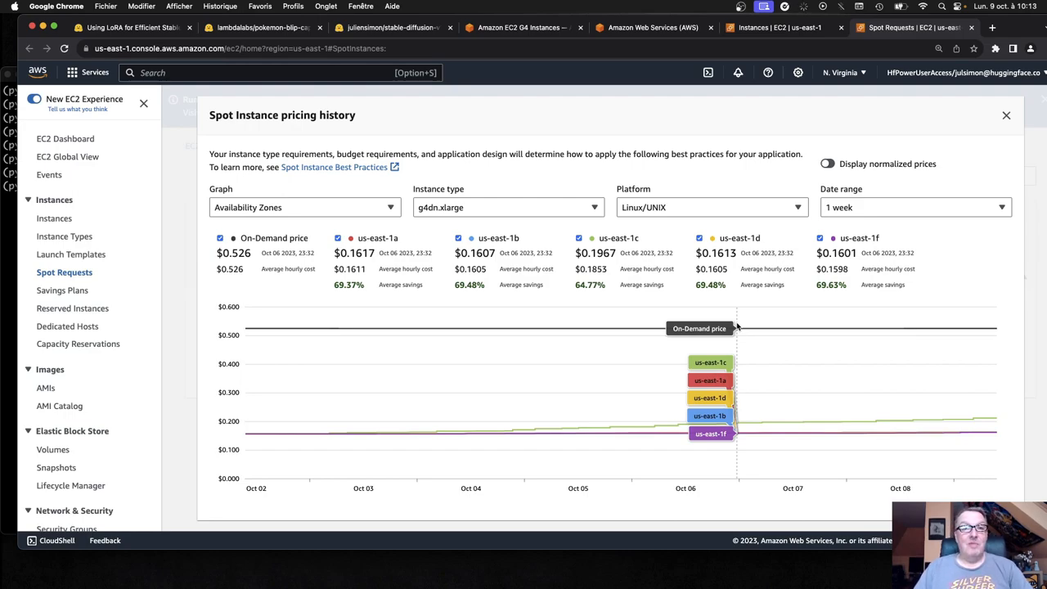
pyautogui.moveTo(493, 232)
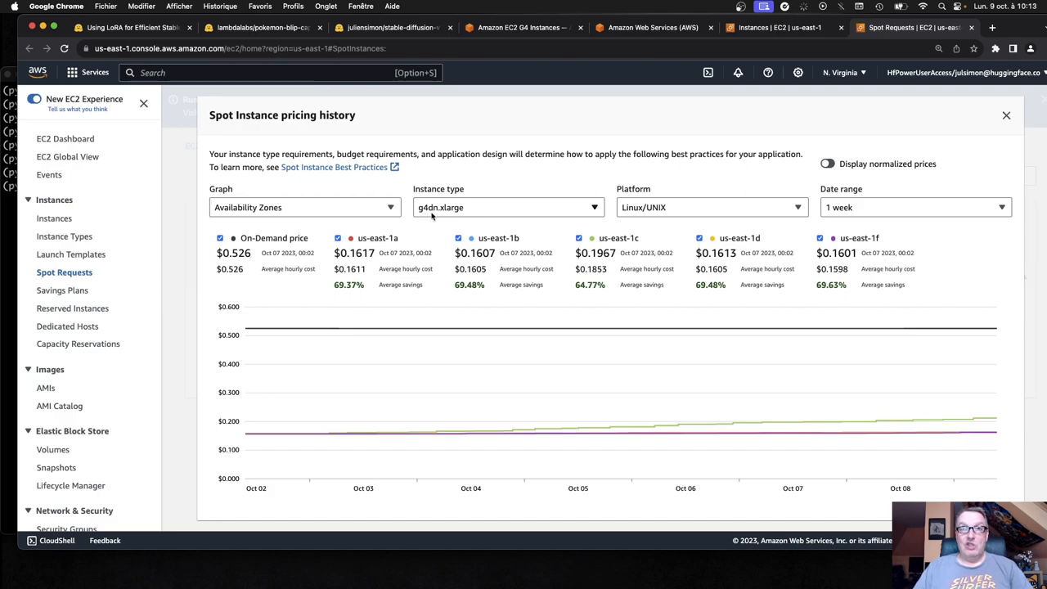
pyautogui.moveTo(476, 209)
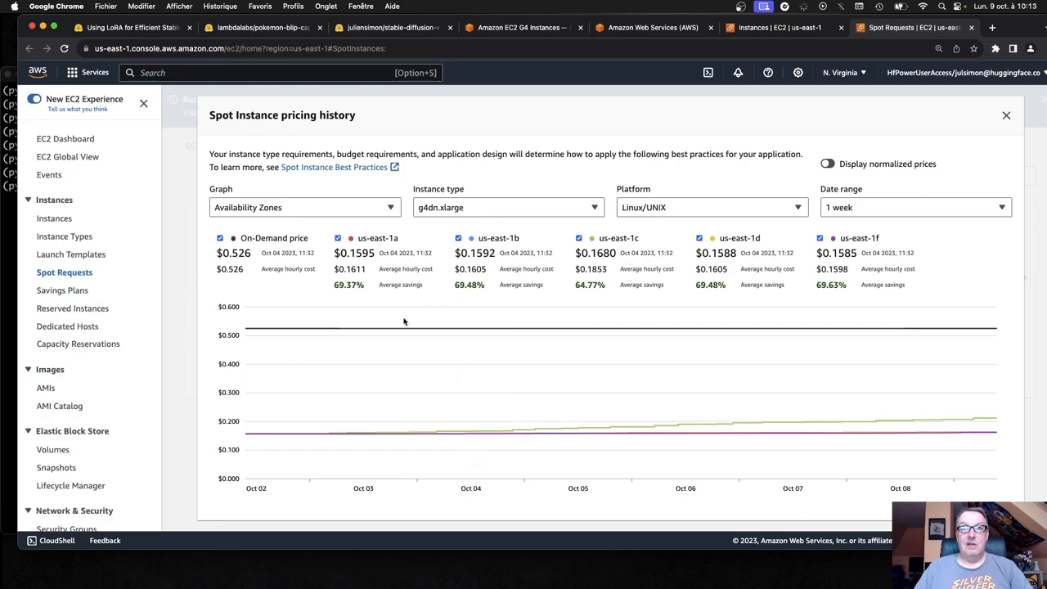
pyautogui.moveTo(471, 331)
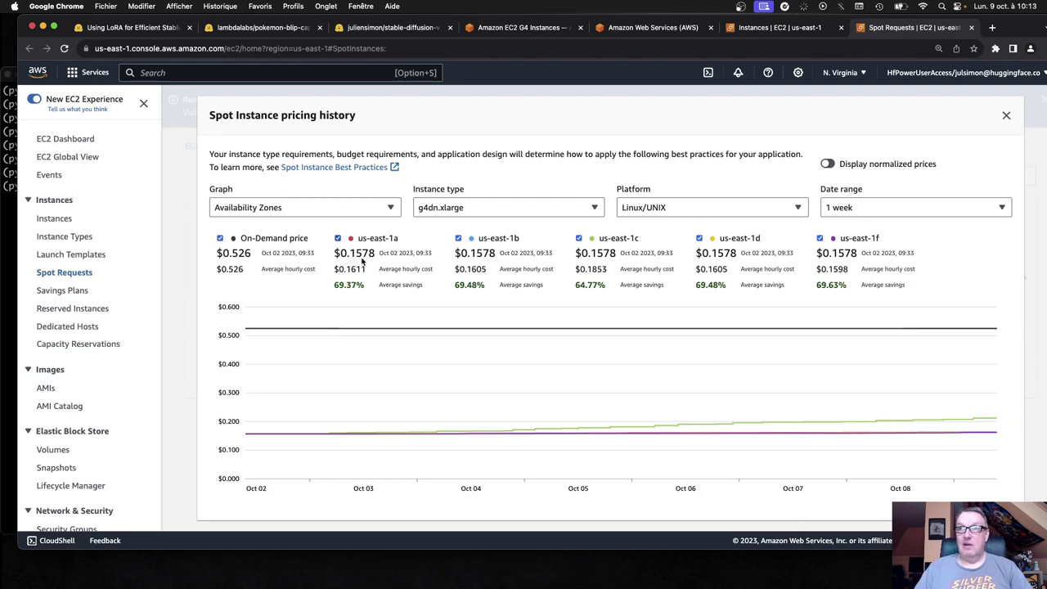
pyautogui.moveTo(854, 223)
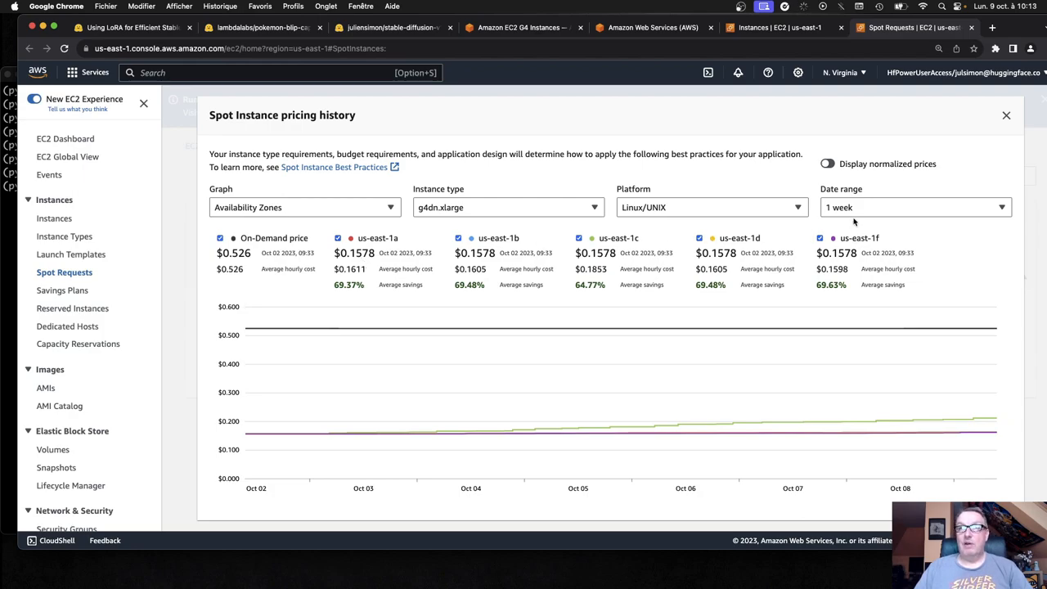
# Extend the g4dn.xlarge Spot pricing history date range to 1 month, then 3 months
pyautogui.click(915, 206)
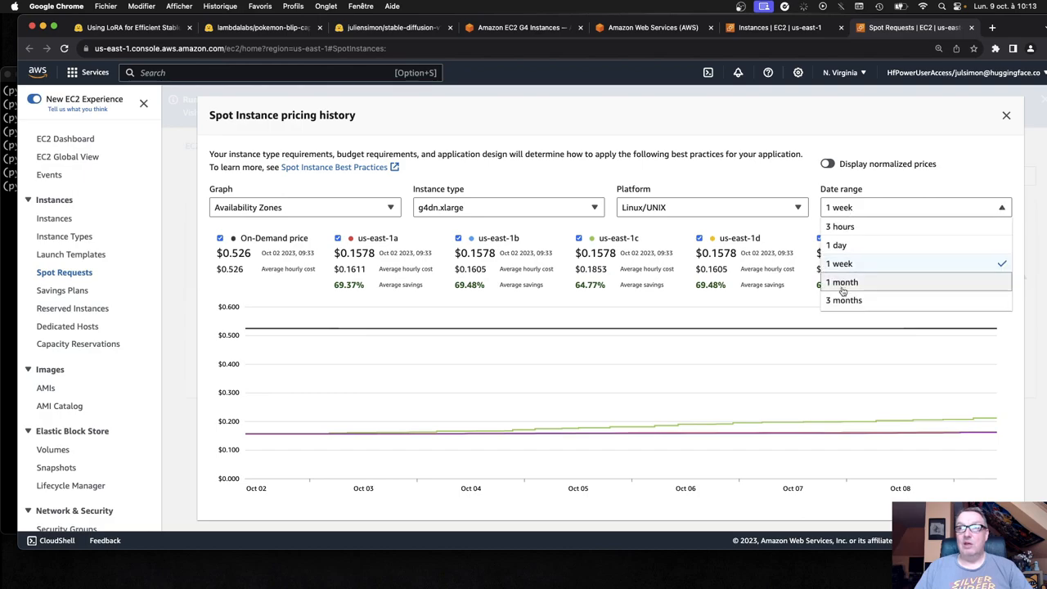
pyautogui.click(841, 282)
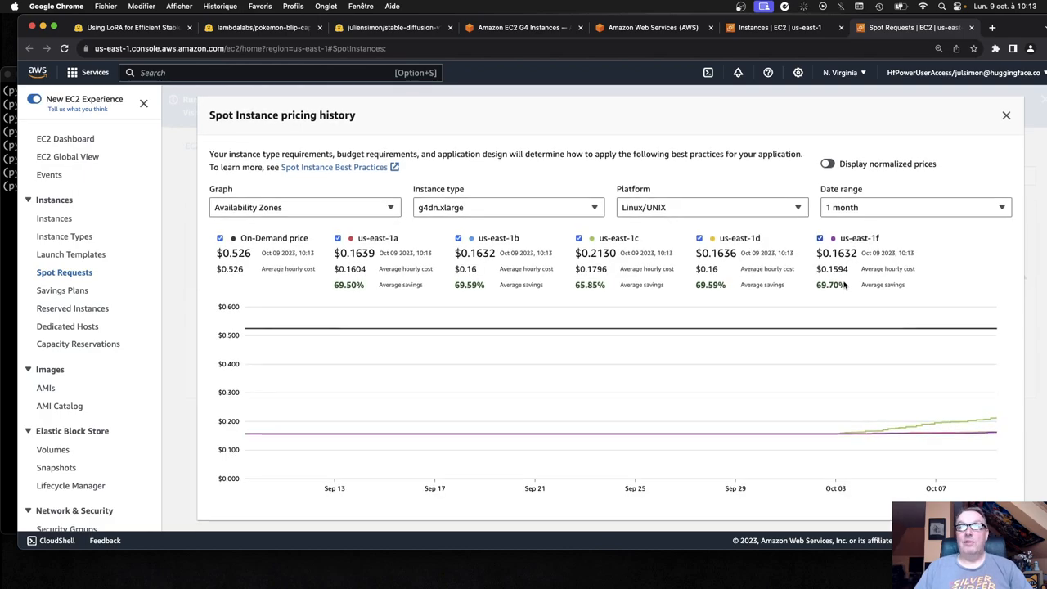
pyautogui.click(917, 206)
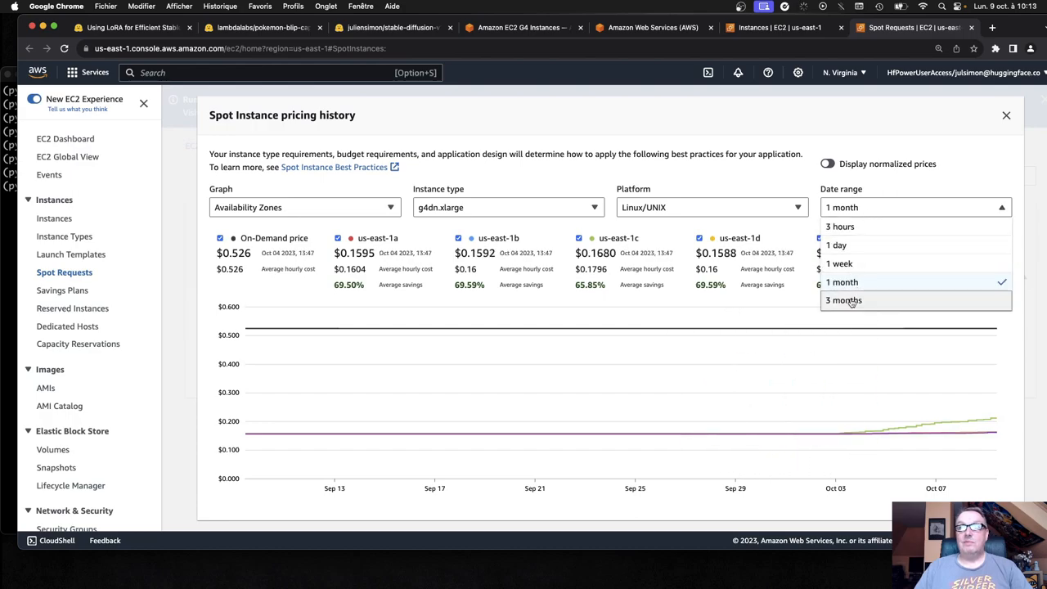
pyautogui.click(844, 301)
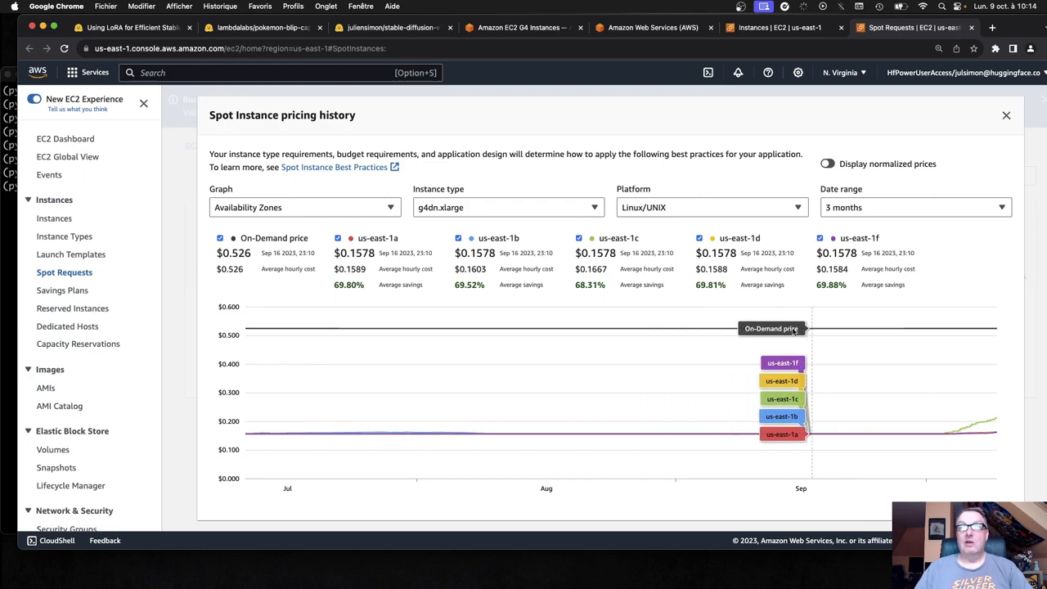
pyautogui.moveTo(663, 435)
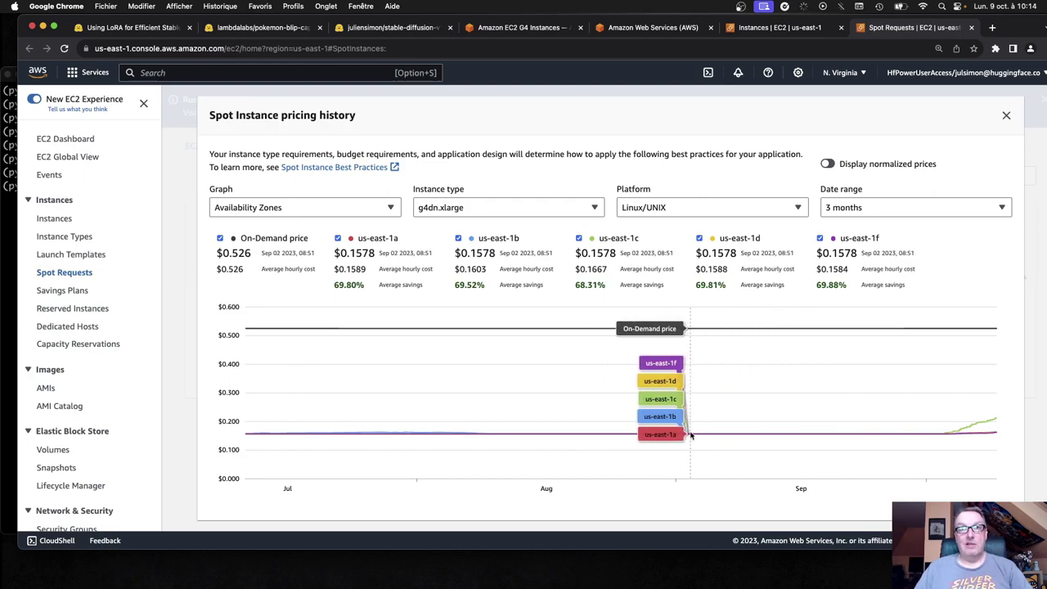
pyautogui.moveTo(679, 425)
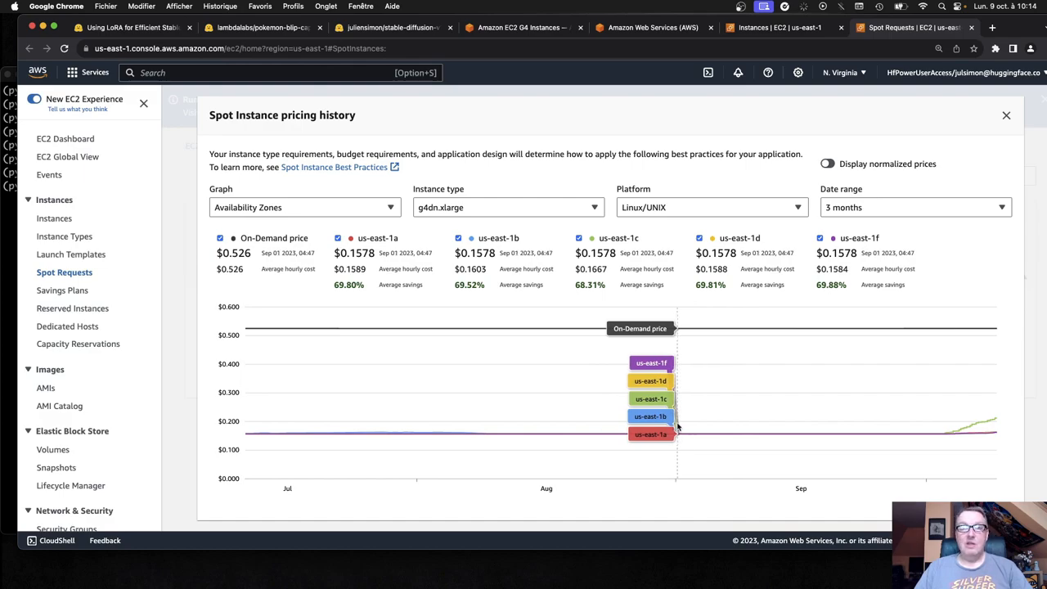
pyautogui.moveTo(686, 428)
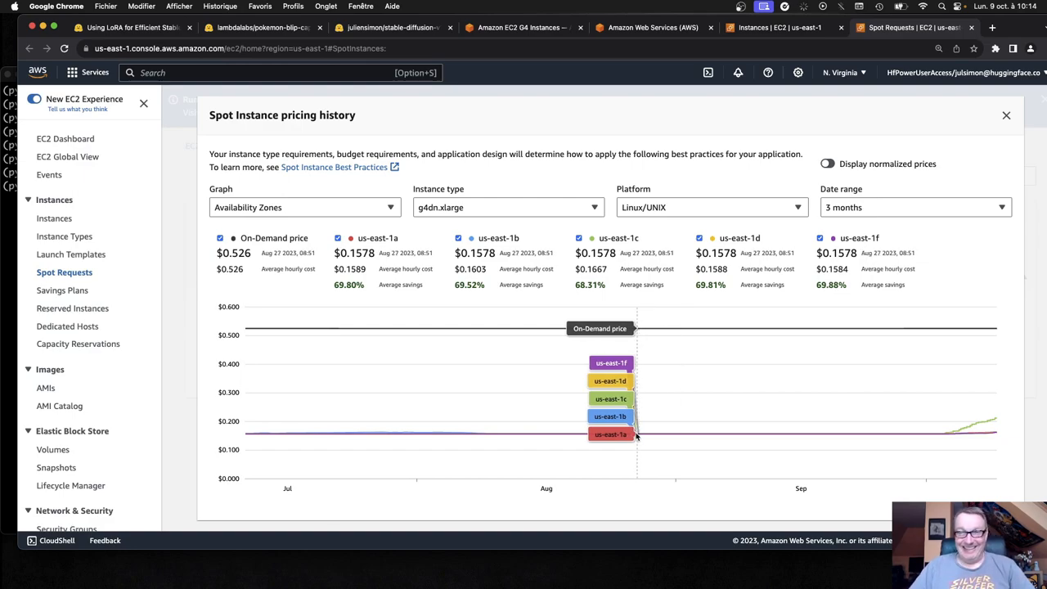
pyautogui.moveTo(555, 62)
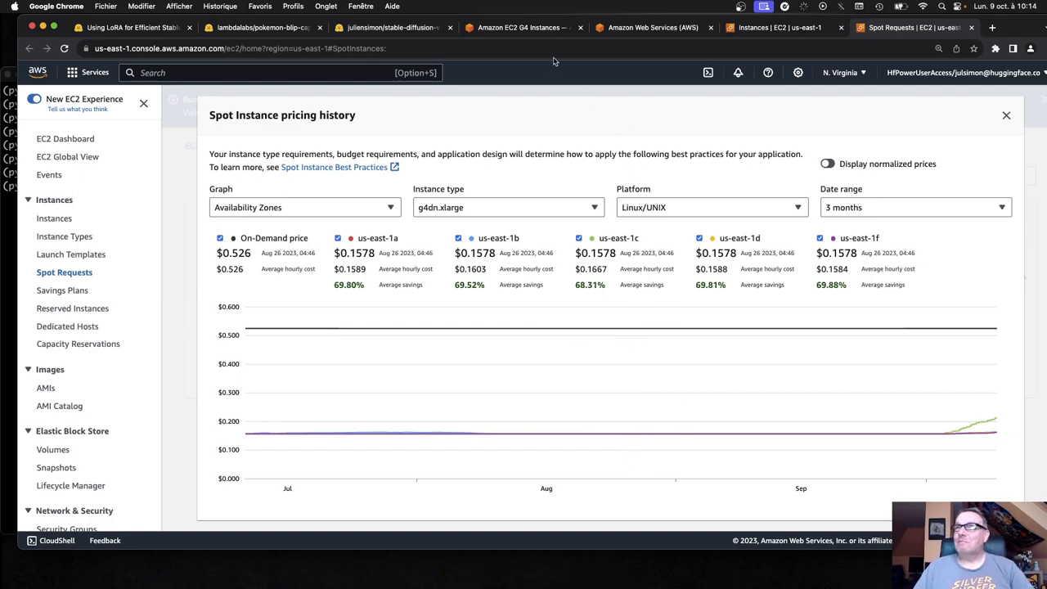
pyautogui.moveTo(531, 26)
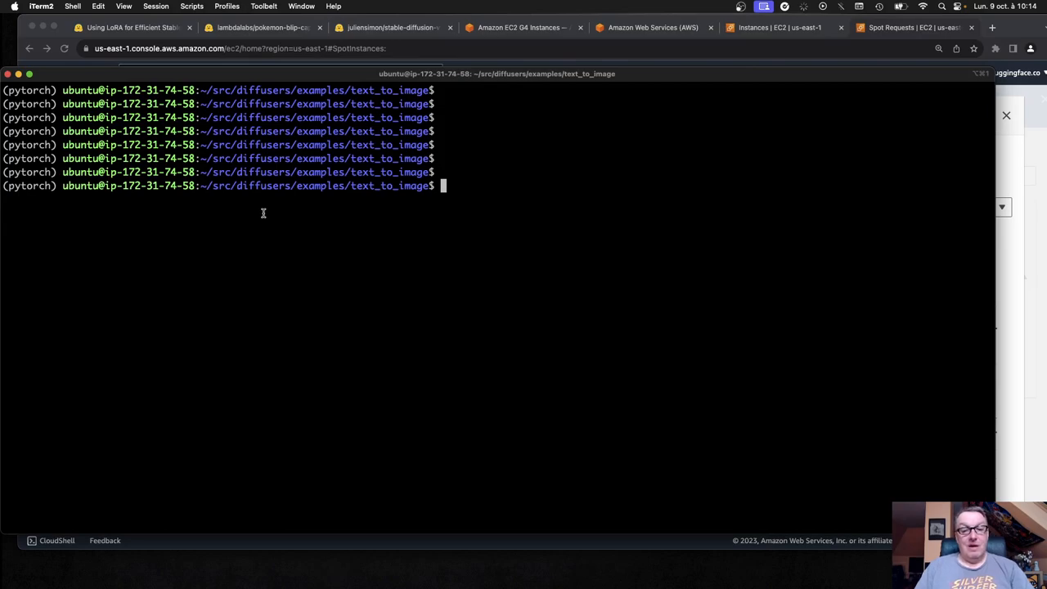
# List the text_to_image folder with ls, then return to the pokemon-lora model repo in Chrome
pyautogui.write('ls')
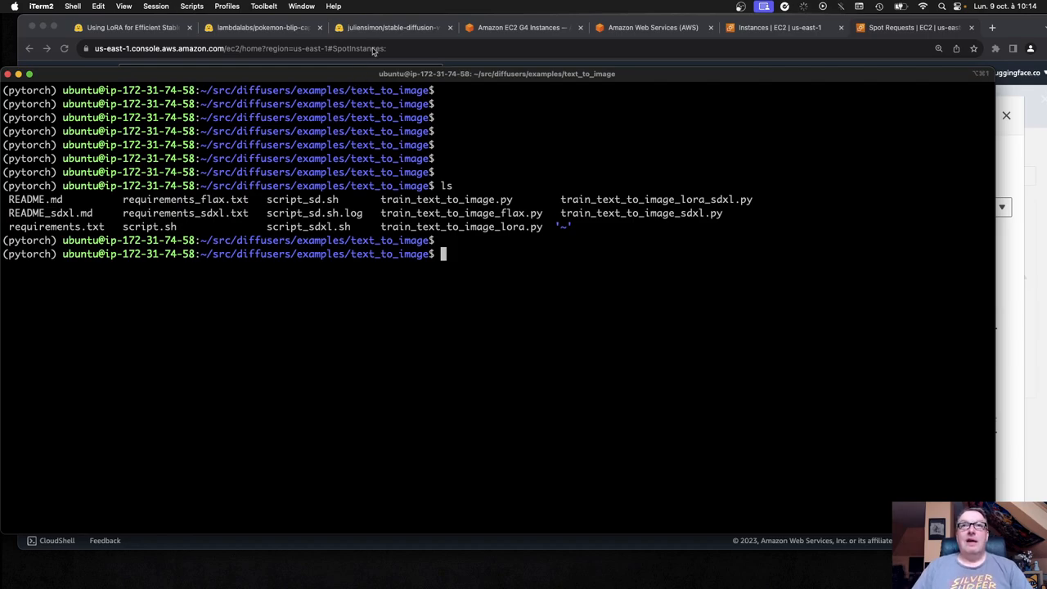
pyautogui.click(389, 26)
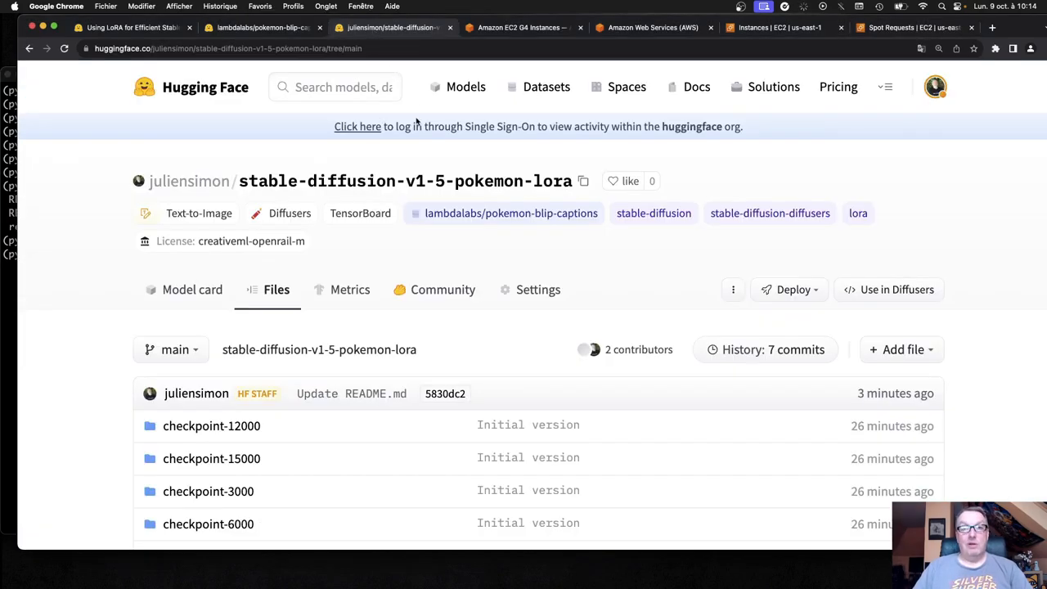
pyautogui.scroll(-3)
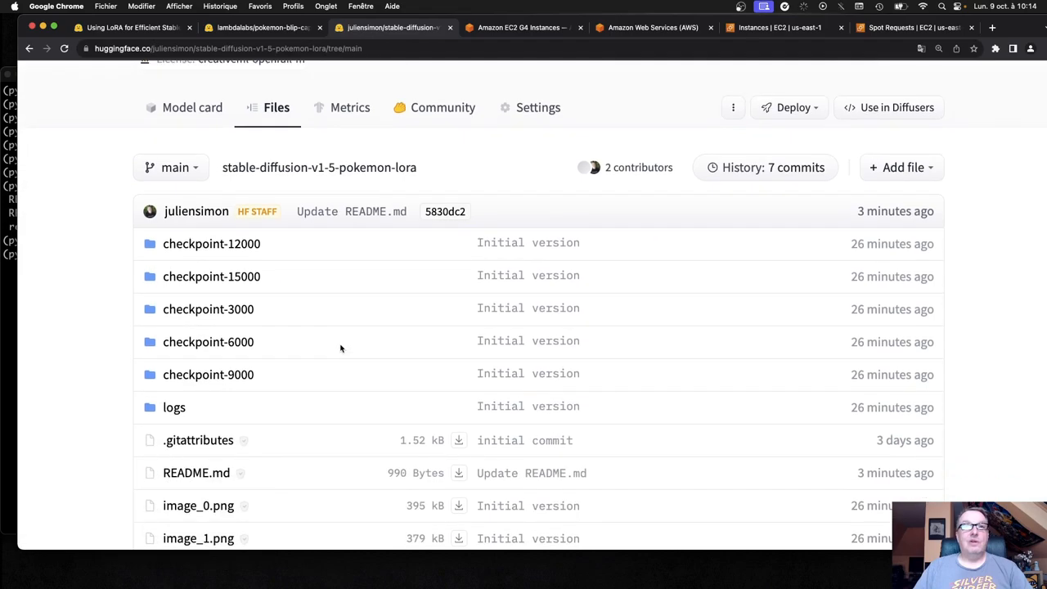
pyautogui.scroll(-3)
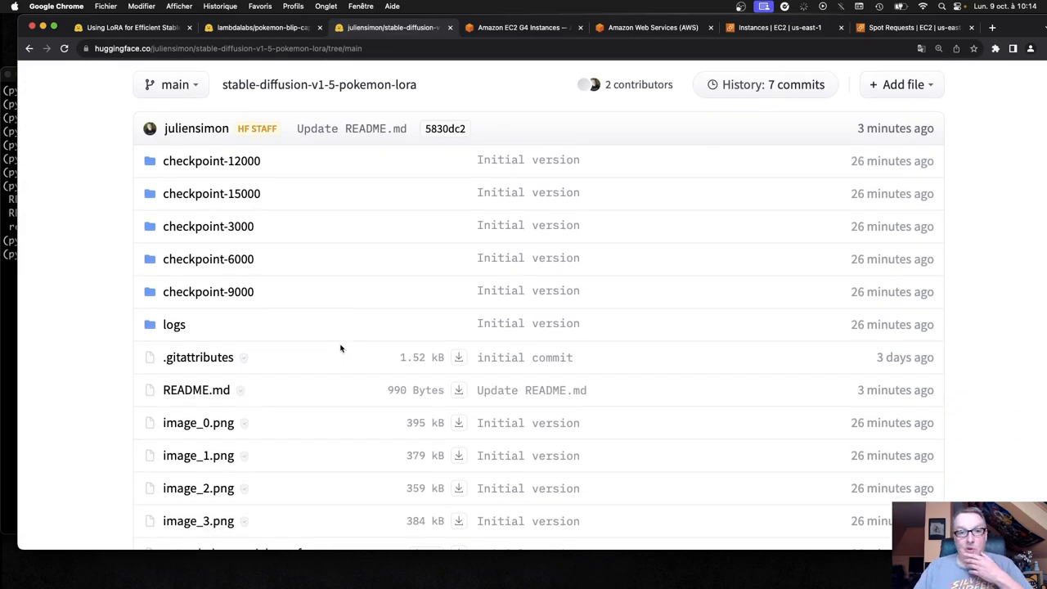
pyautogui.scroll(-3)
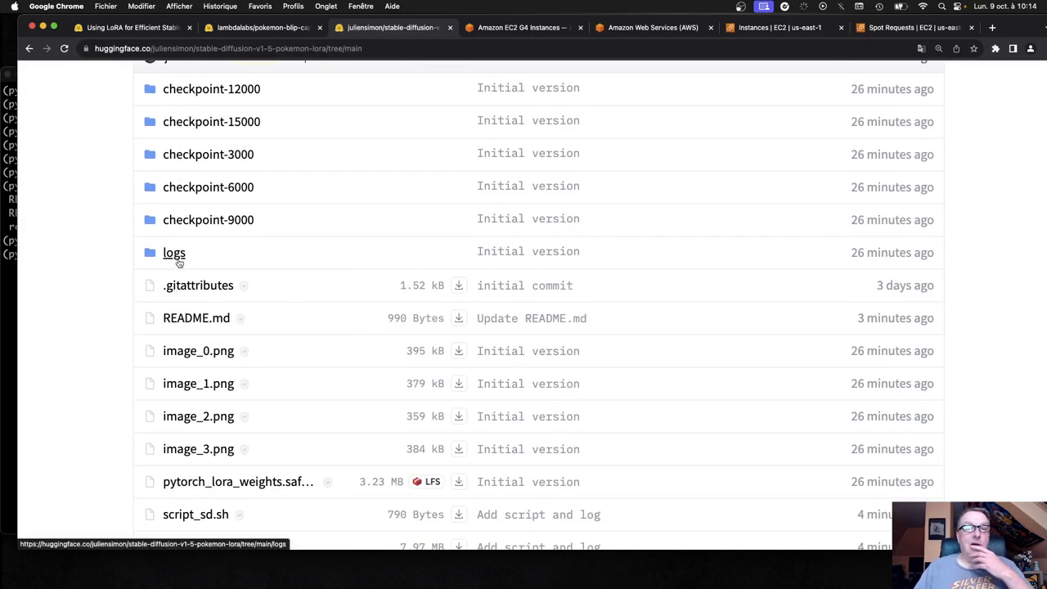
pyautogui.click(173, 252)
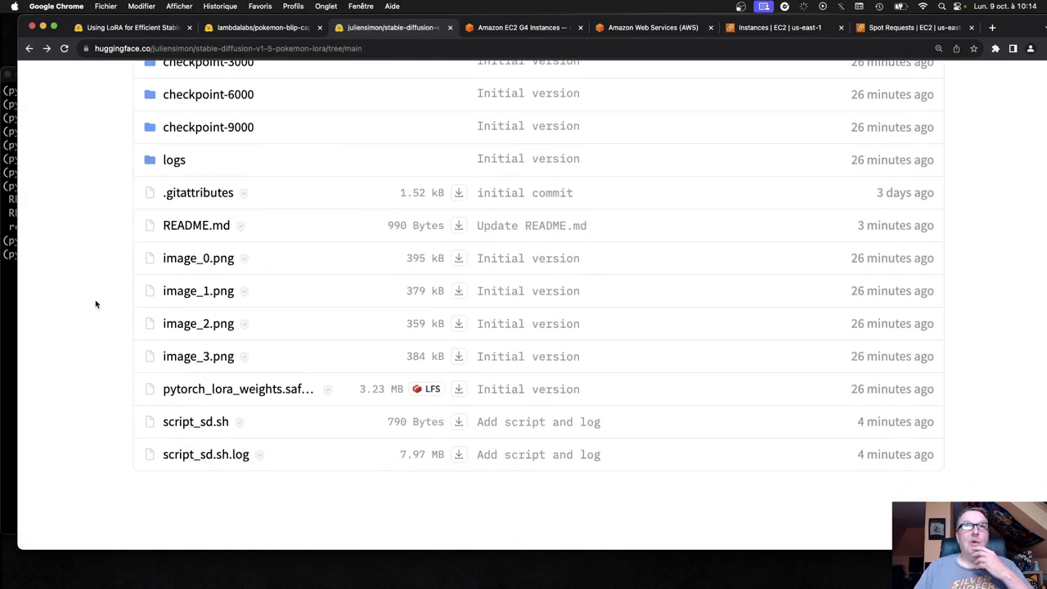
pyautogui.moveTo(211, 259)
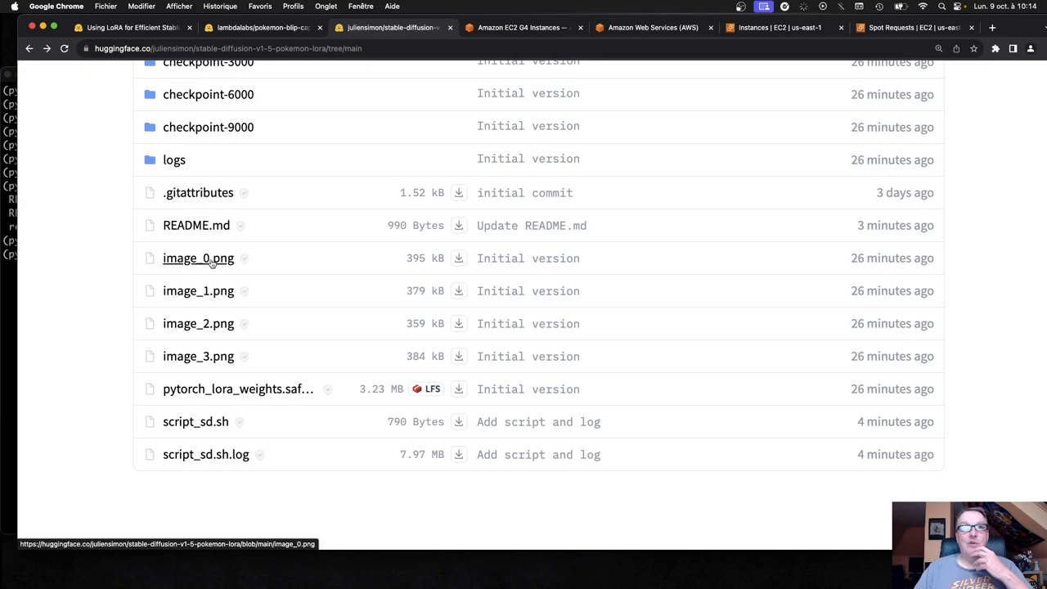
pyautogui.click(198, 259)
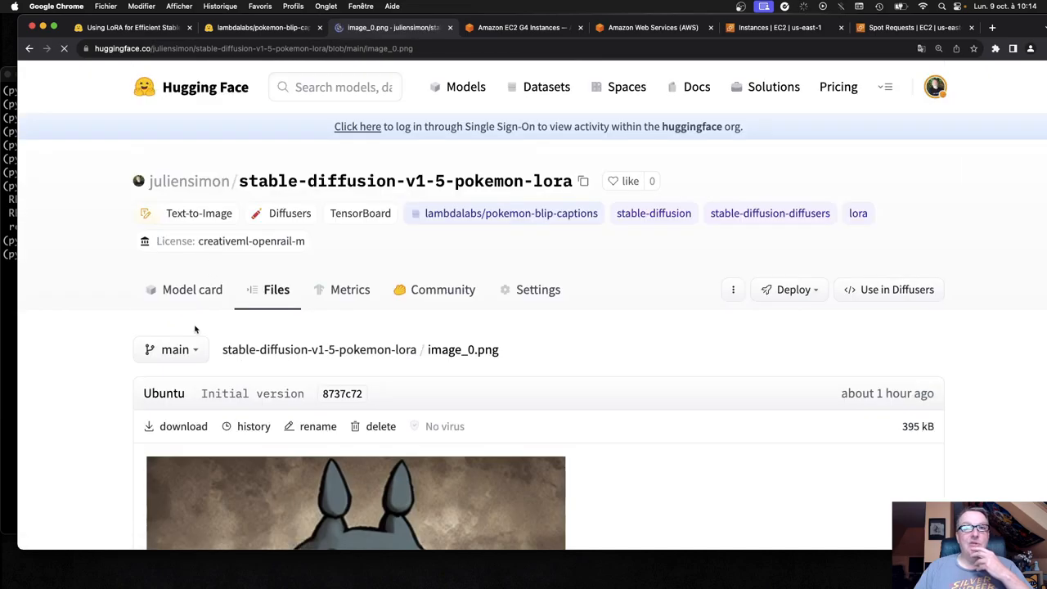
pyautogui.scroll(-3)
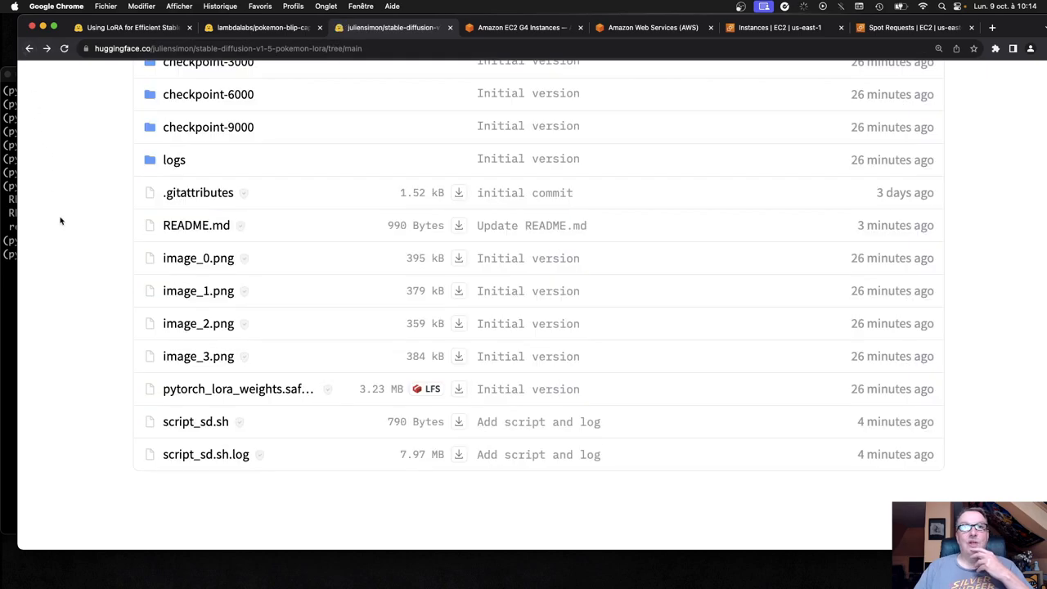
pyautogui.click(195, 423)
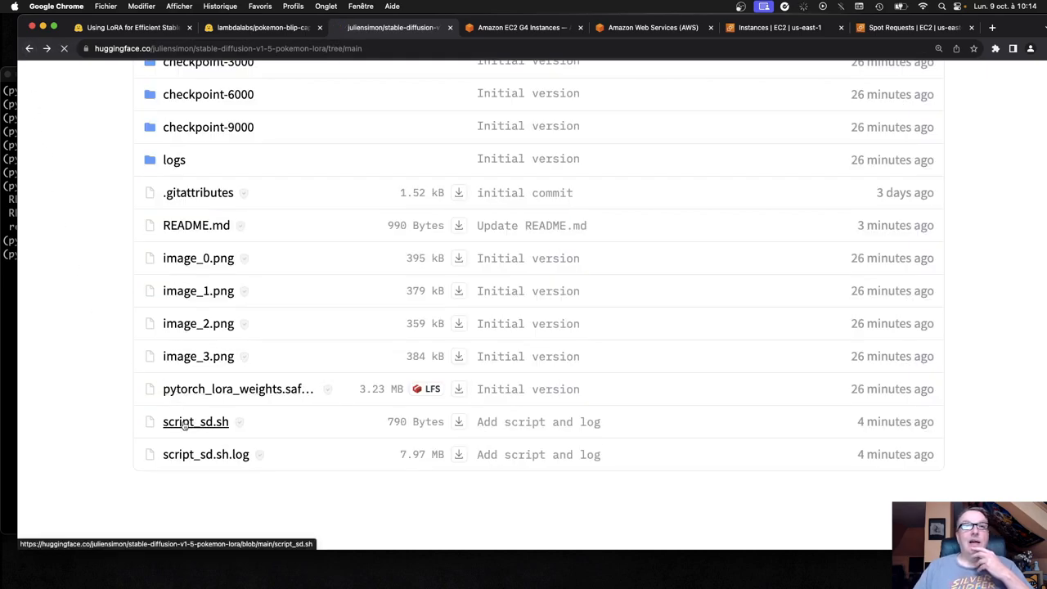
pyautogui.click(195, 423)
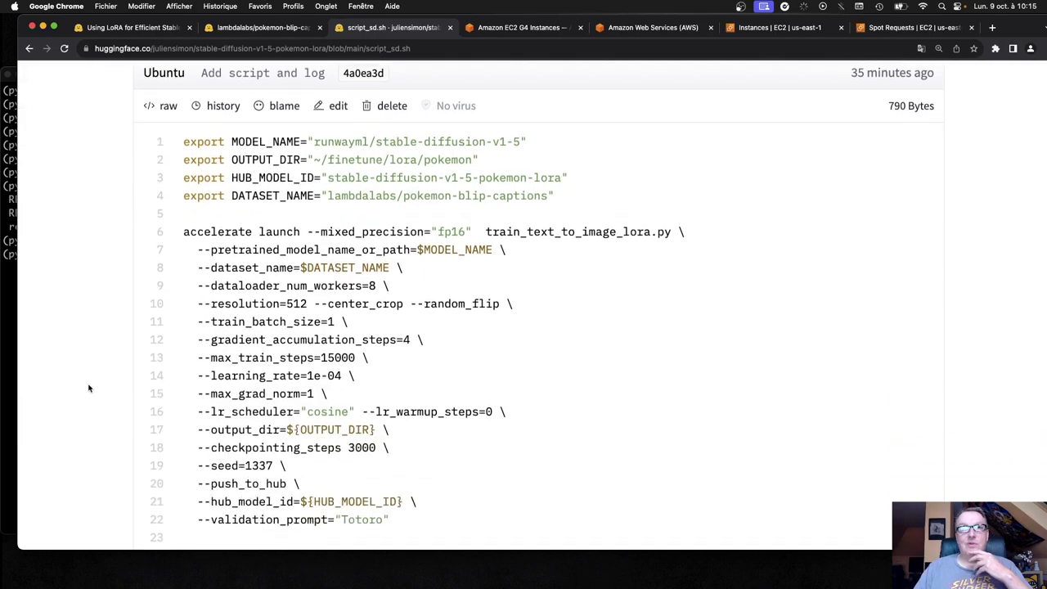
pyautogui.scroll(-3)
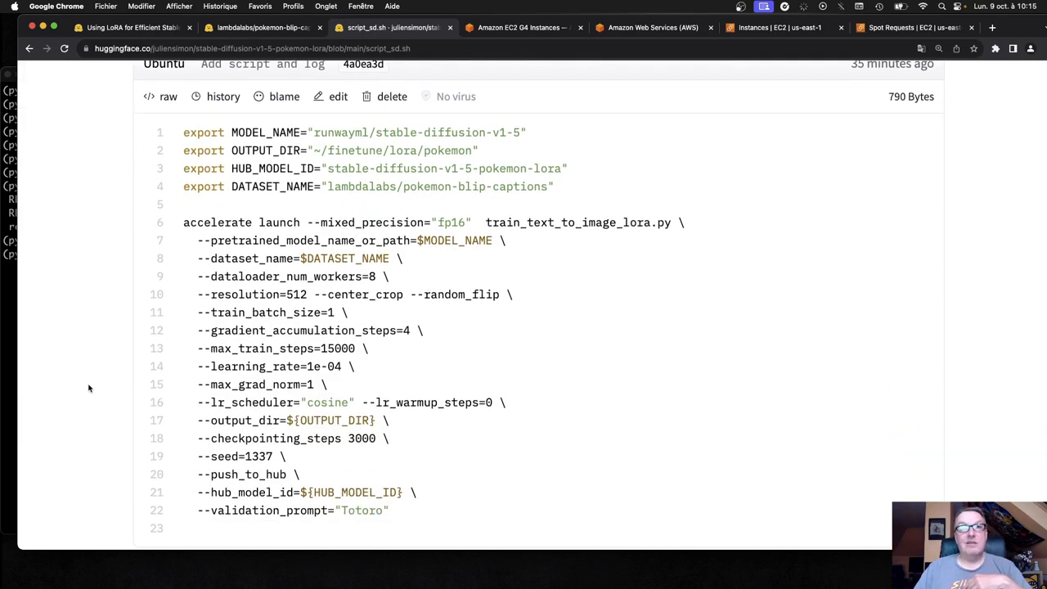
pyautogui.moveTo(82, 132)
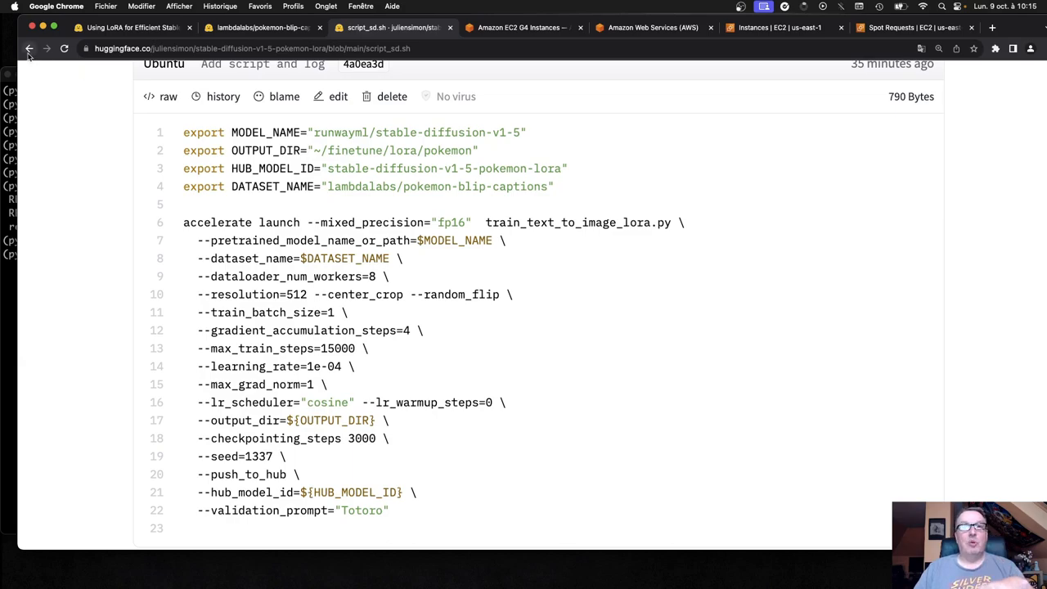
pyautogui.click(31, 47)
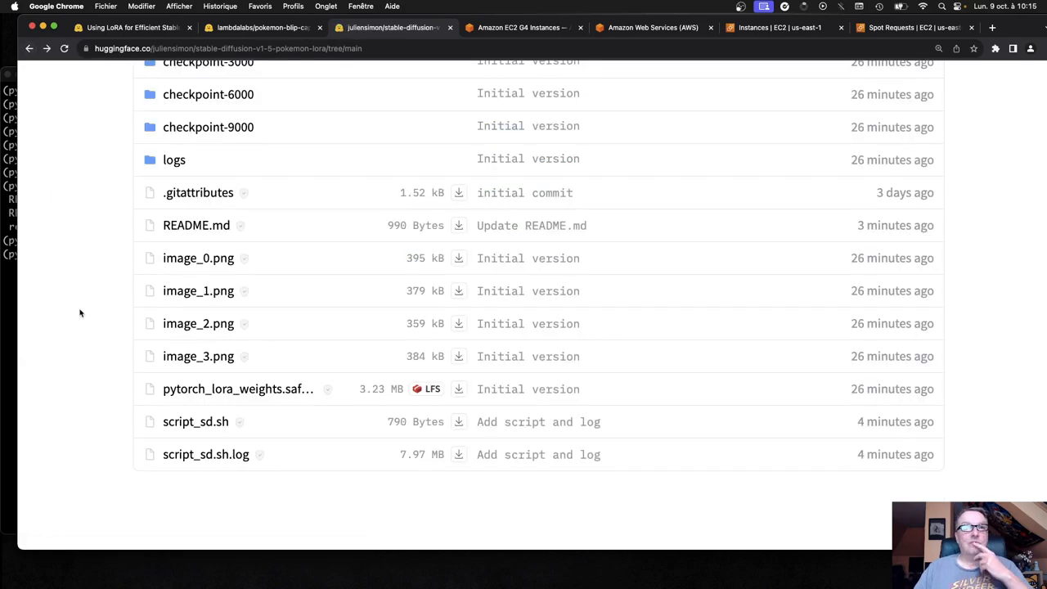
pyautogui.click(206, 455)
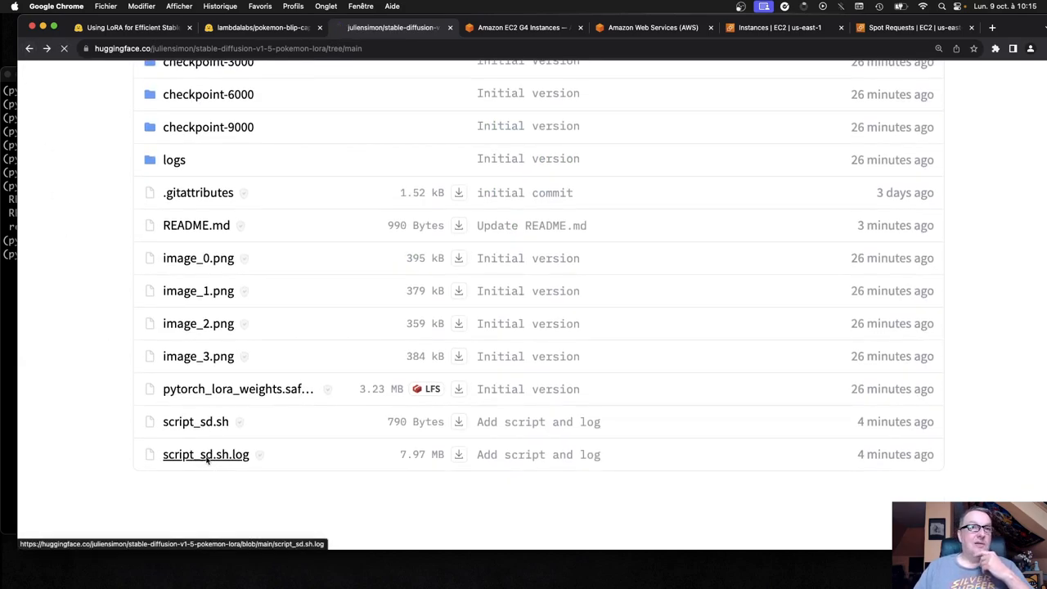
# View script_sd.sh.log in its raw version, scrolling through per-step progress and loss values
pyautogui.click(206, 455)
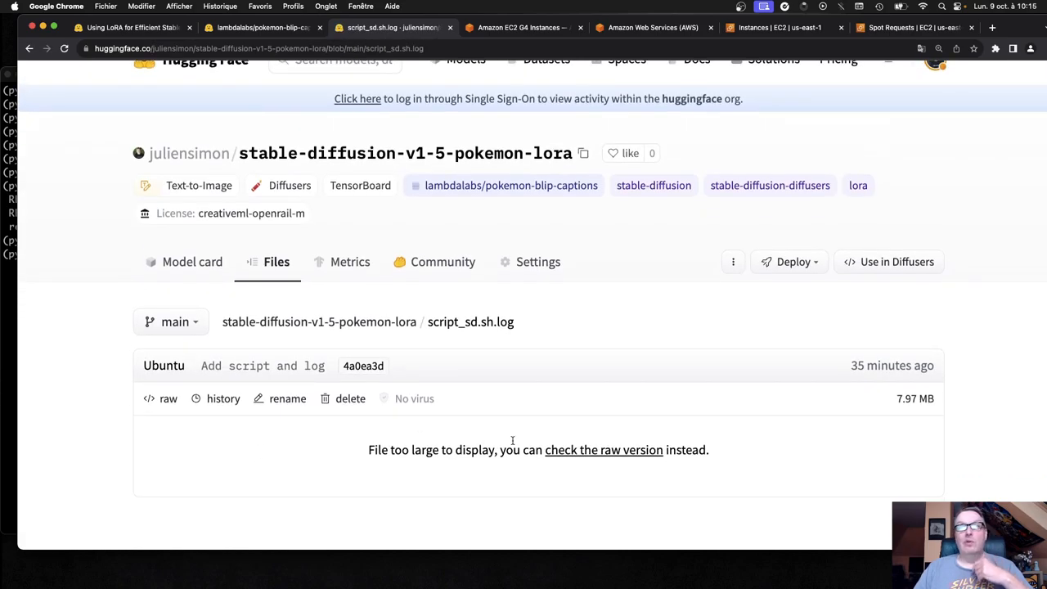
pyautogui.click(602, 450)
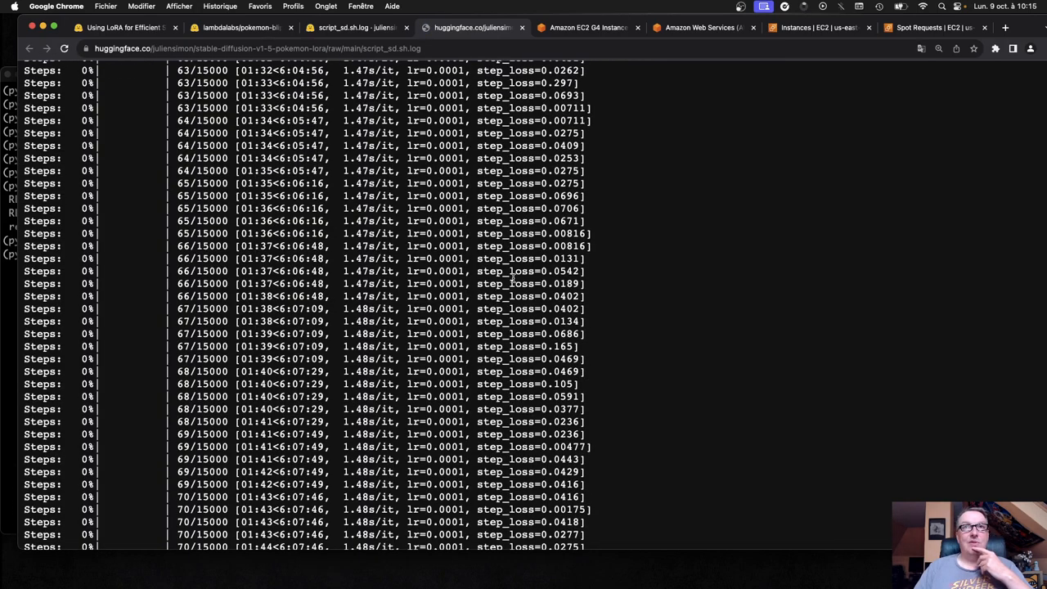
pyautogui.scroll(-3)
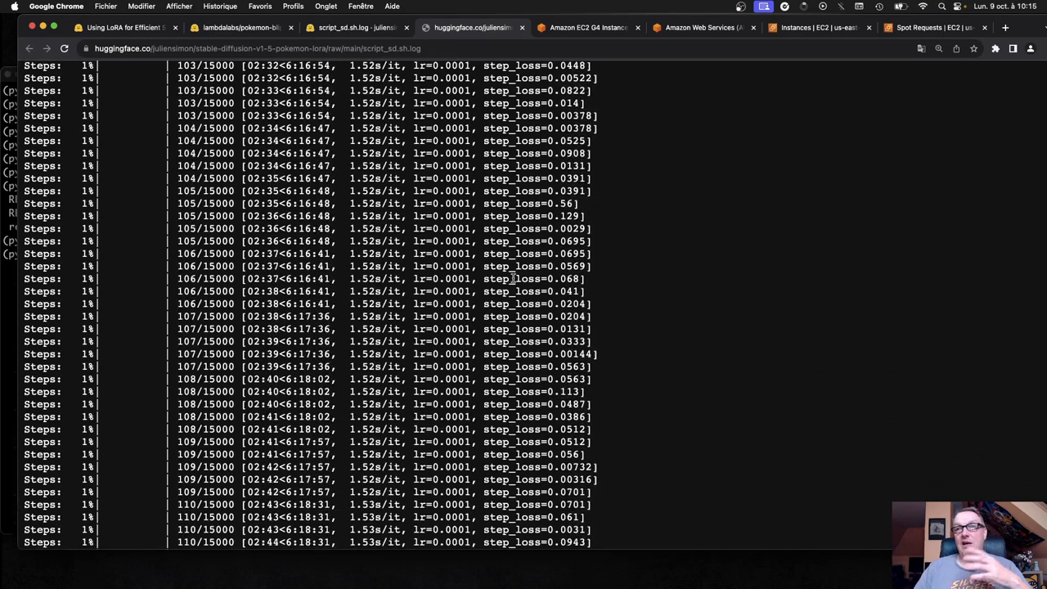
pyautogui.scroll(-3)
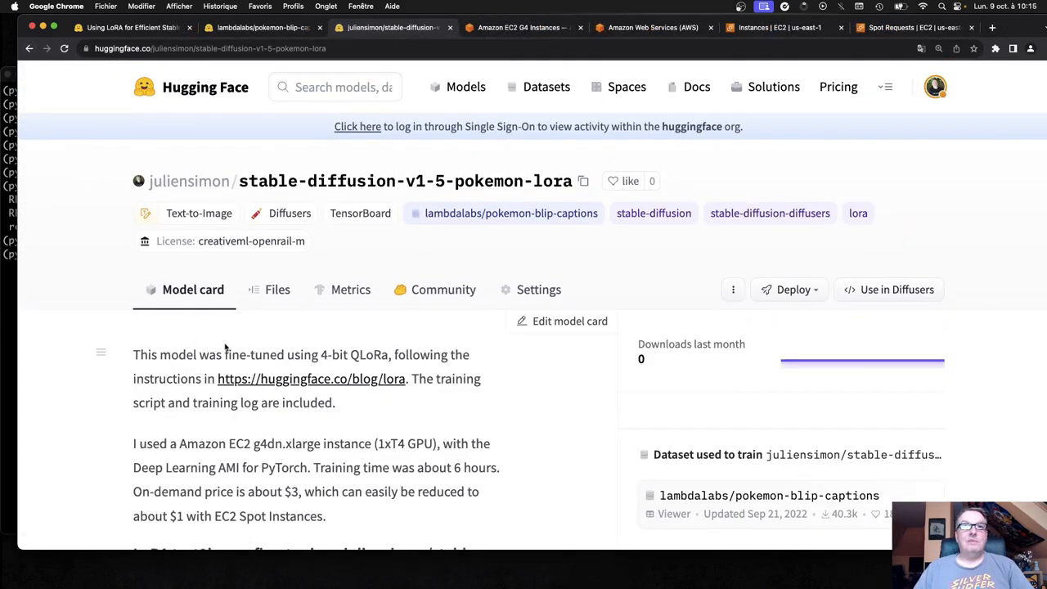
# Submit the prompt 'a flying unicorn' to the model card's hosted inference widget and compute
pyautogui.scroll(-3)
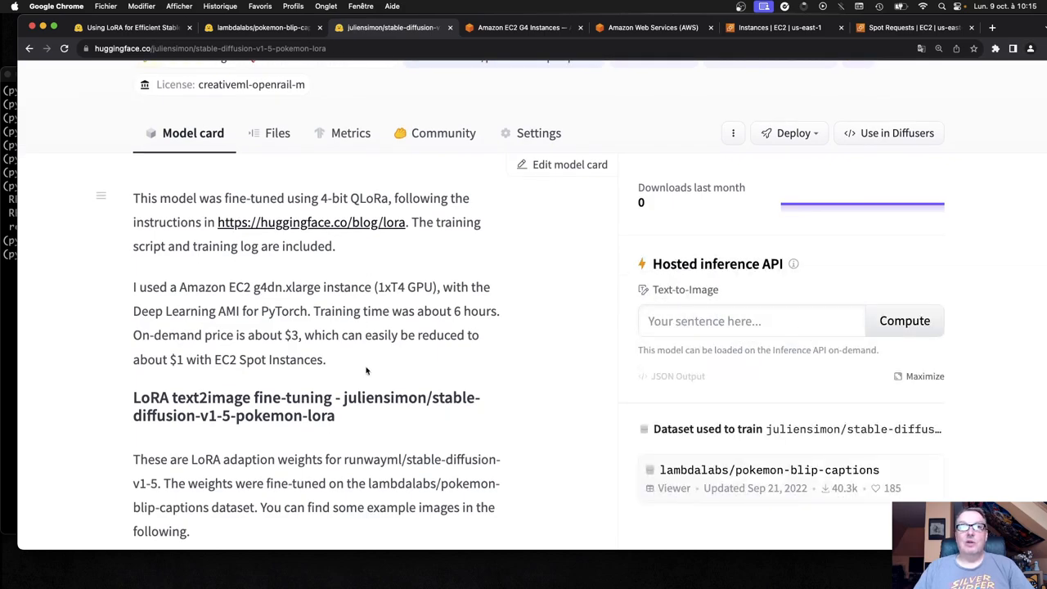
pyautogui.click(751, 321)
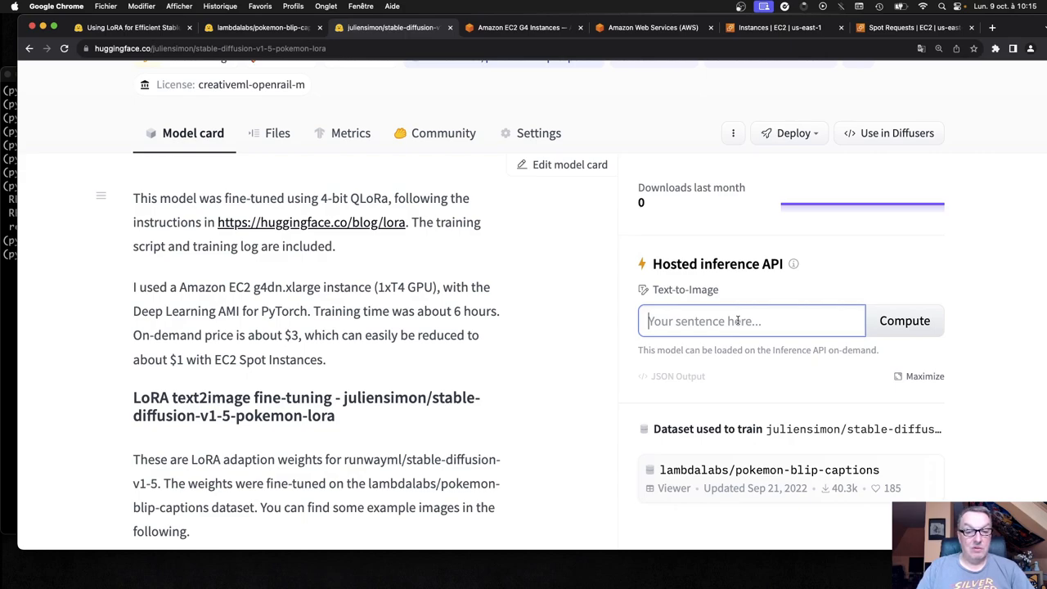
pyautogui.write('a flying unicorn')
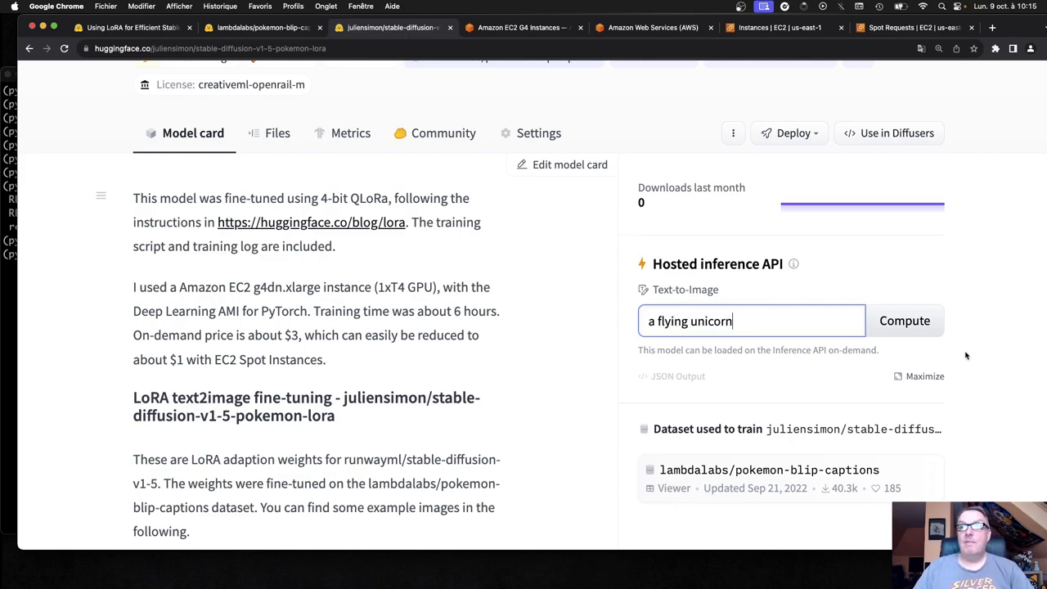
pyautogui.click(903, 320)
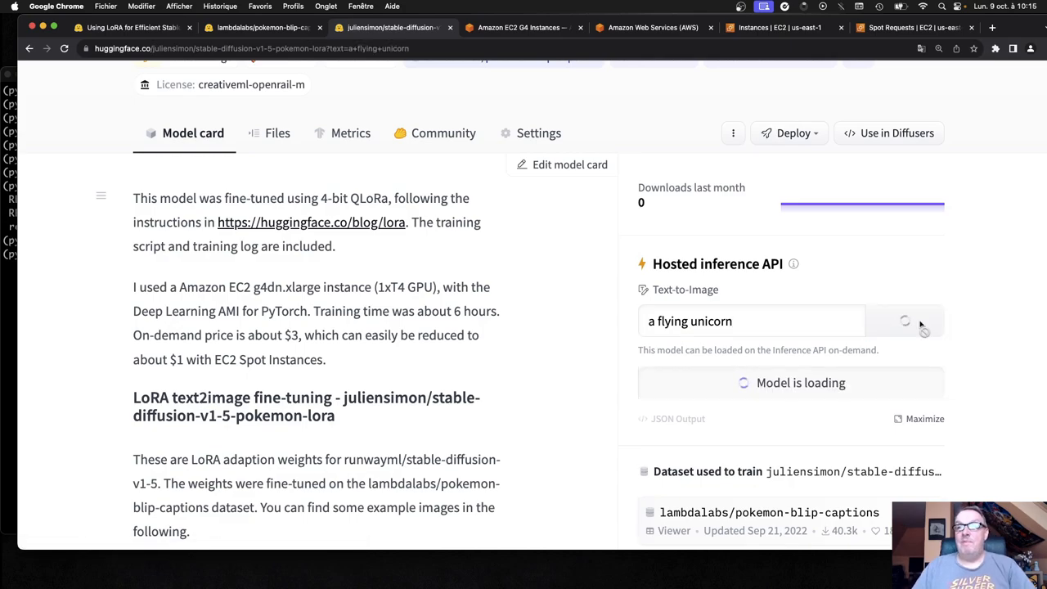